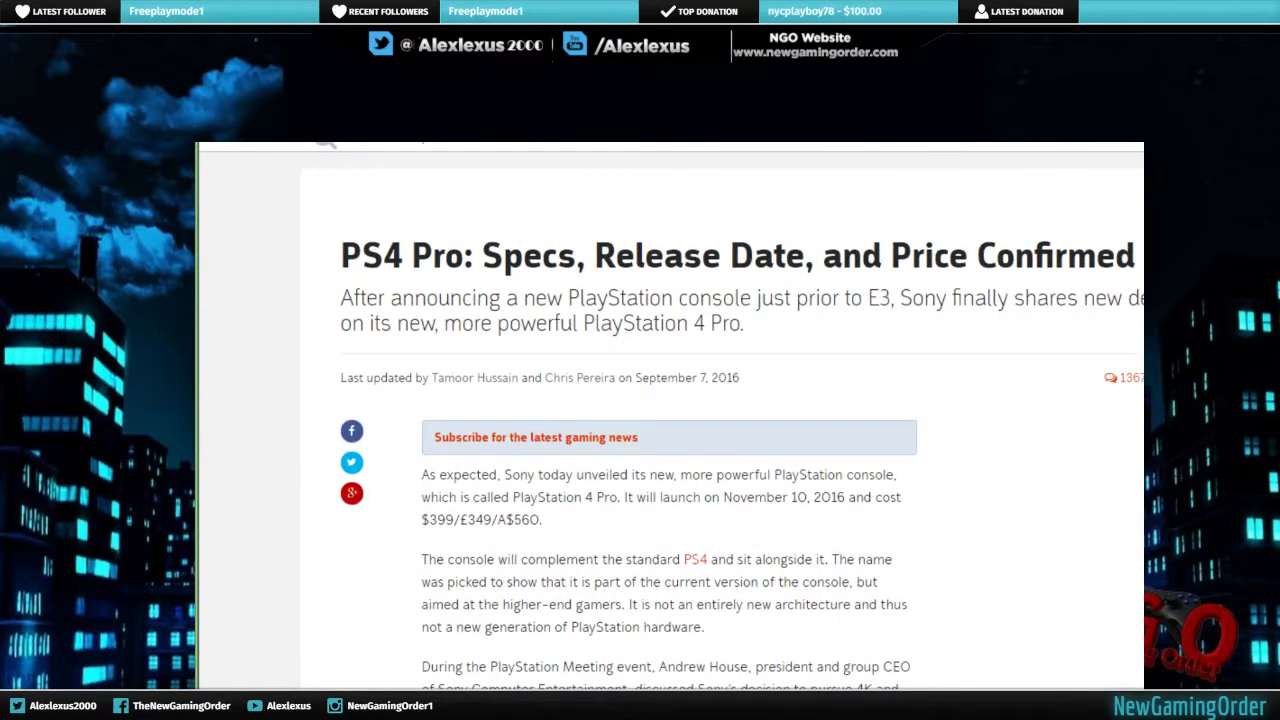
Scroll past the console image gallery to the 4K games and HDR paragraphs.
{"action": "scroll", "scroll_direction": "down", "scroll_amount": 3}
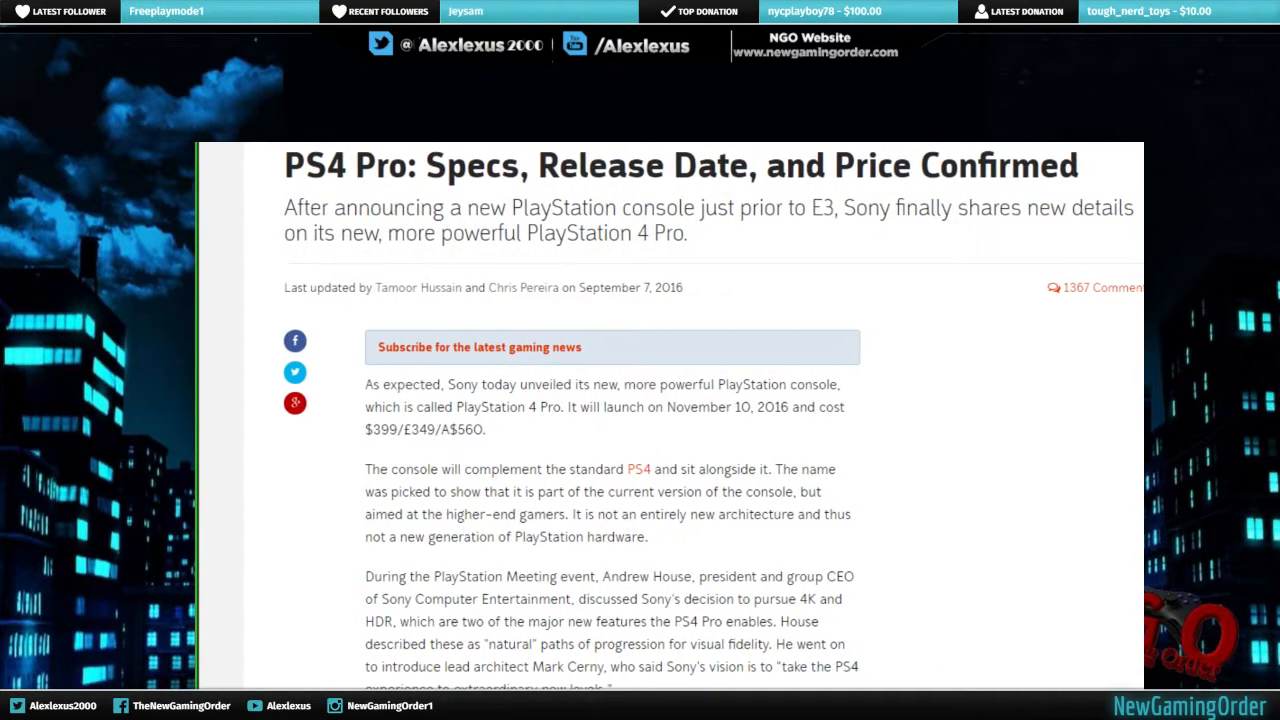
{"action": "scroll", "scroll_direction": "down", "scroll_amount": 3}
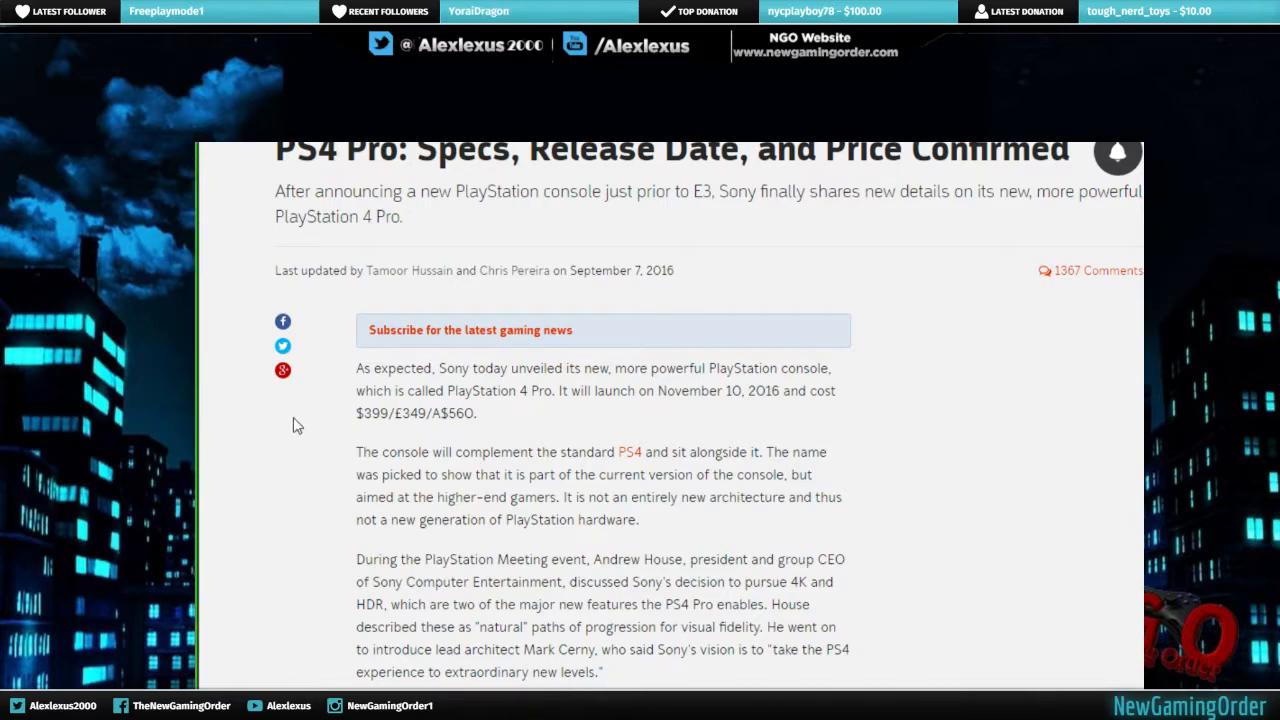
{"action": "mouse_move", "coordinate": [548, 422]}
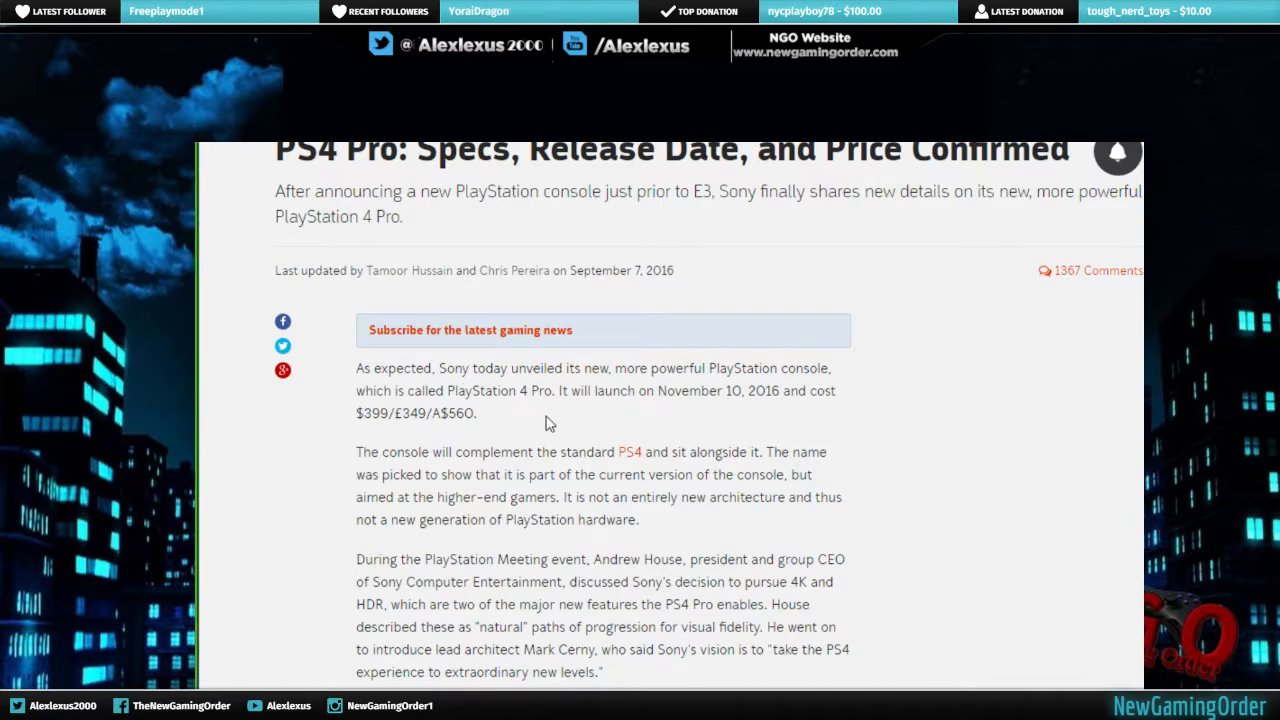
{"action": "scroll", "scroll_direction": "down", "scroll_amount": 3}
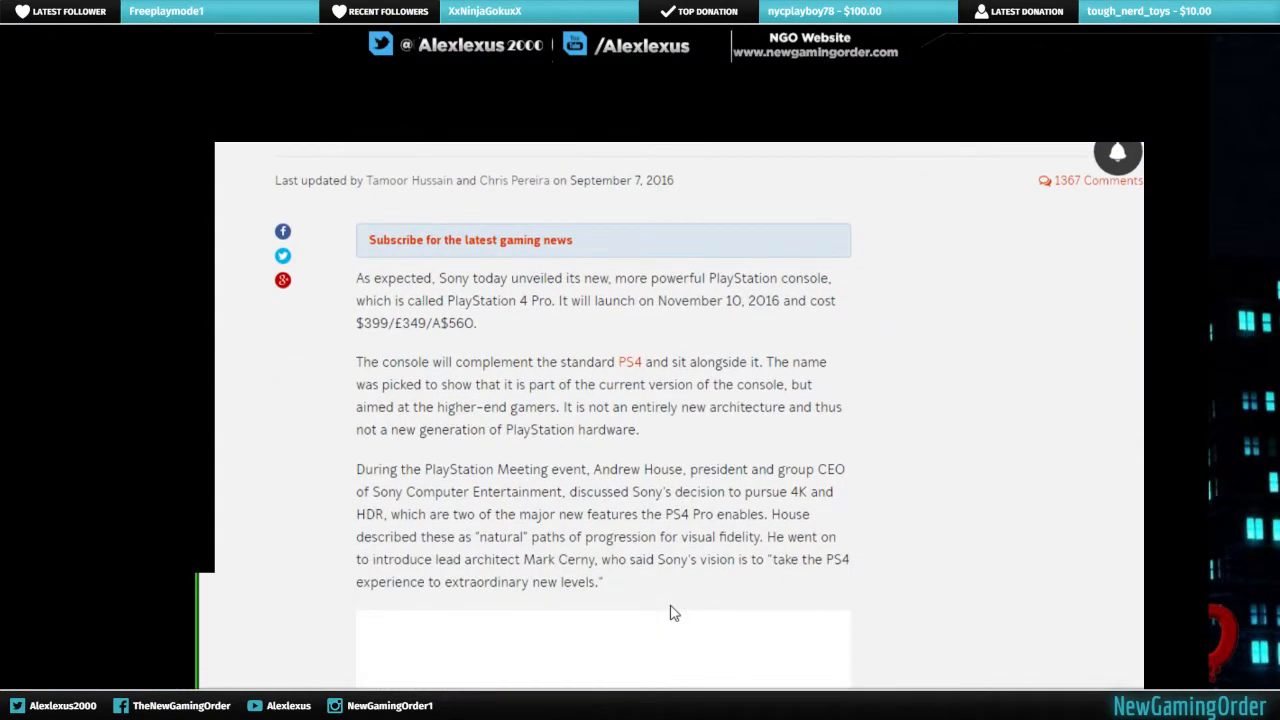
{"action": "mouse_move", "coordinate": [998, 606]}
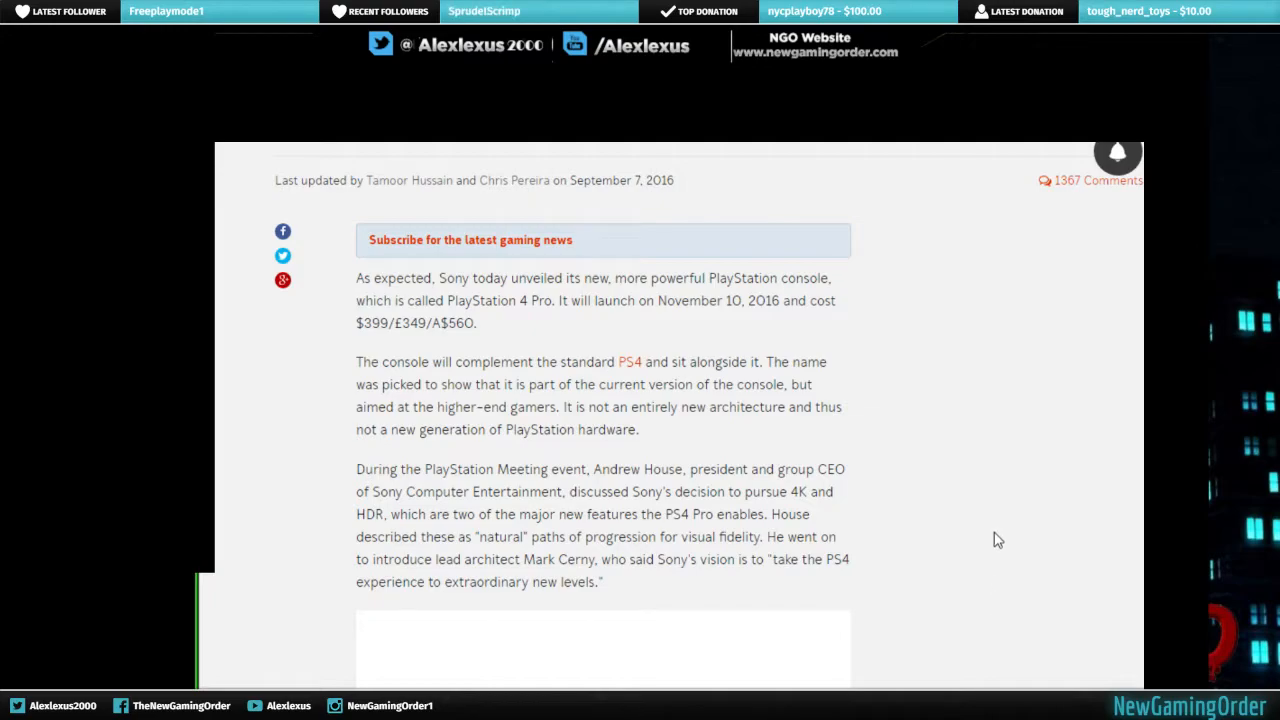
{"action": "mouse_move", "coordinate": [995, 514]}
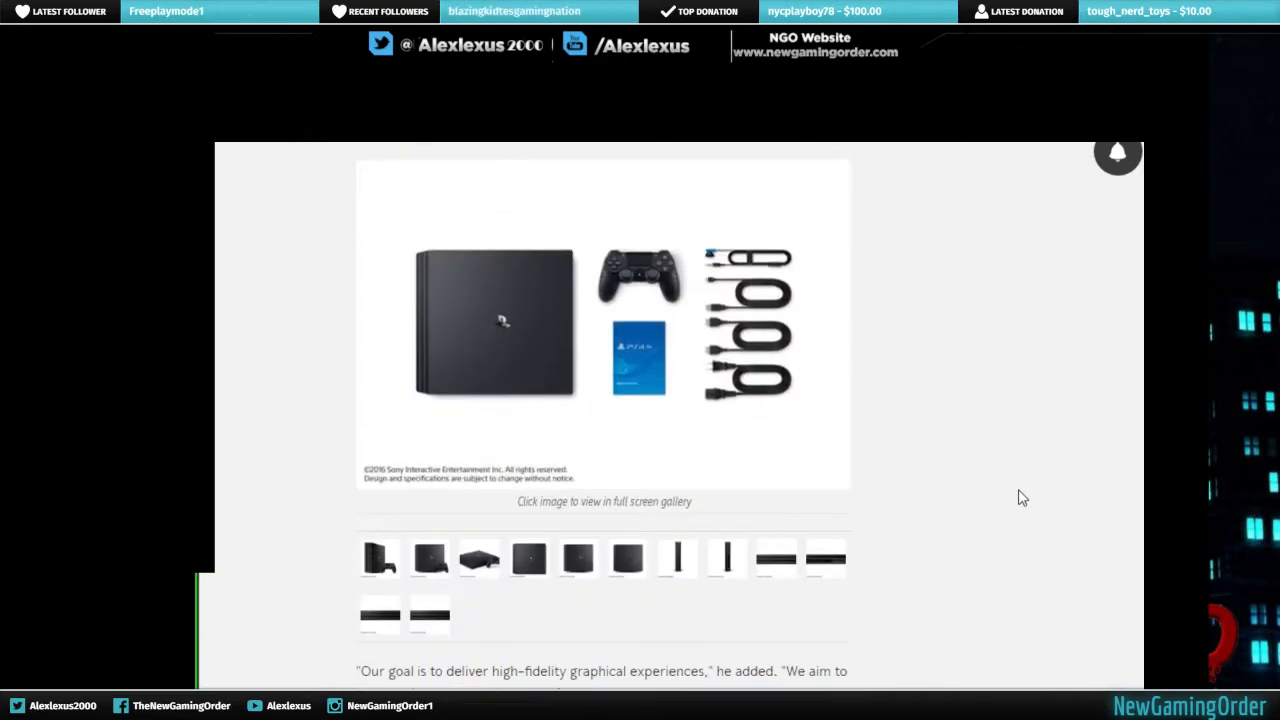
{"action": "scroll", "scroll_direction": "down", "scroll_amount": 3}
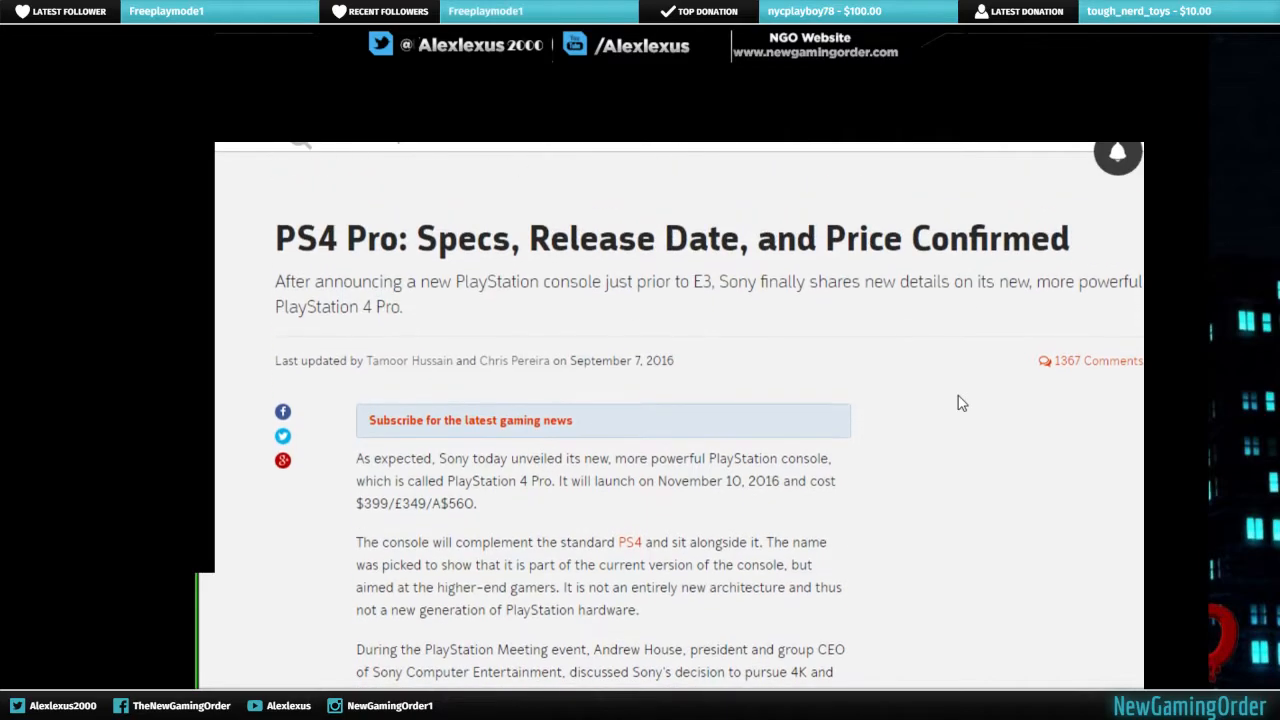
{"action": "scroll", "scroll_direction": "down", "scroll_amount": 3}
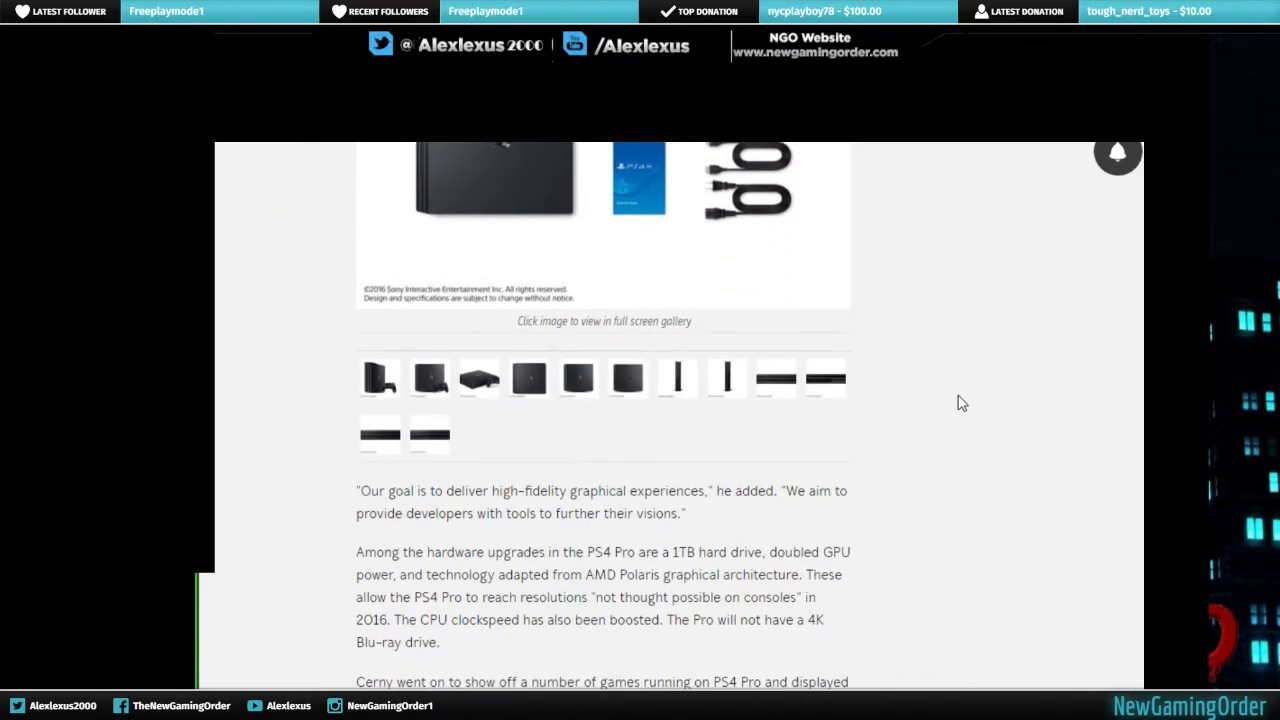
{"action": "scroll", "scroll_direction": "down", "scroll_amount": 3}
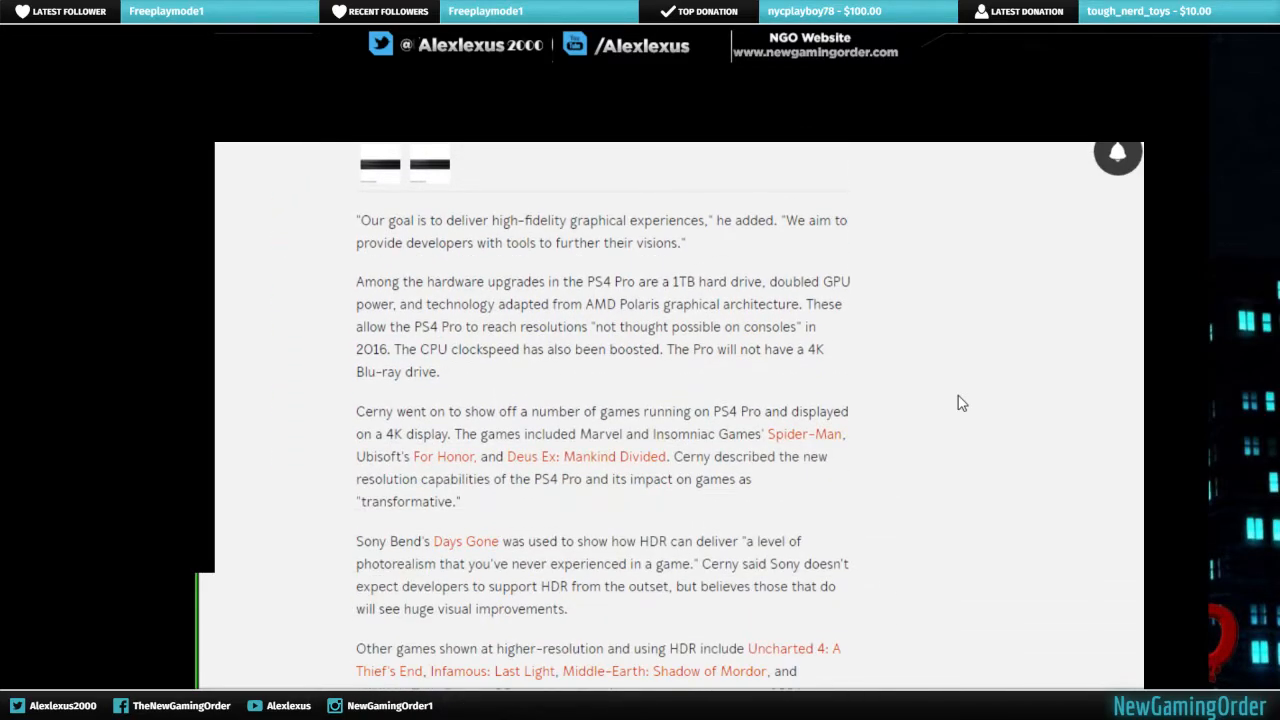
{"action": "scroll", "scroll_direction": "down", "scroll_amount": 3}
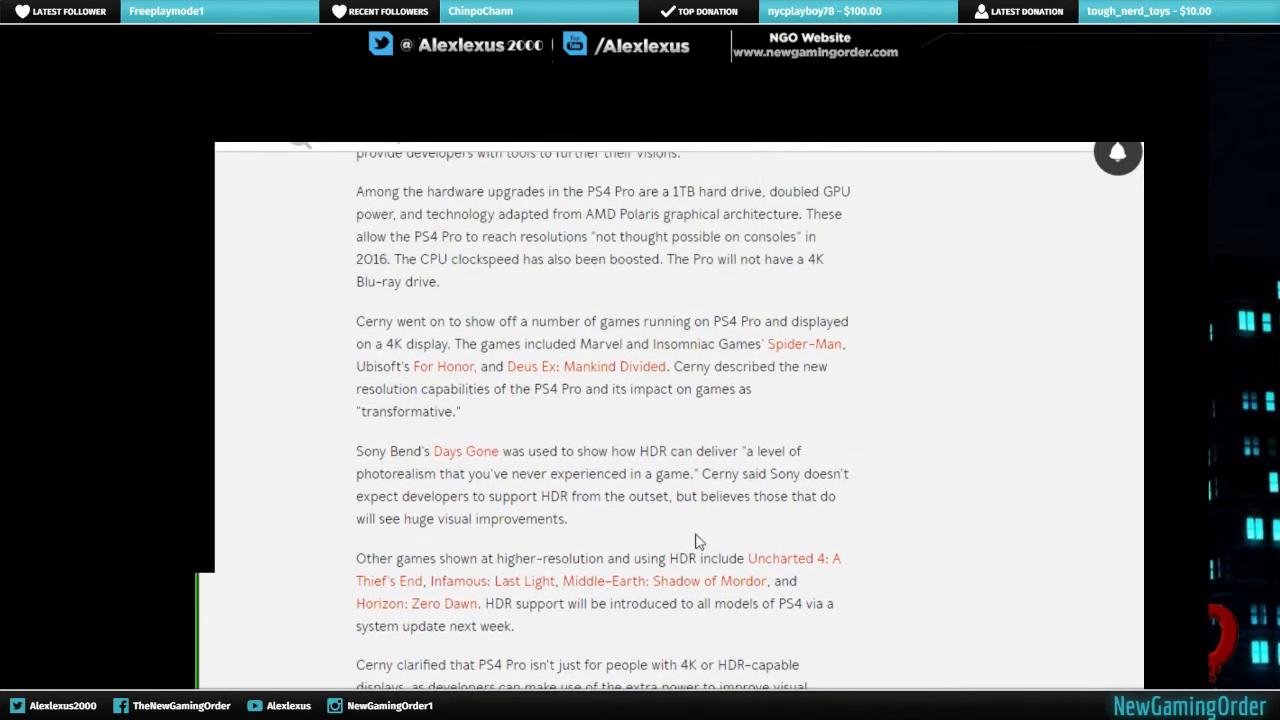
Highlight the Cerny 4K demo and Days Gone HDR paragraphs, then scroll the article.
{"action": "left_click_drag", "start_coordinate": [397, 444], "coordinate": [568, 518]}
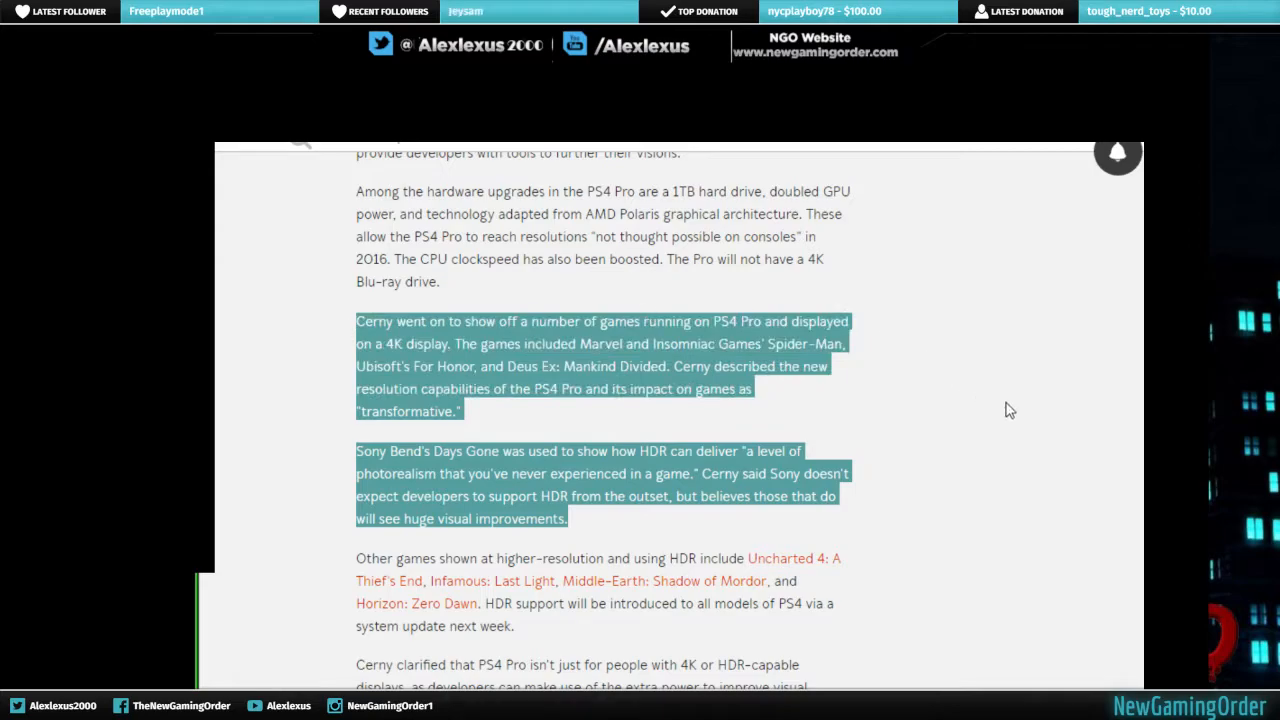
{"action": "mouse_move", "coordinate": [1051, 431]}
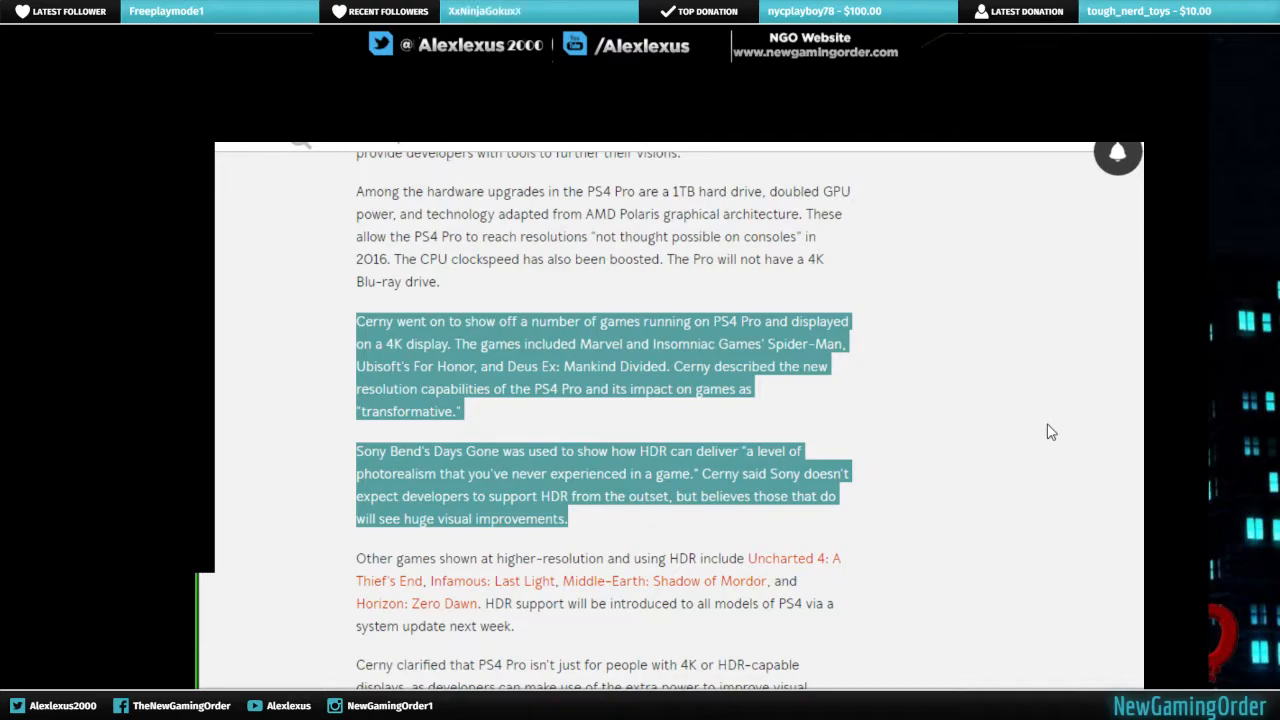
{"action": "scroll", "scroll_direction": "down", "scroll_amount": 3}
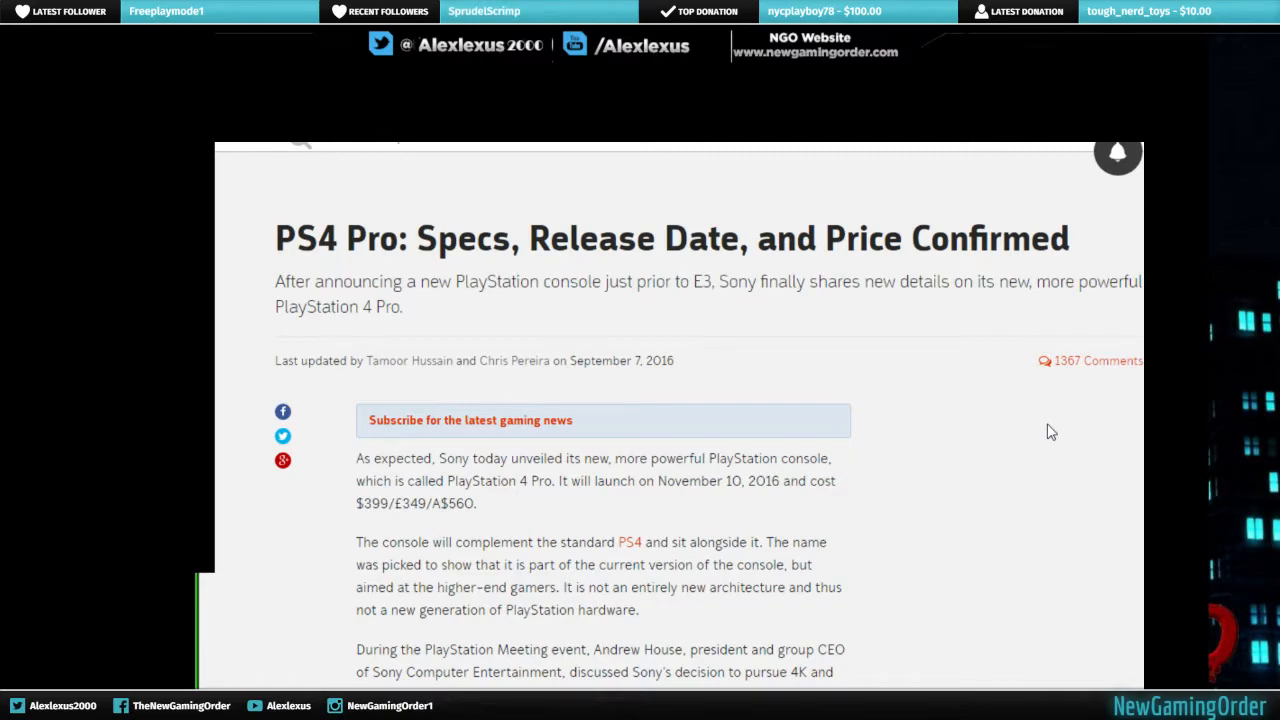
{"action": "mouse_move", "coordinate": [979, 545]}
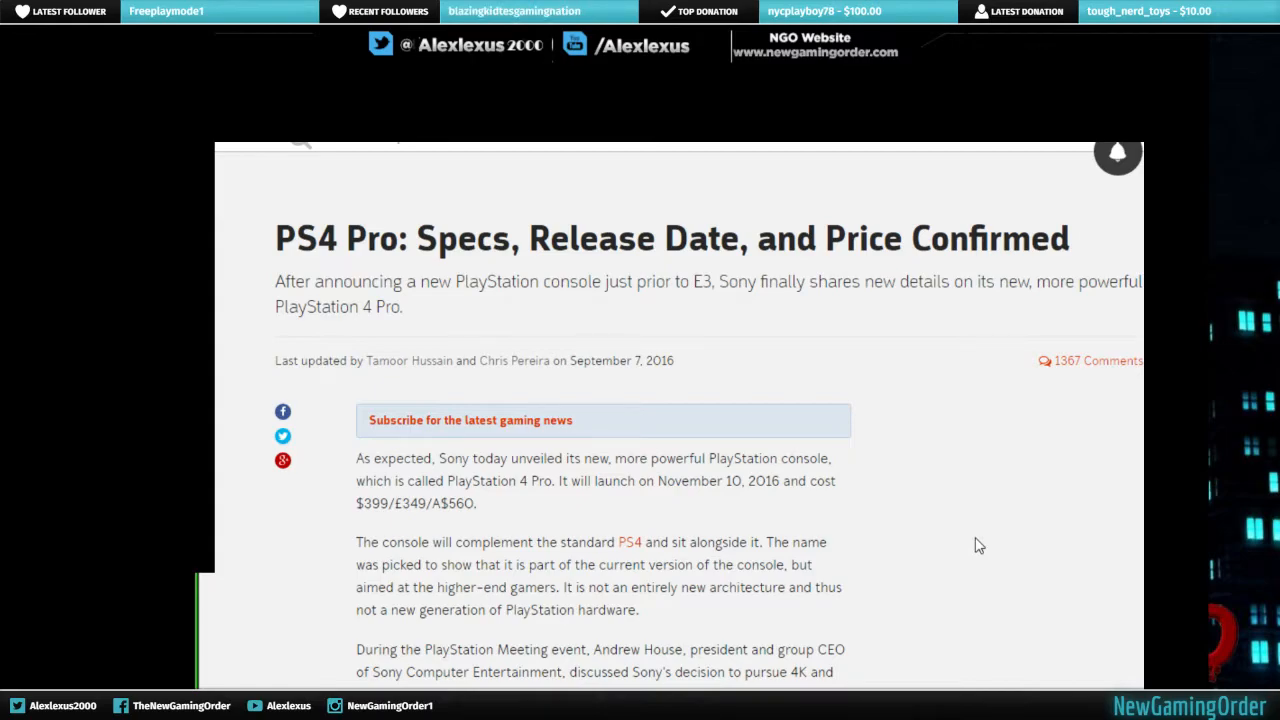
Scroll past the intro text down to the PS4 Pro console bundle photo.
{"action": "scroll", "scroll_direction": "down", "scroll_amount": 3}
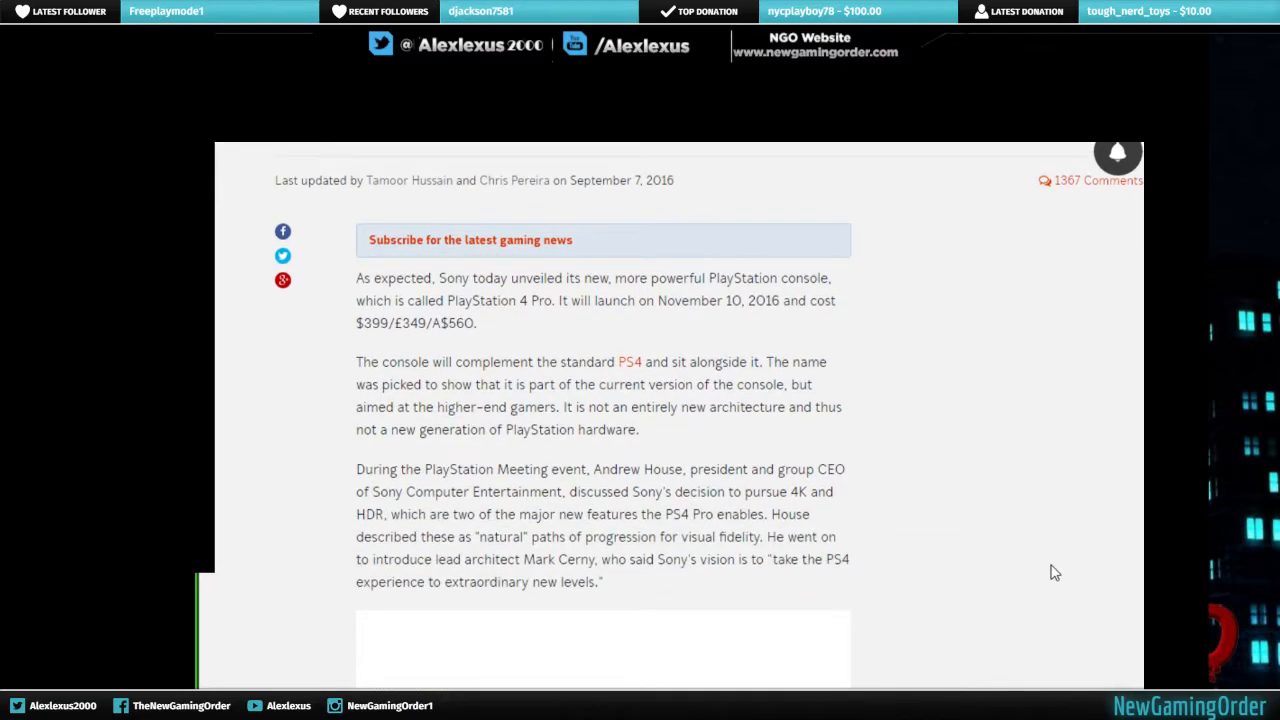
{"action": "mouse_move", "coordinate": [1020, 531]}
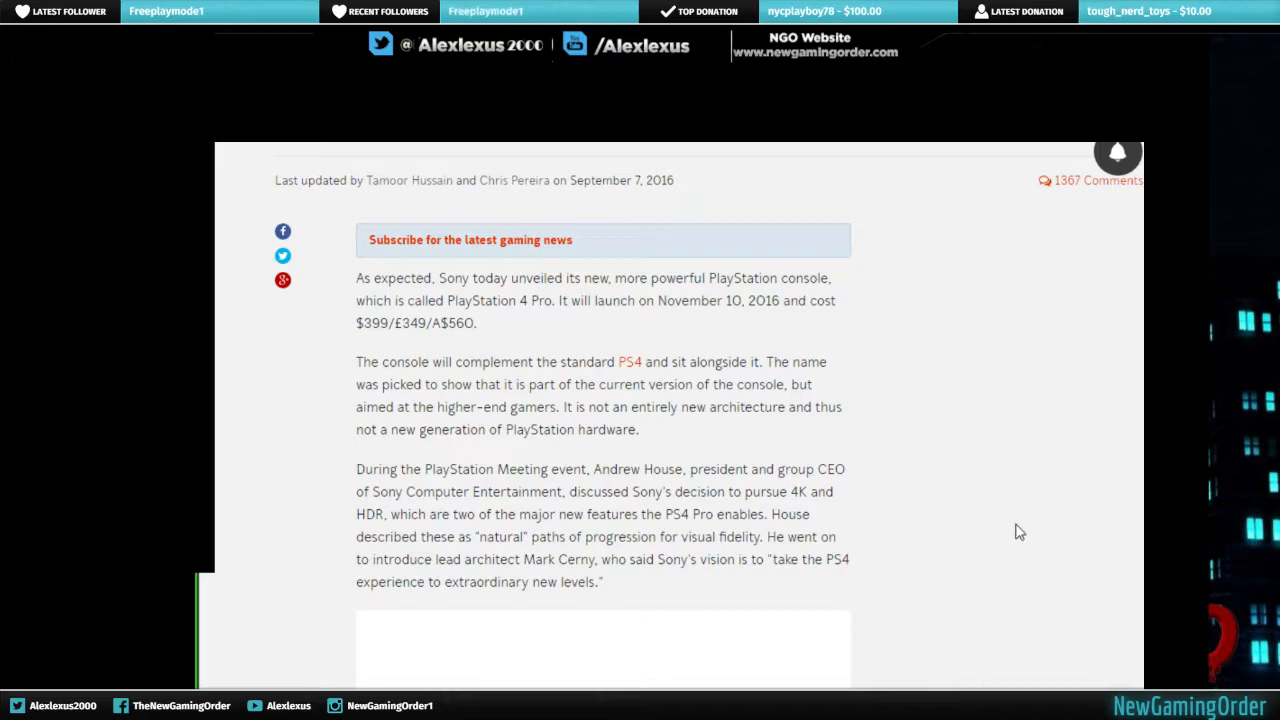
{"action": "mouse_move", "coordinate": [940, 502]}
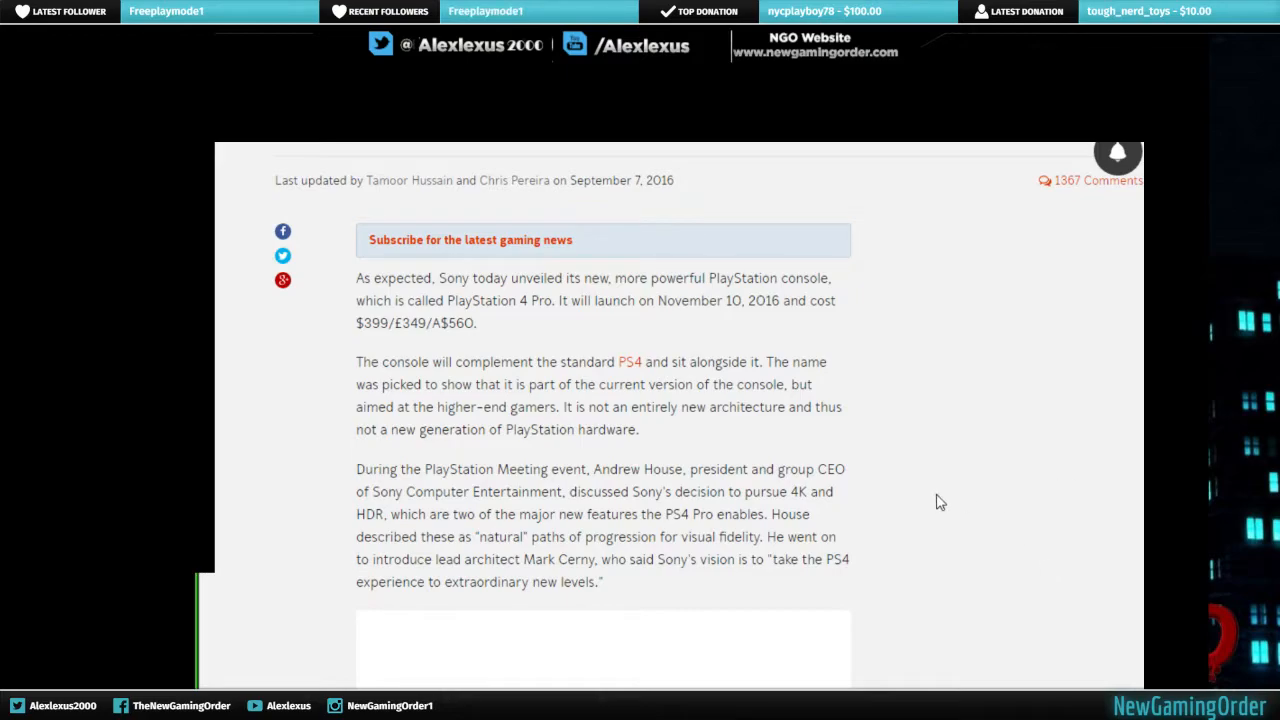
{"action": "scroll", "scroll_direction": "down", "scroll_amount": 3}
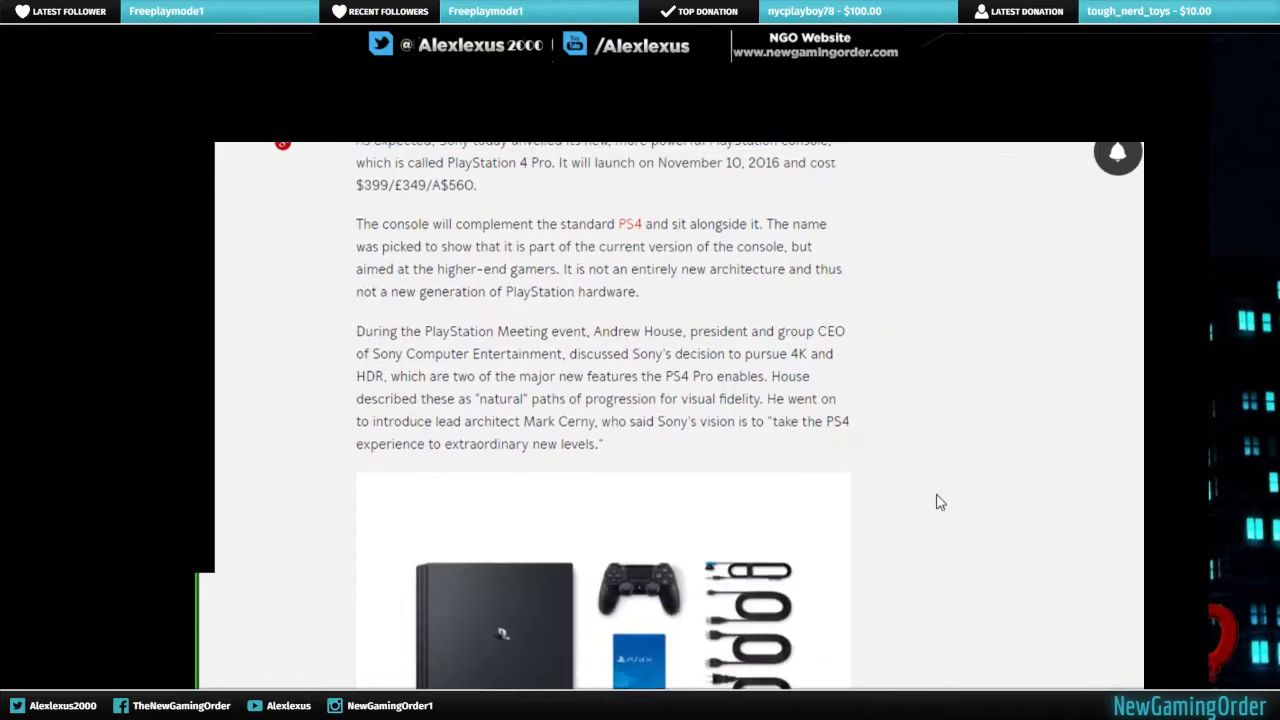
{"action": "scroll", "scroll_direction": "up", "scroll_amount": 3}
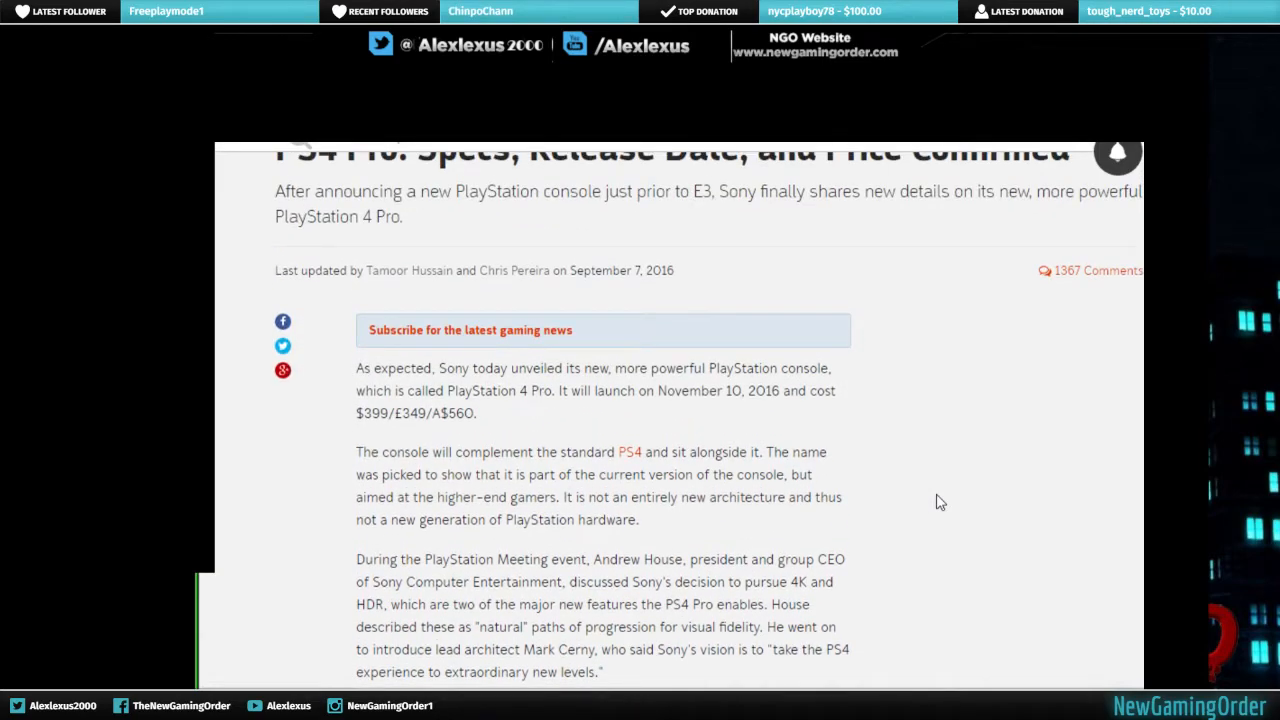
{"action": "scroll", "scroll_direction": "down", "scroll_amount": 3}
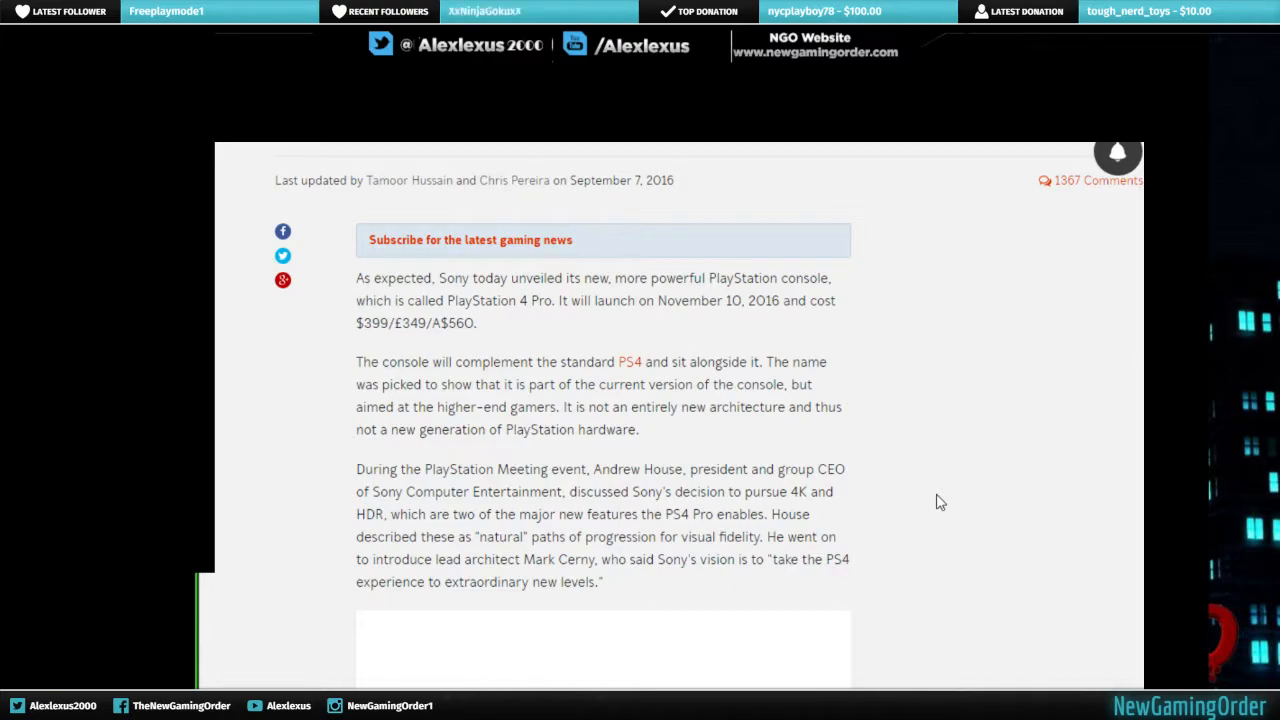
{"action": "scroll", "scroll_direction": "down", "scroll_amount": 3}
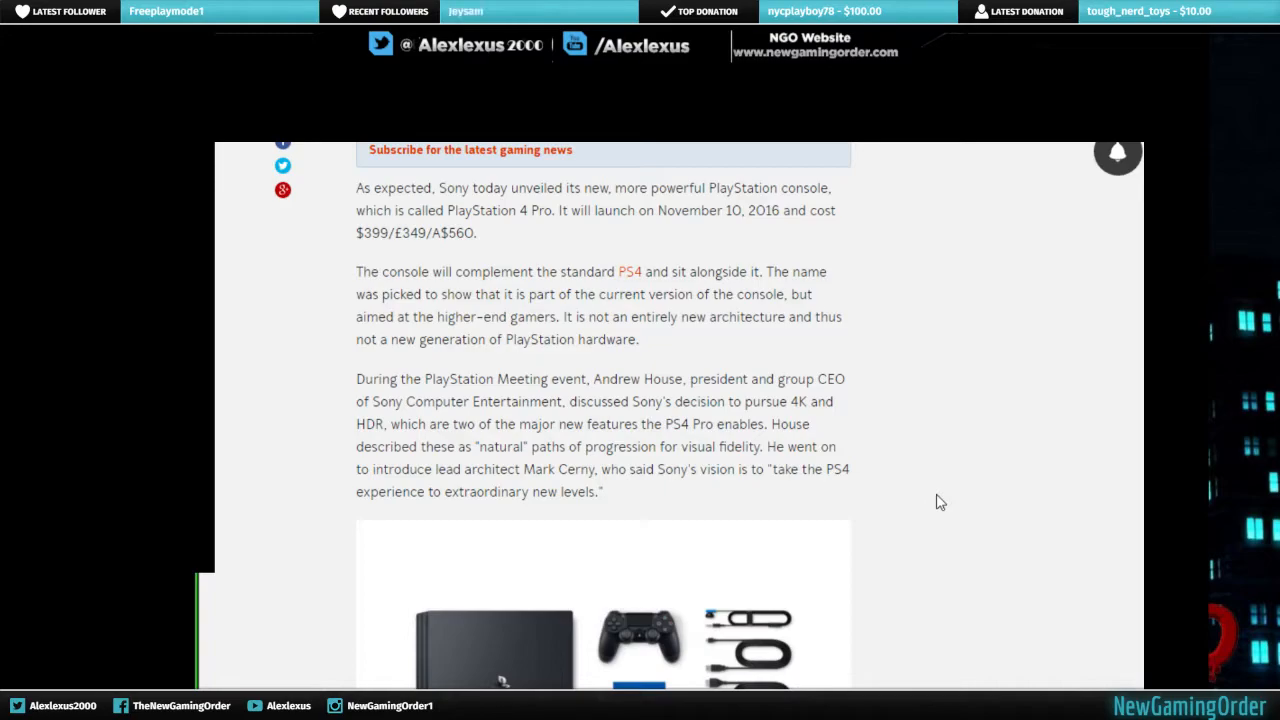
{"action": "scroll", "scroll_direction": "down", "scroll_amount": 3}
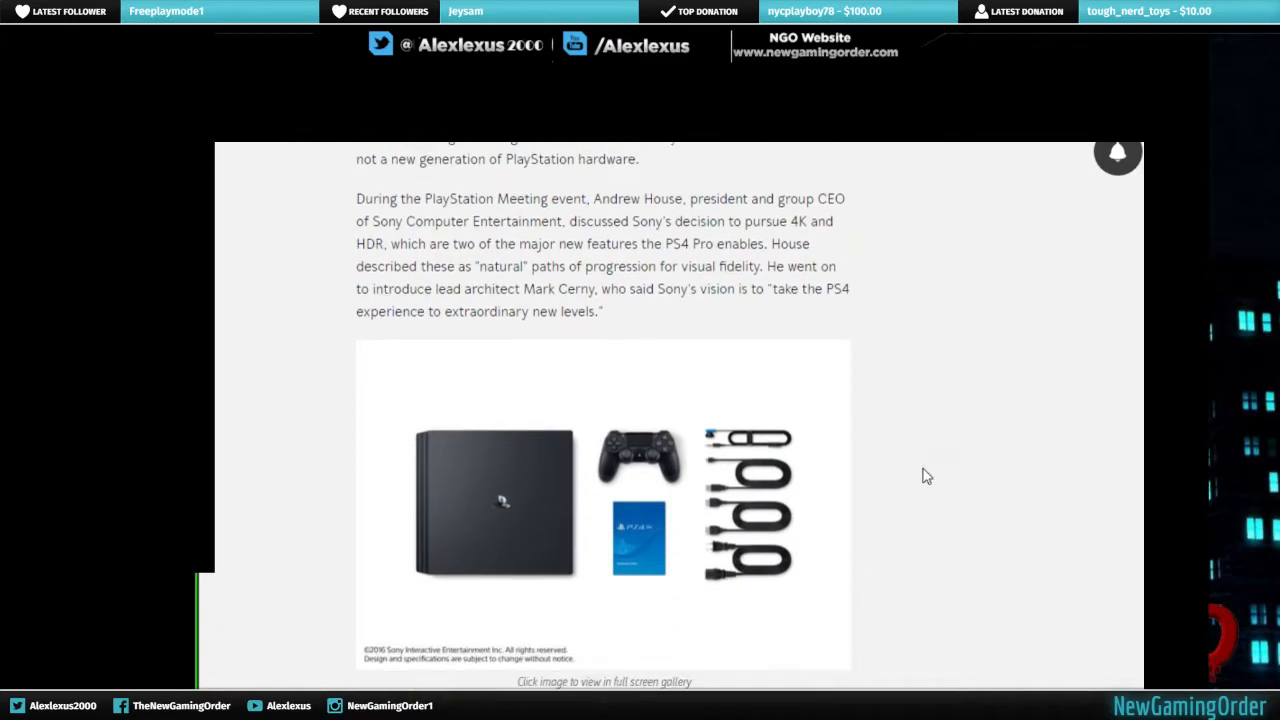
{"action": "scroll", "scroll_direction": "down", "scroll_amount": 3}
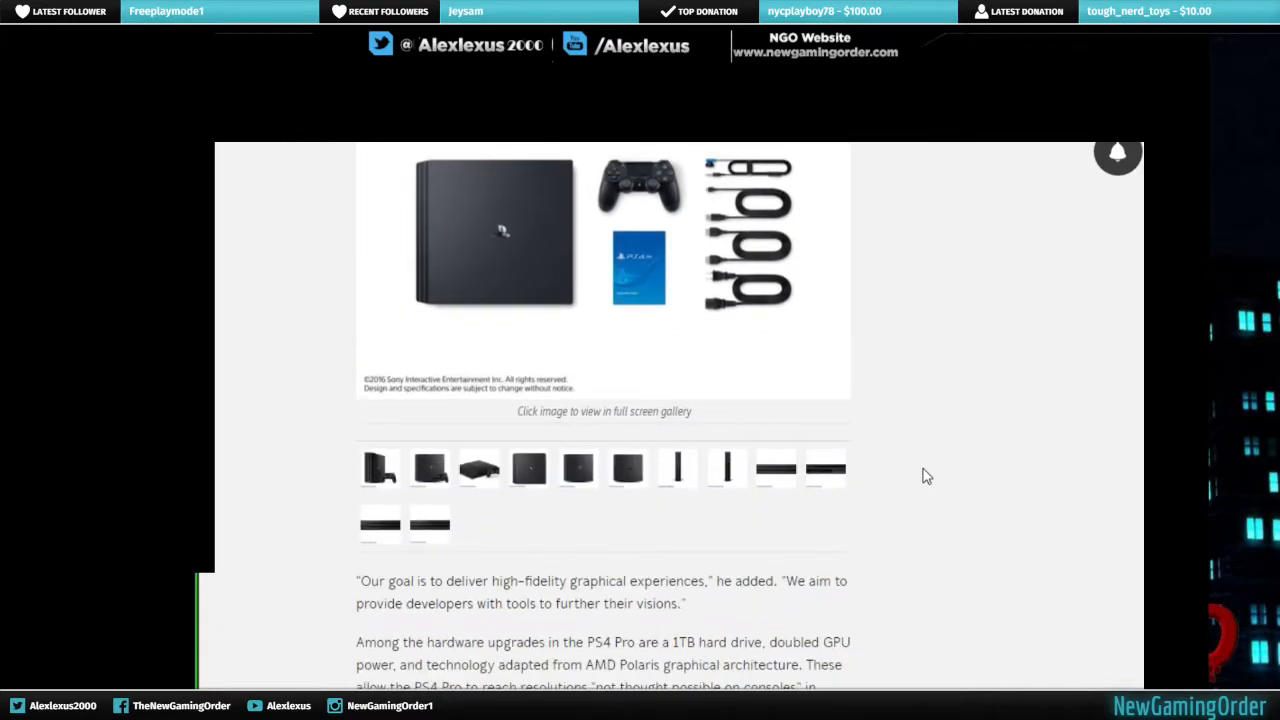
{"action": "scroll", "scroll_direction": "down", "scroll_amount": 3}
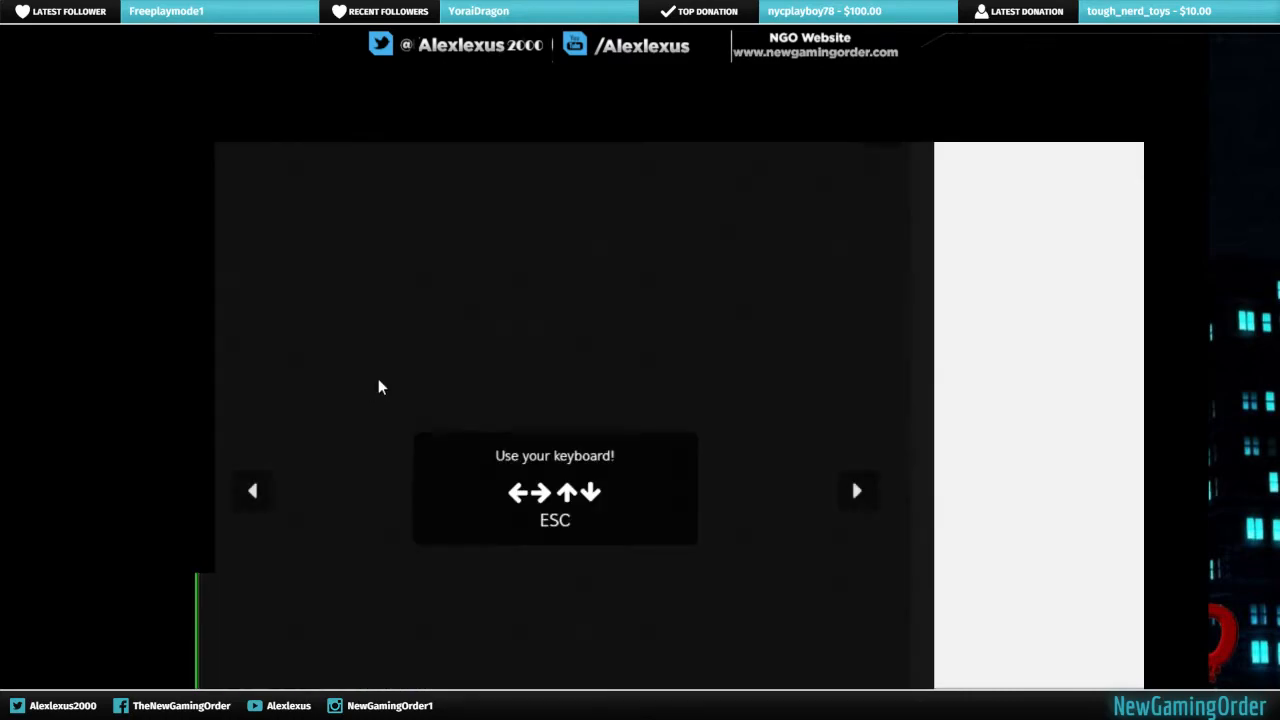
Dismiss the keyboard tip and advance to the angled console-and-controller photo.
{"action": "left_click", "coordinate": [857, 490]}
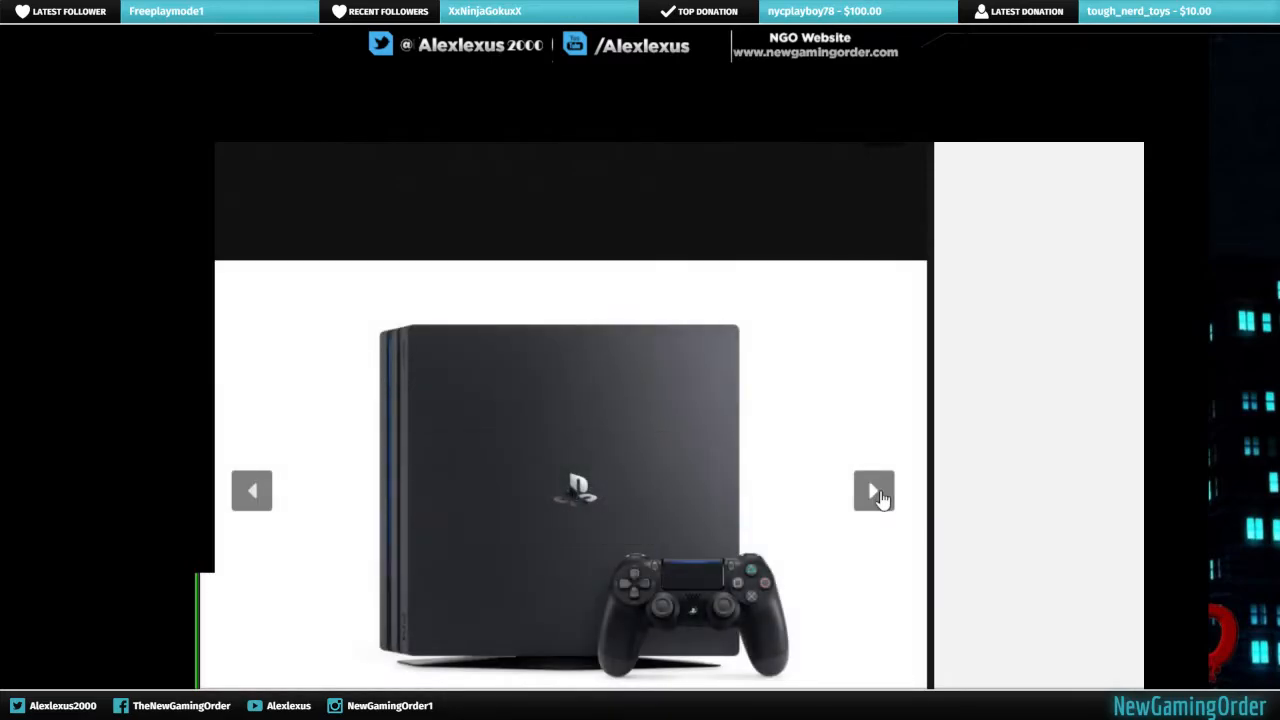
{"action": "left_click", "coordinate": [873, 491]}
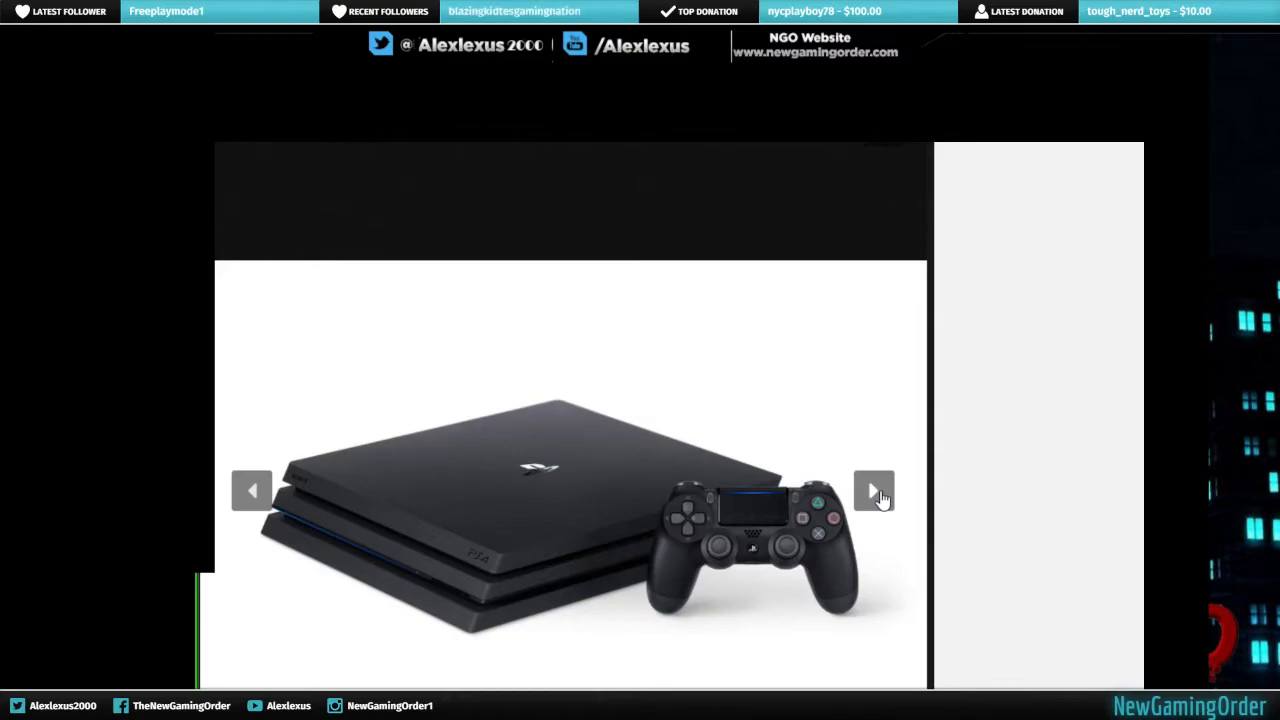
Advance the full-screen gallery to the next PS4 Pro photo.
{"action": "left_click", "coordinate": [874, 490]}
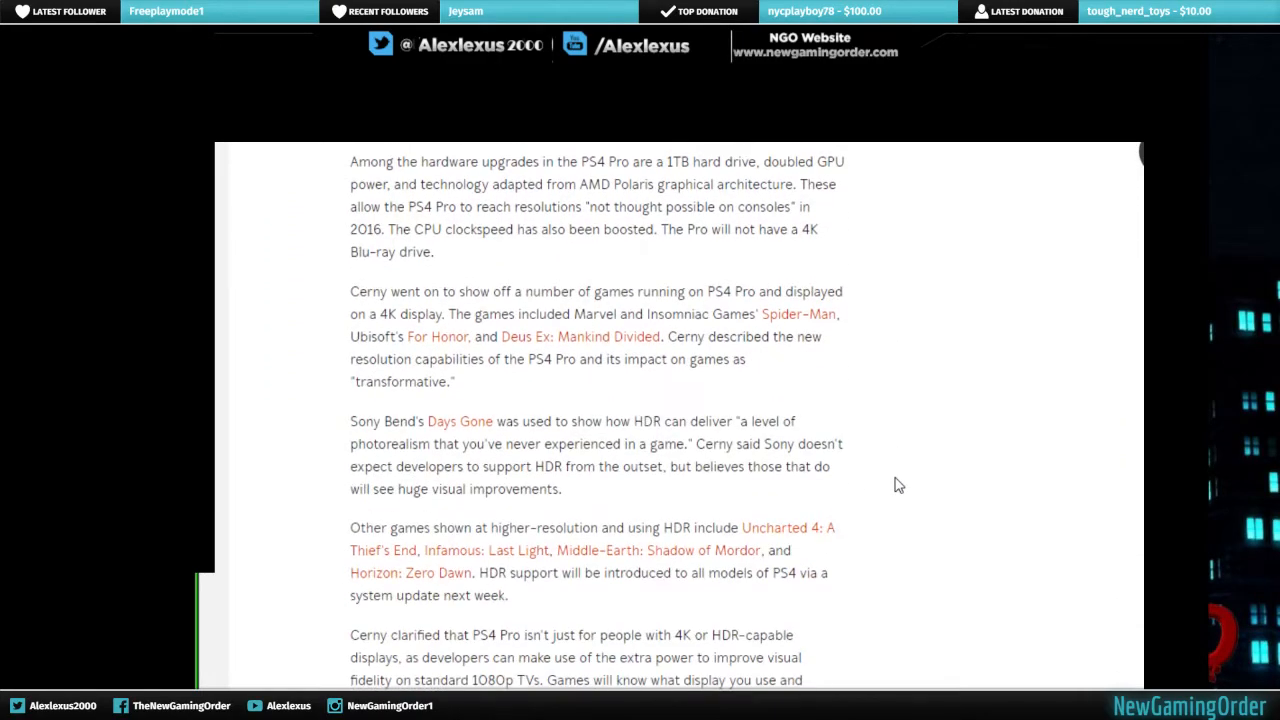
Scroll past the PlayStation Europe video to the full PS4 Pro specifications list.
{"action": "scroll", "scroll_direction": "down", "scroll_amount": 3}
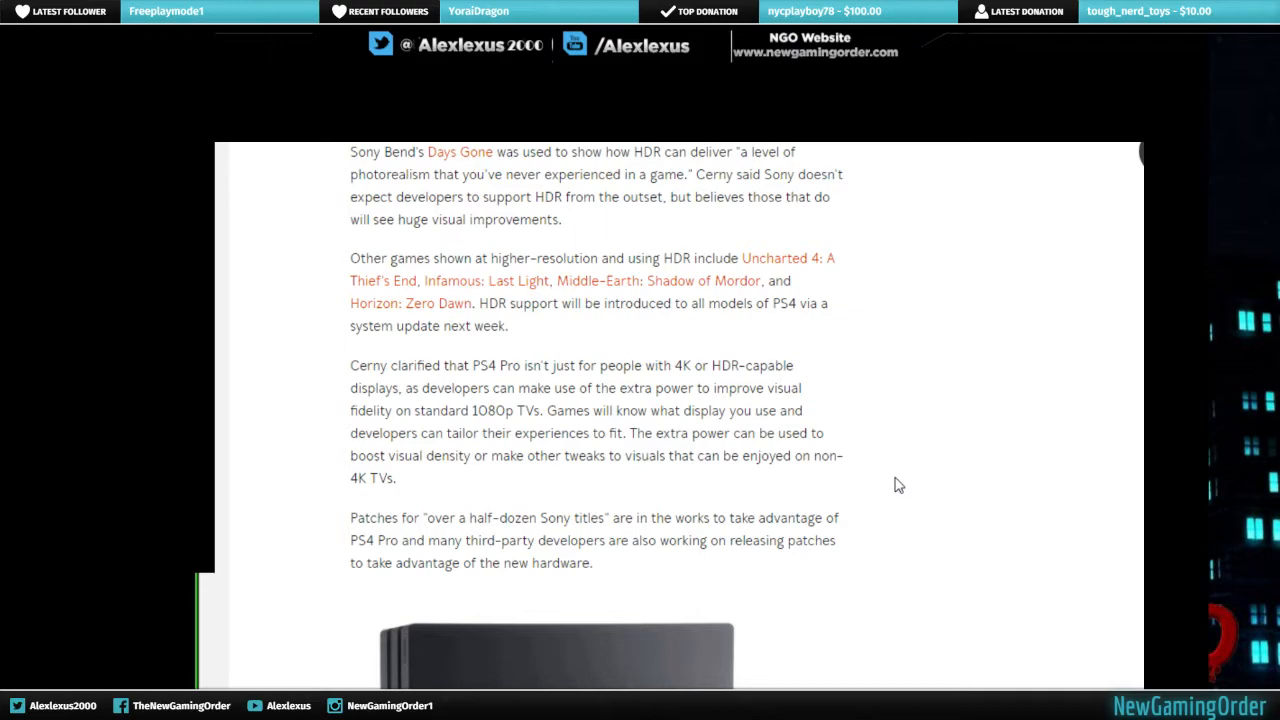
{"action": "scroll", "scroll_direction": "down", "scroll_amount": 3}
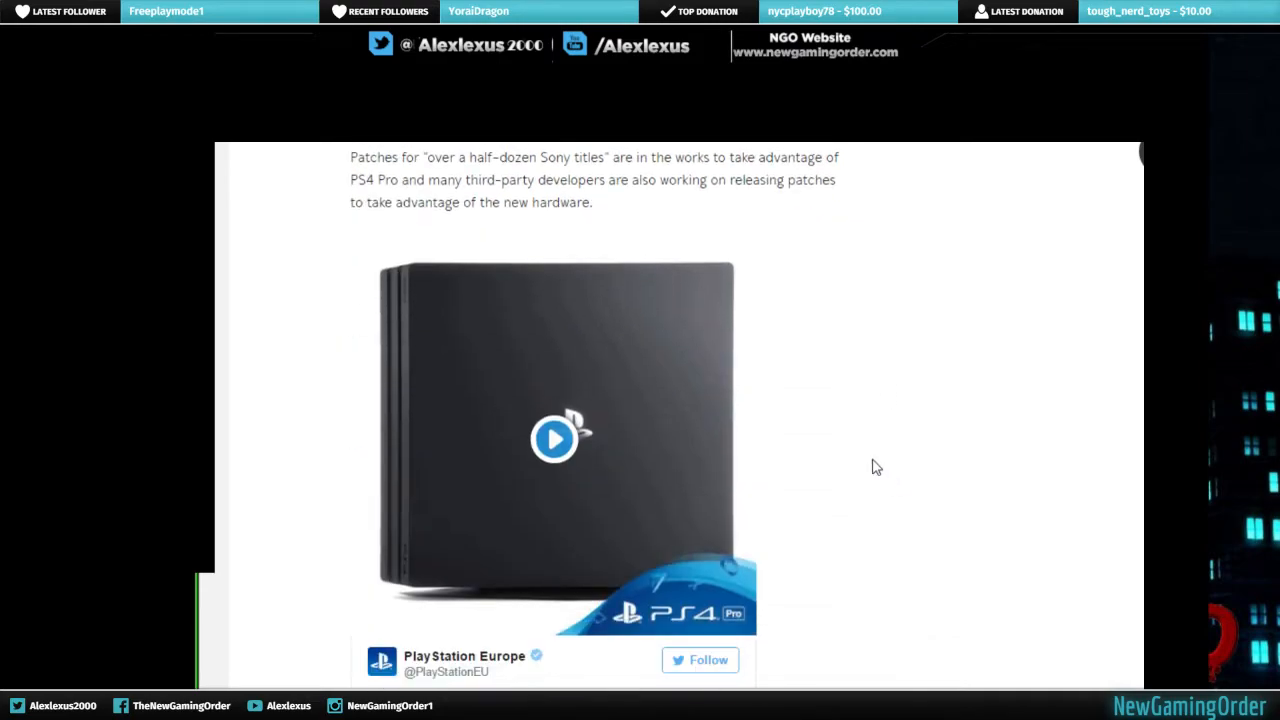
{"action": "scroll", "scroll_direction": "down", "scroll_amount": 3}
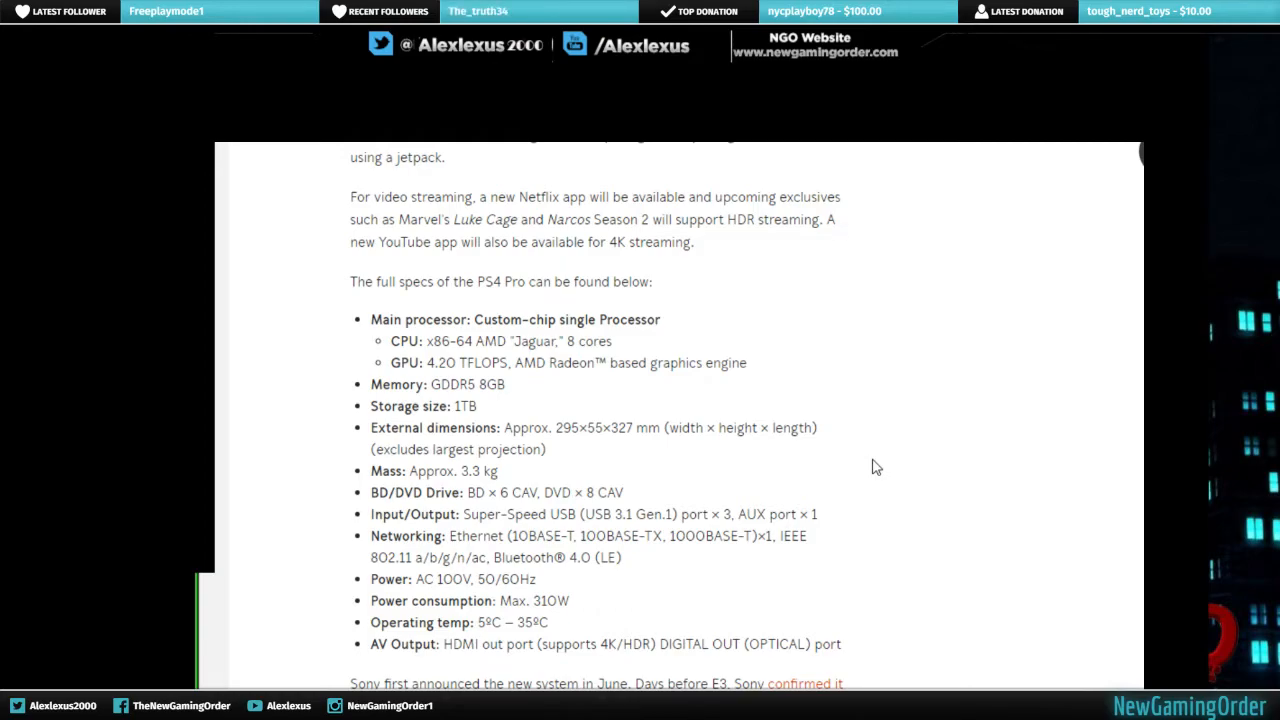
{"action": "mouse_move", "coordinate": [622, 350]}
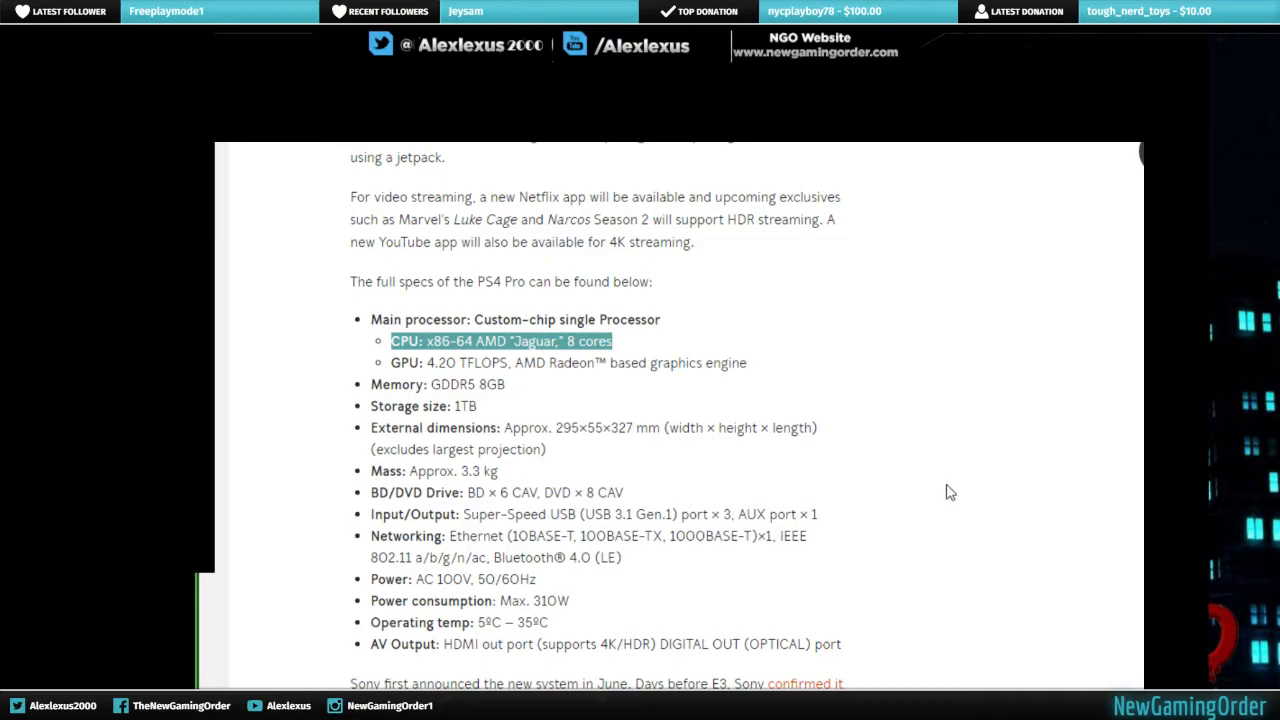
{"action": "mouse_move", "coordinate": [1063, 431]}
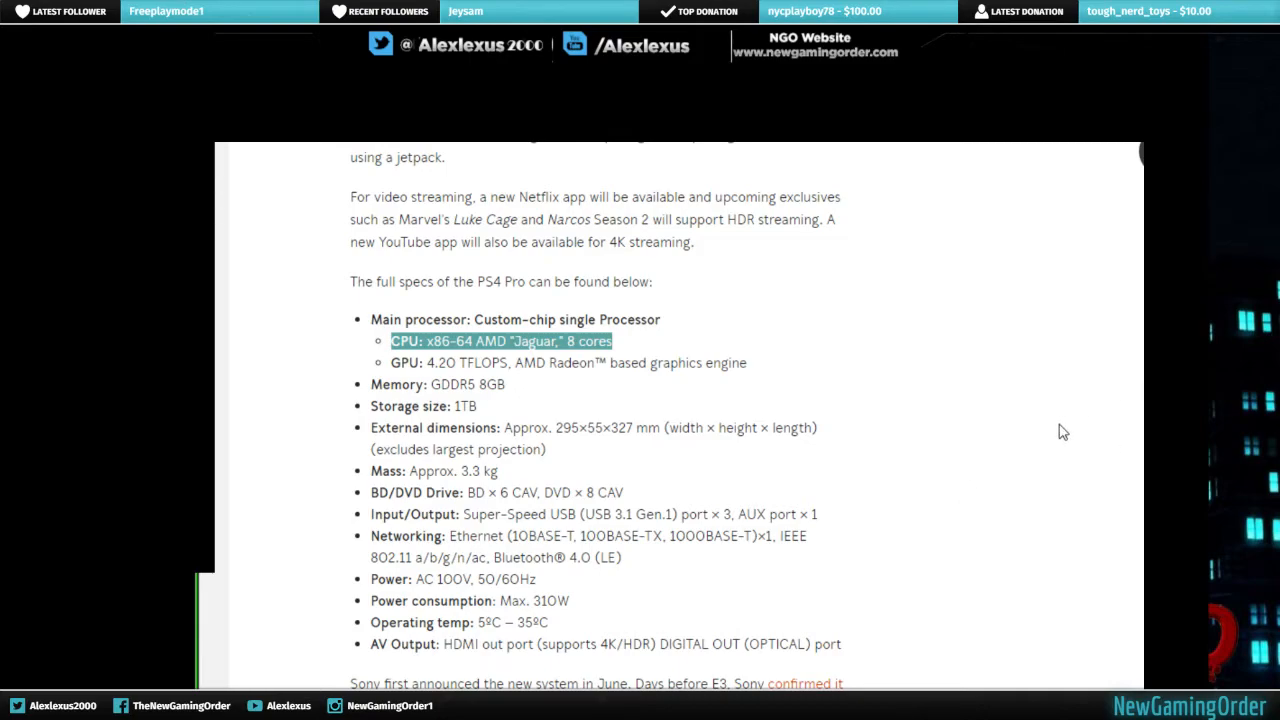
{"action": "mouse_move", "coordinate": [955, 509]}
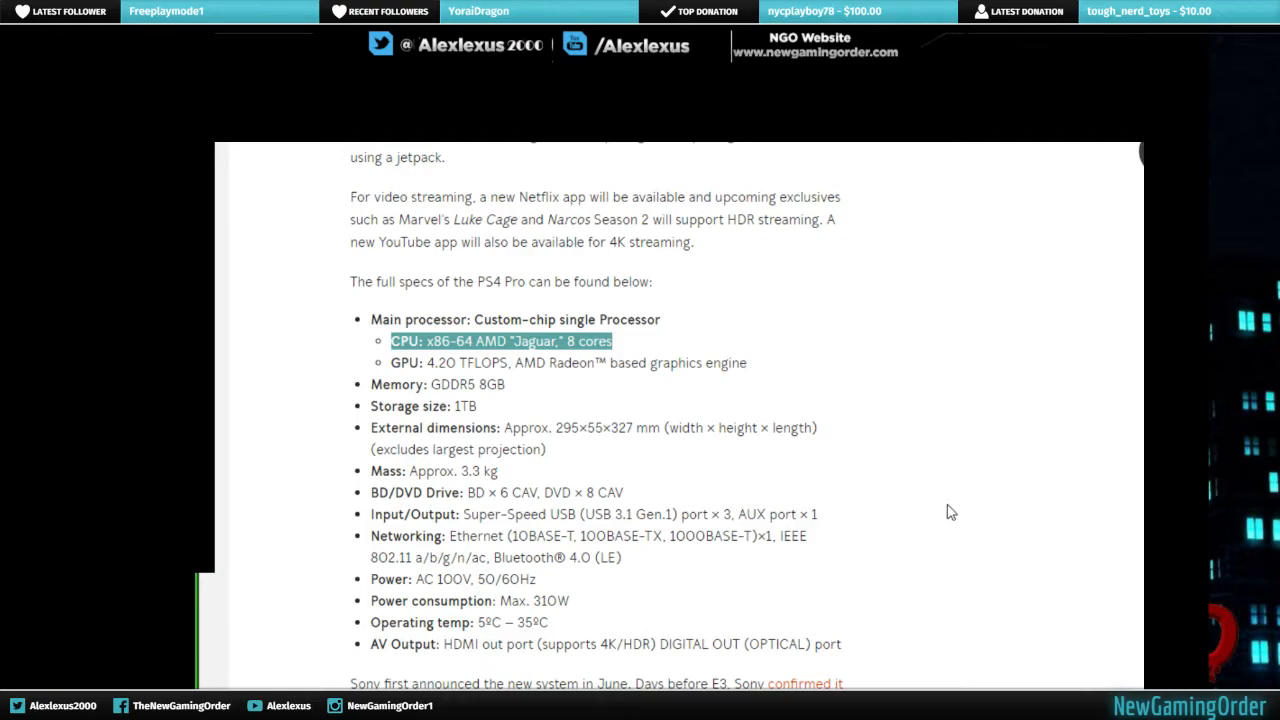
{"action": "mouse_move", "coordinate": [600, 554]}
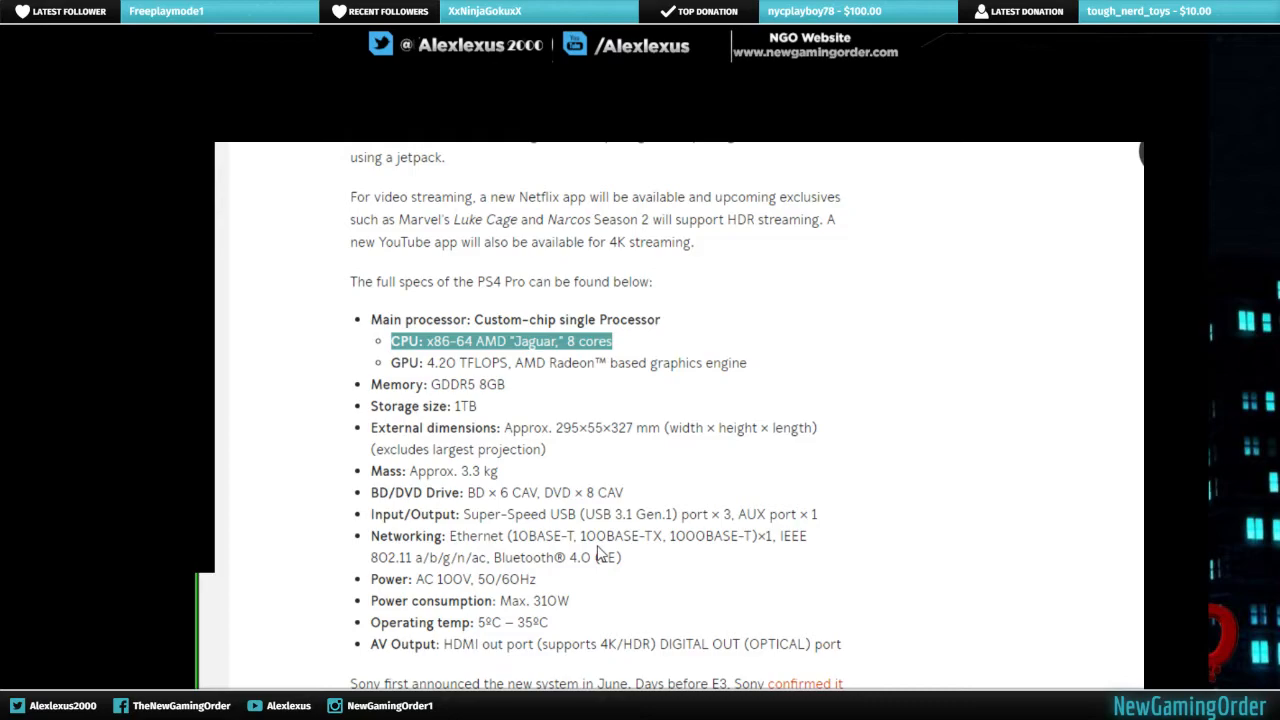
{"action": "mouse_move", "coordinate": [598, 588]}
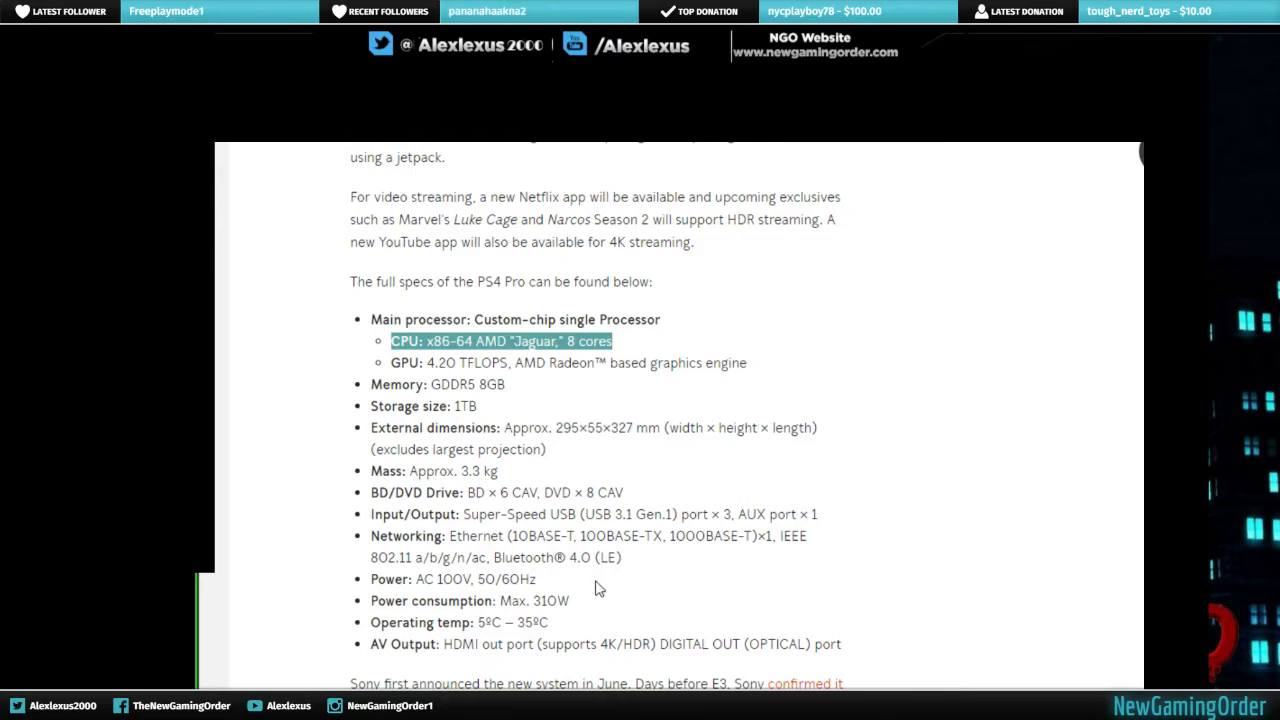
{"action": "mouse_move", "coordinate": [597, 613]}
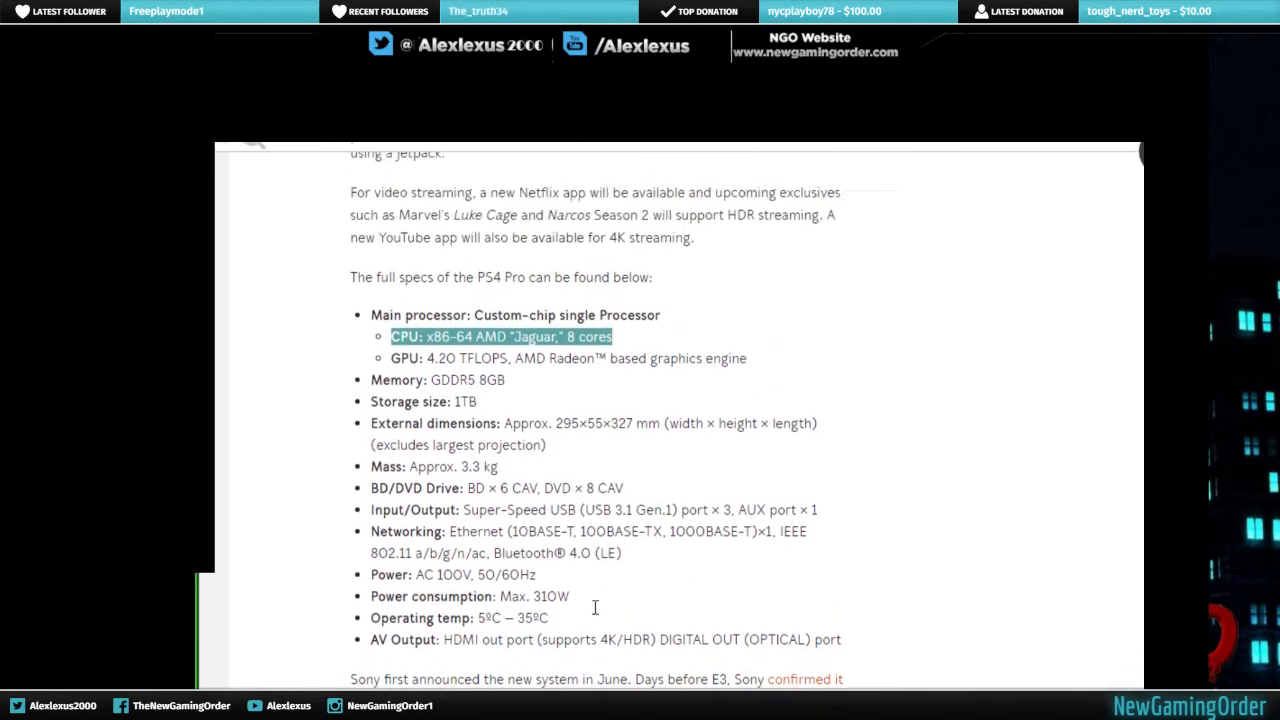
{"action": "scroll", "scroll_direction": "down", "scroll_amount": 3}
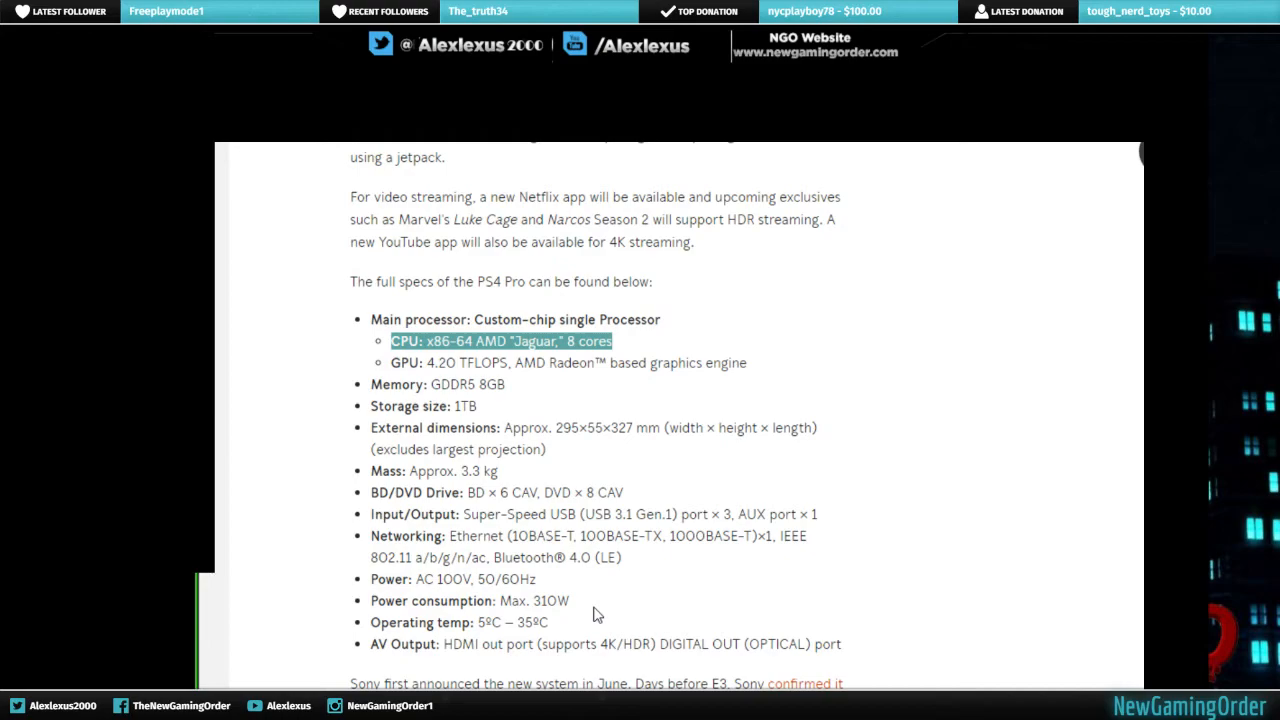
{"action": "mouse_move", "coordinate": [820, 588]}
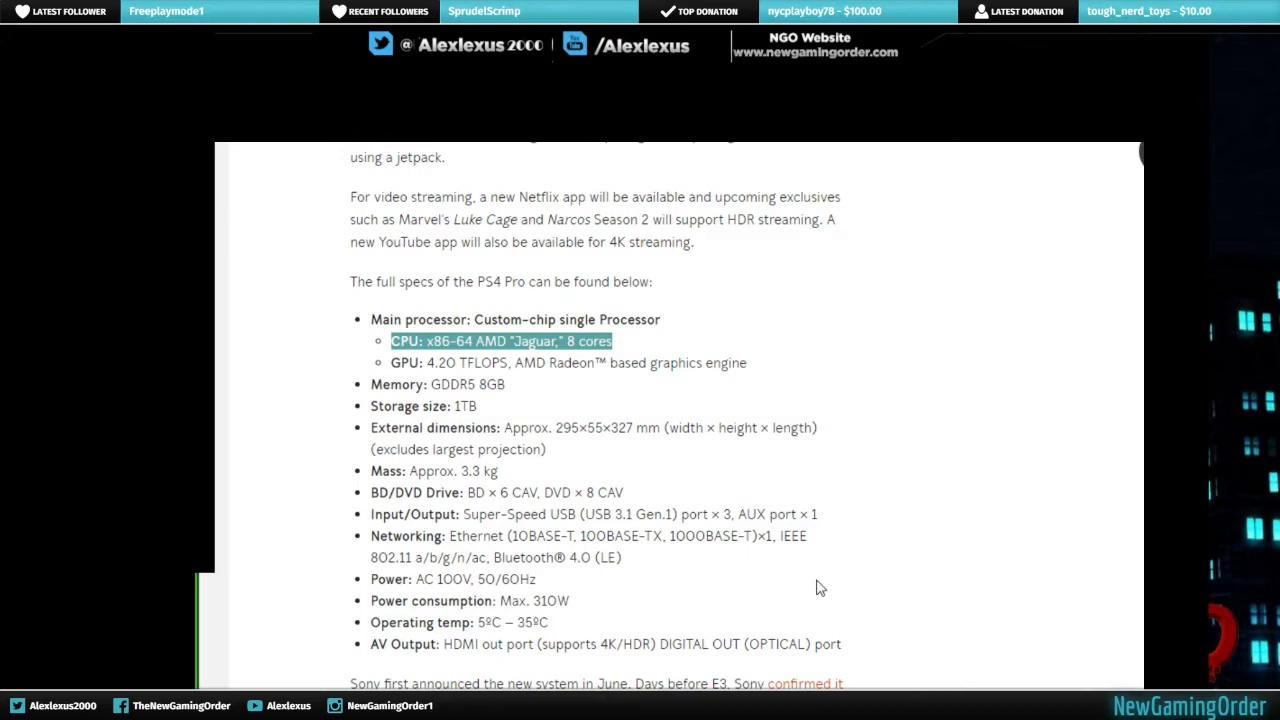
{"action": "mouse_move", "coordinate": [896, 530]}
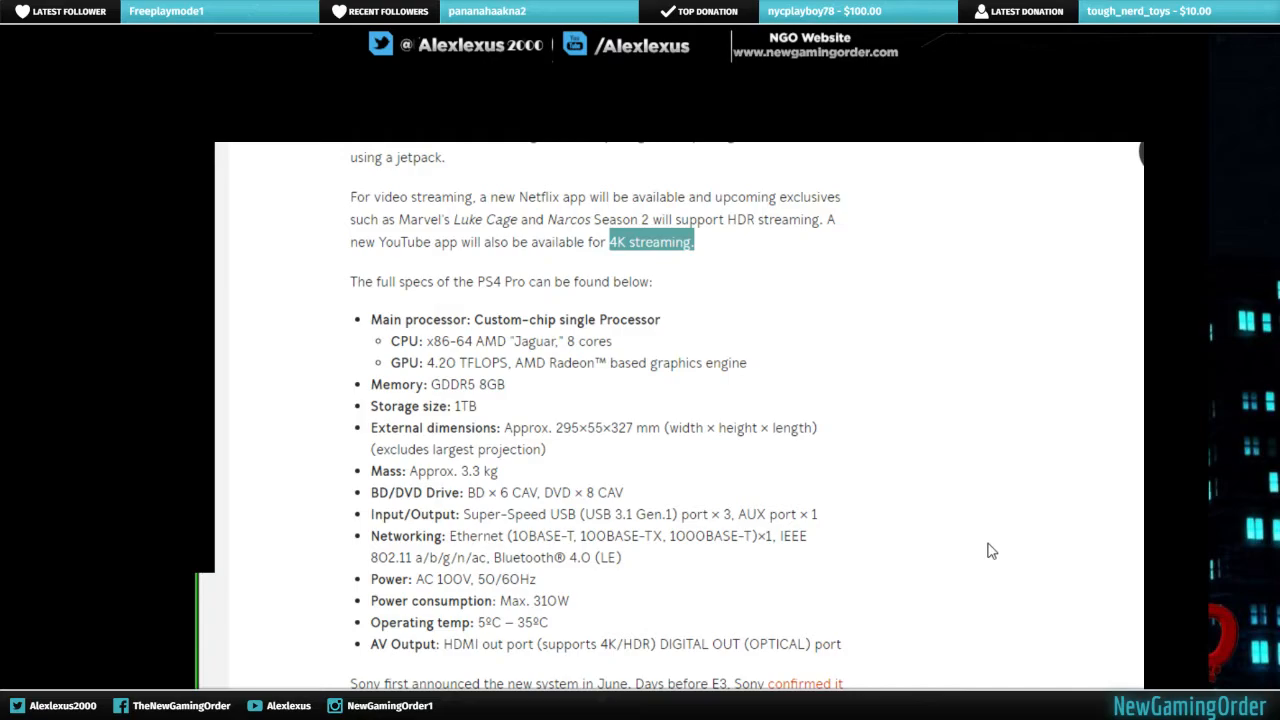
Bring the EA supported games and YouTube 4K streaming paragraphs into view.
{"action": "scroll", "scroll_direction": "down", "scroll_amount": 3}
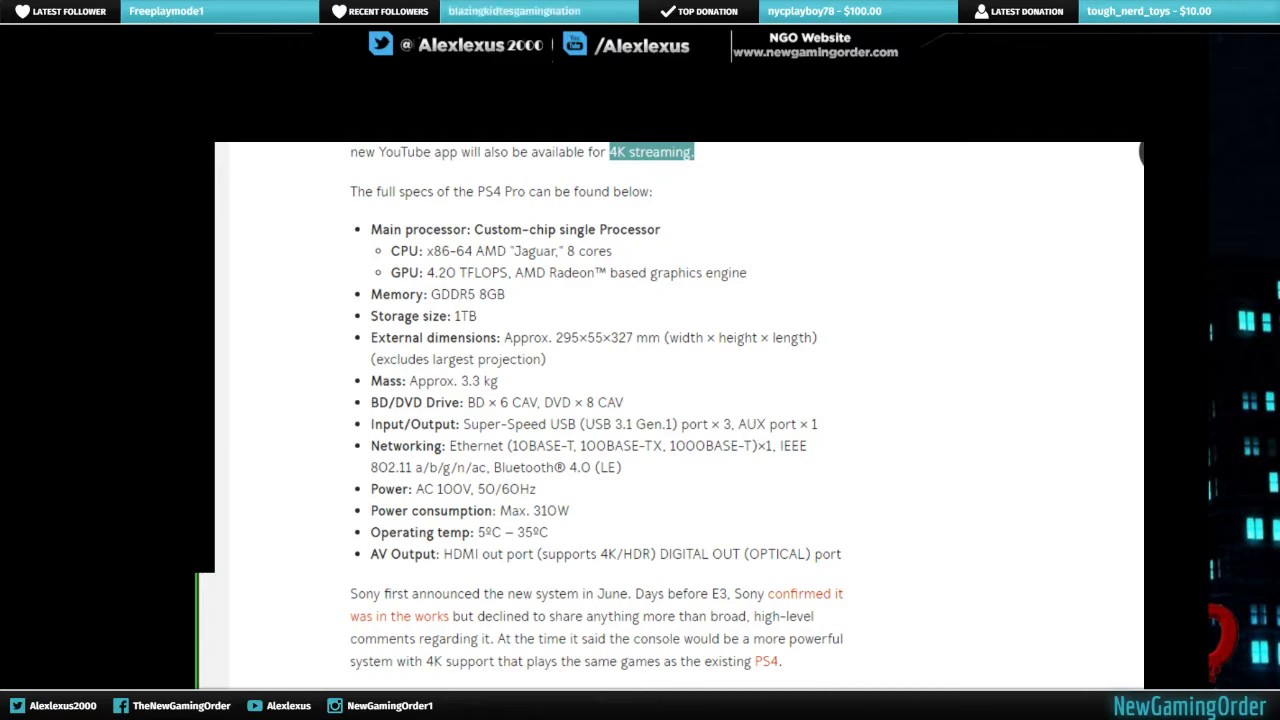
{"action": "scroll", "scroll_direction": "down", "scroll_amount": 3}
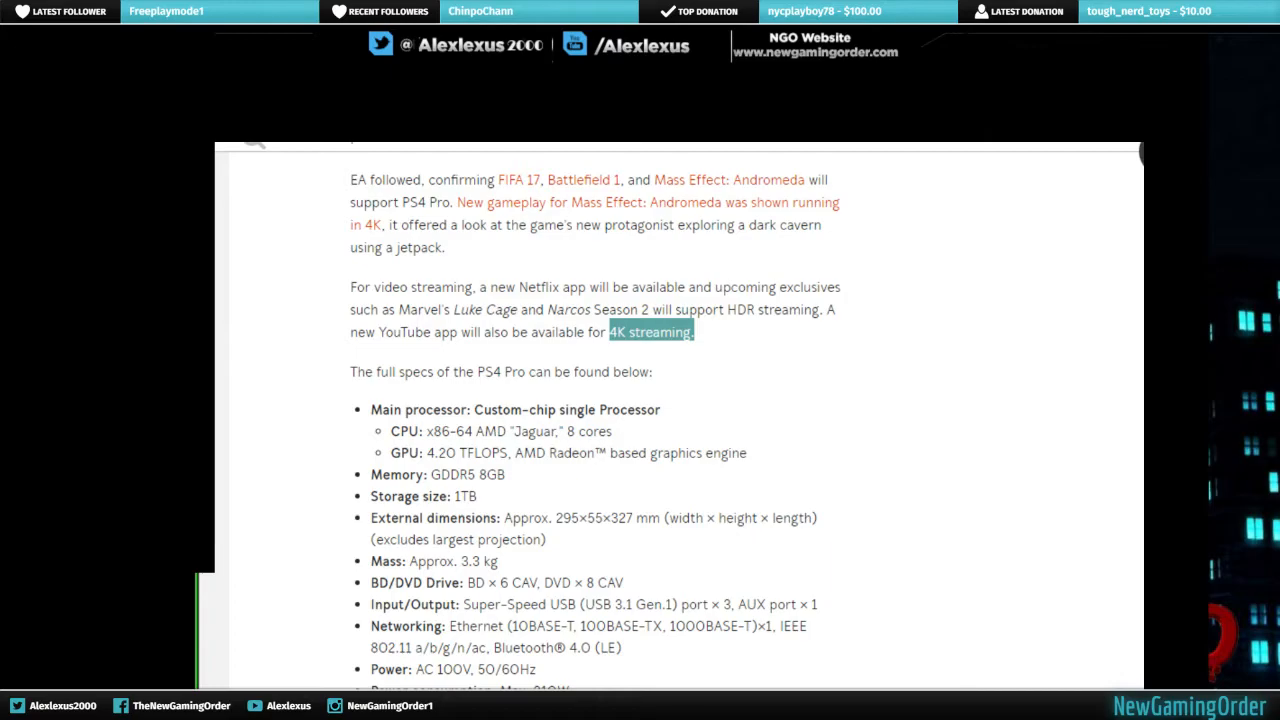
Scroll past the PlayStation Europe tweet to the box-contents photo with controller and cables.
{"action": "scroll", "scroll_direction": "down", "scroll_amount": 3}
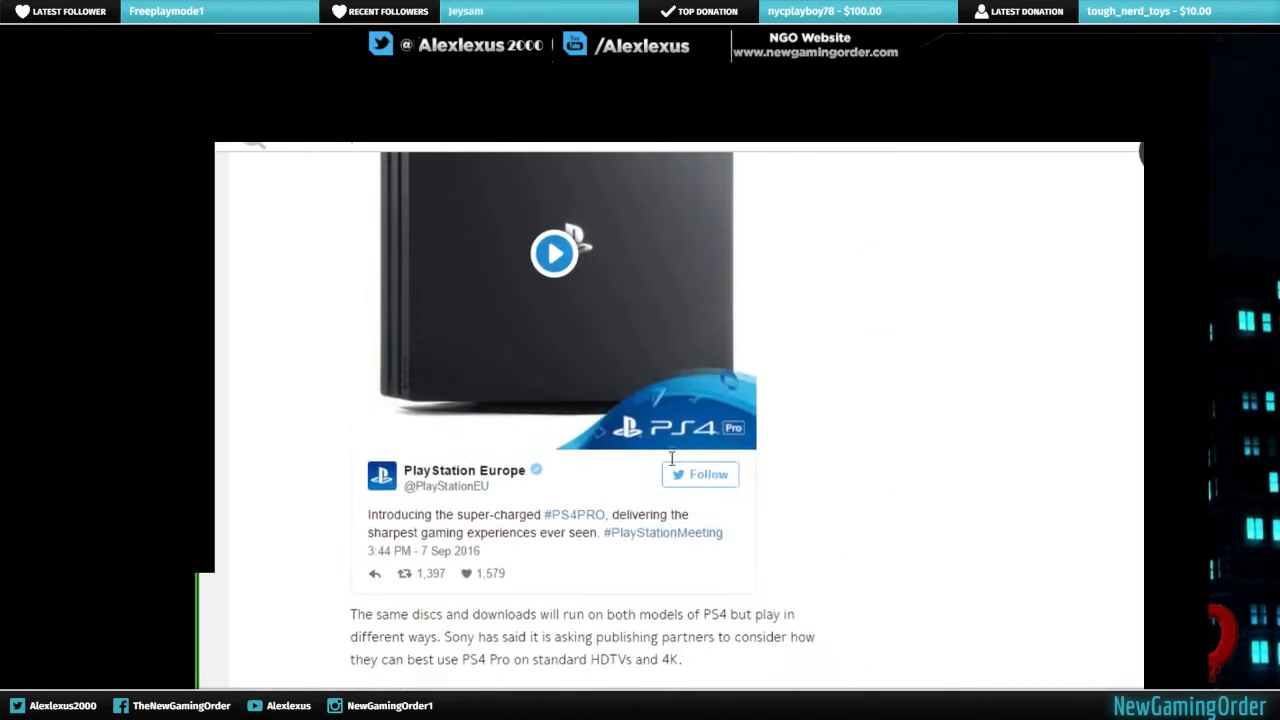
{"action": "scroll", "scroll_direction": "down", "scroll_amount": 3}
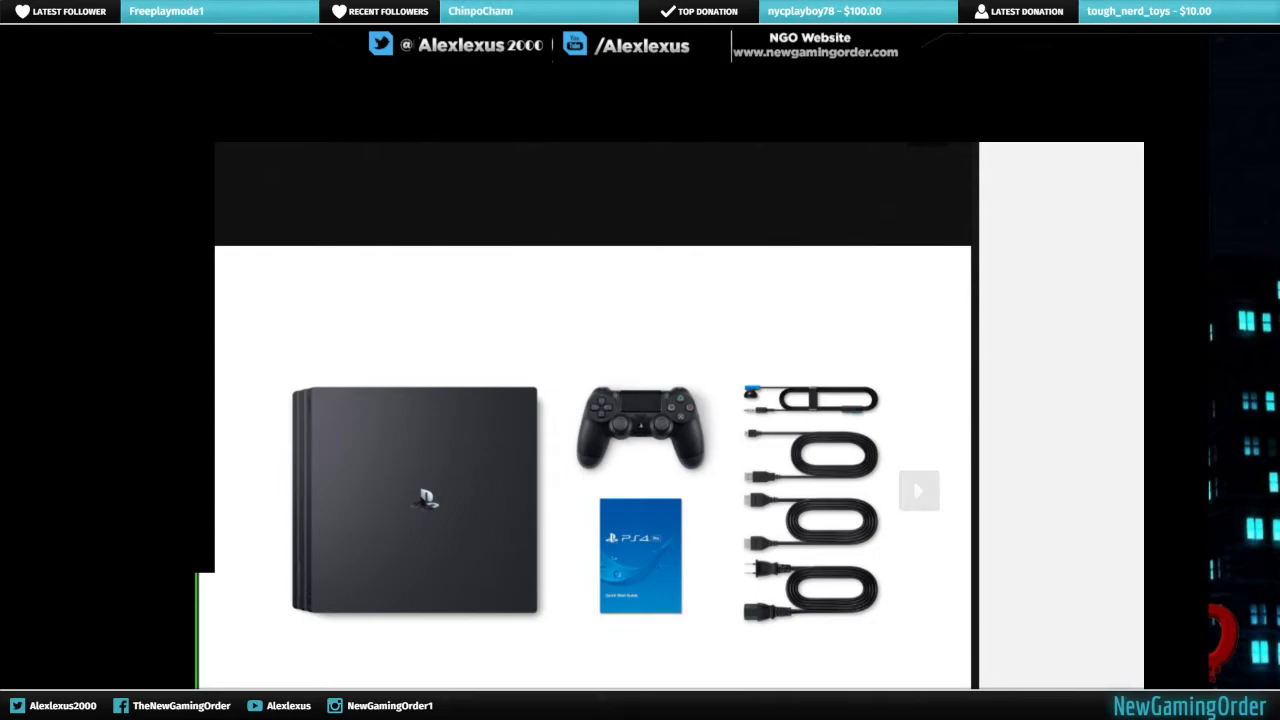
{"action": "left_click", "coordinate": [918, 490]}
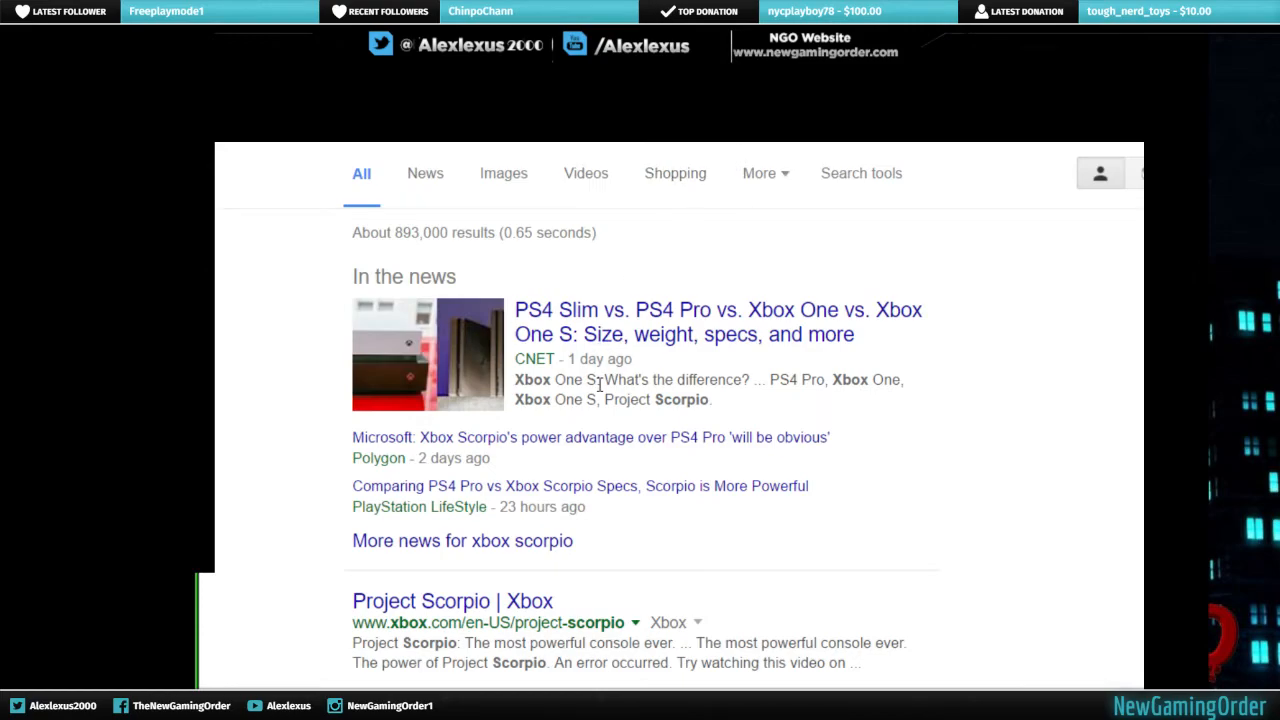
{"action": "mouse_move", "coordinate": [660, 318]}
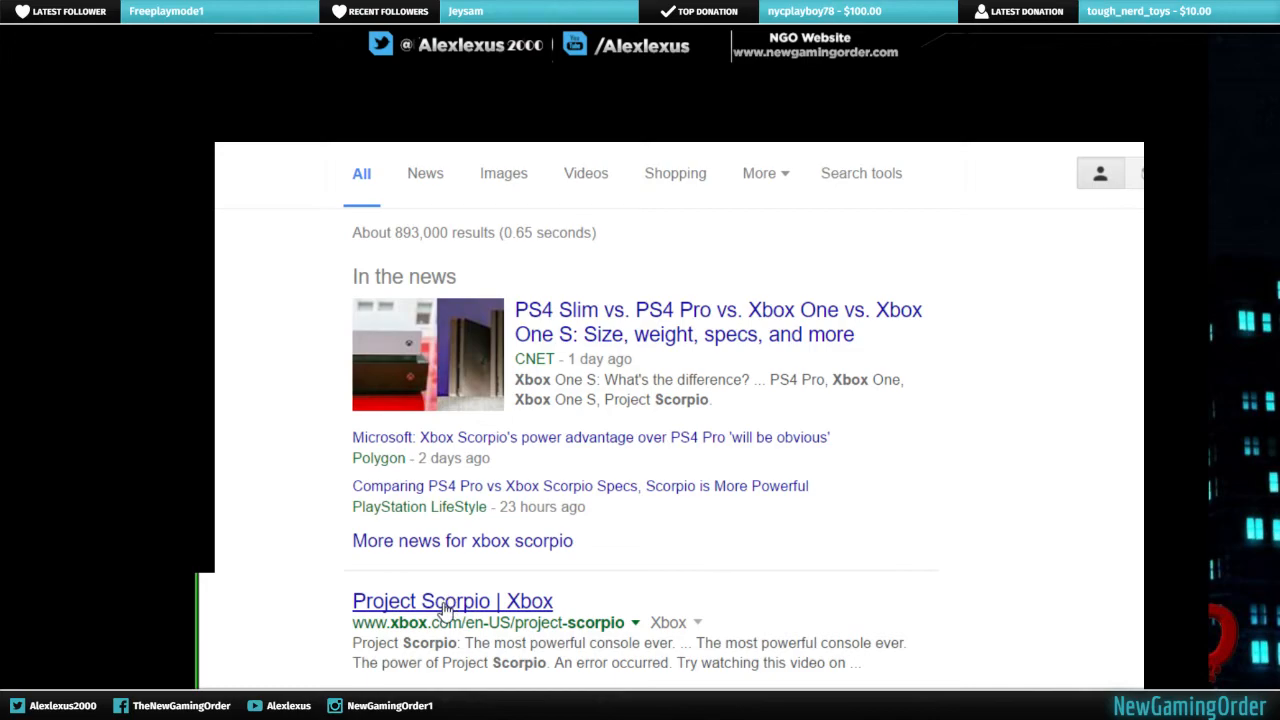
Open the 'Project Scorpio | Xbox' result and play the Xbox - Project Scorpio video.
{"action": "left_click", "coordinate": [452, 601]}
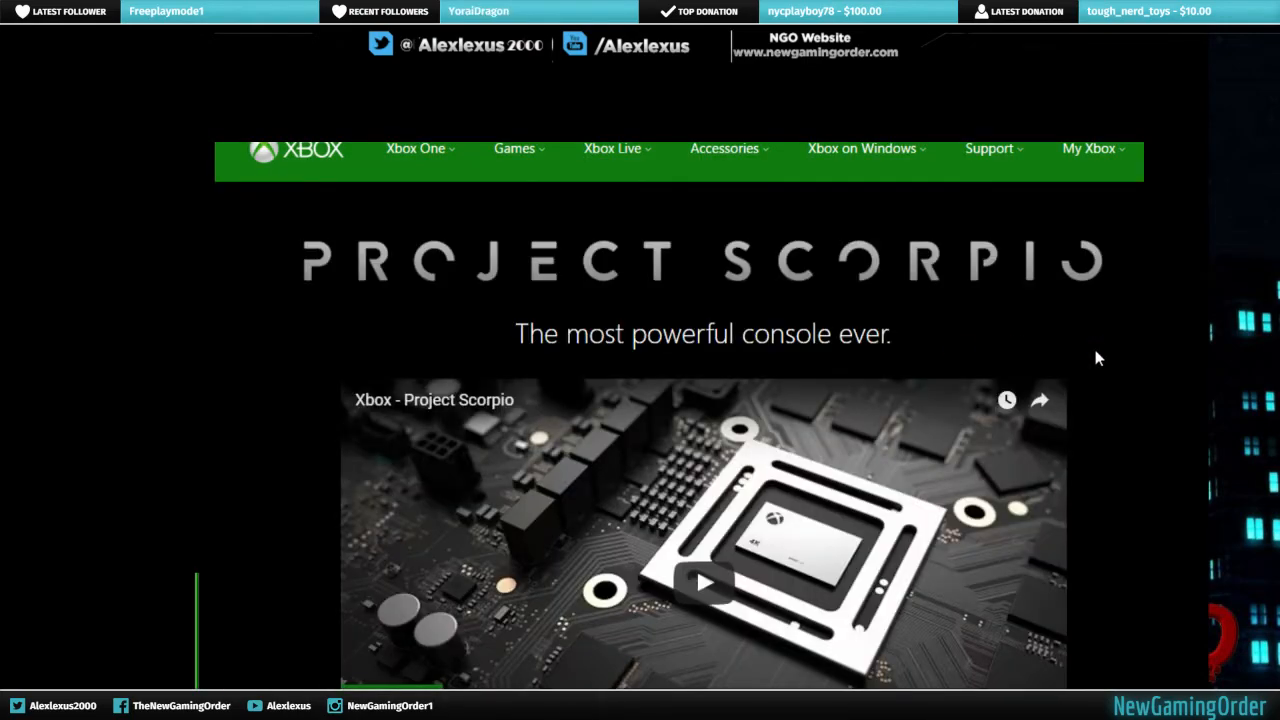
{"action": "scroll", "scroll_direction": "down", "scroll_amount": 3}
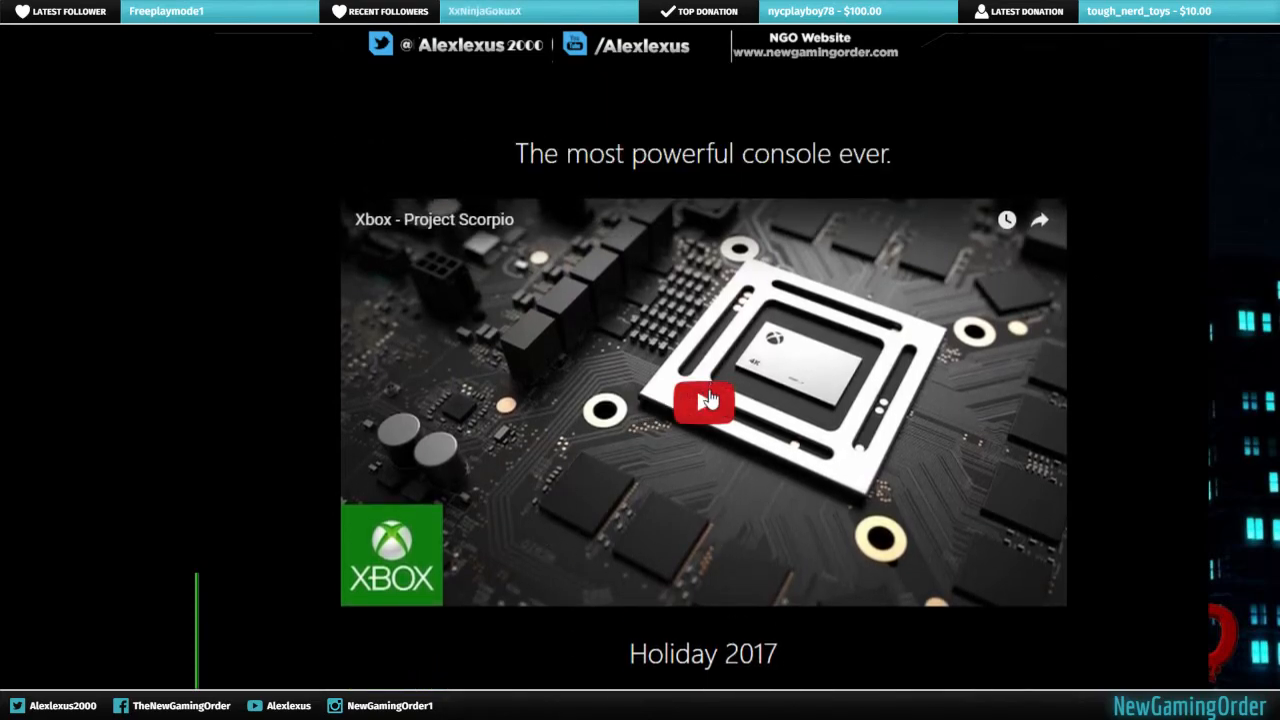
{"action": "left_click", "coordinate": [703, 401]}
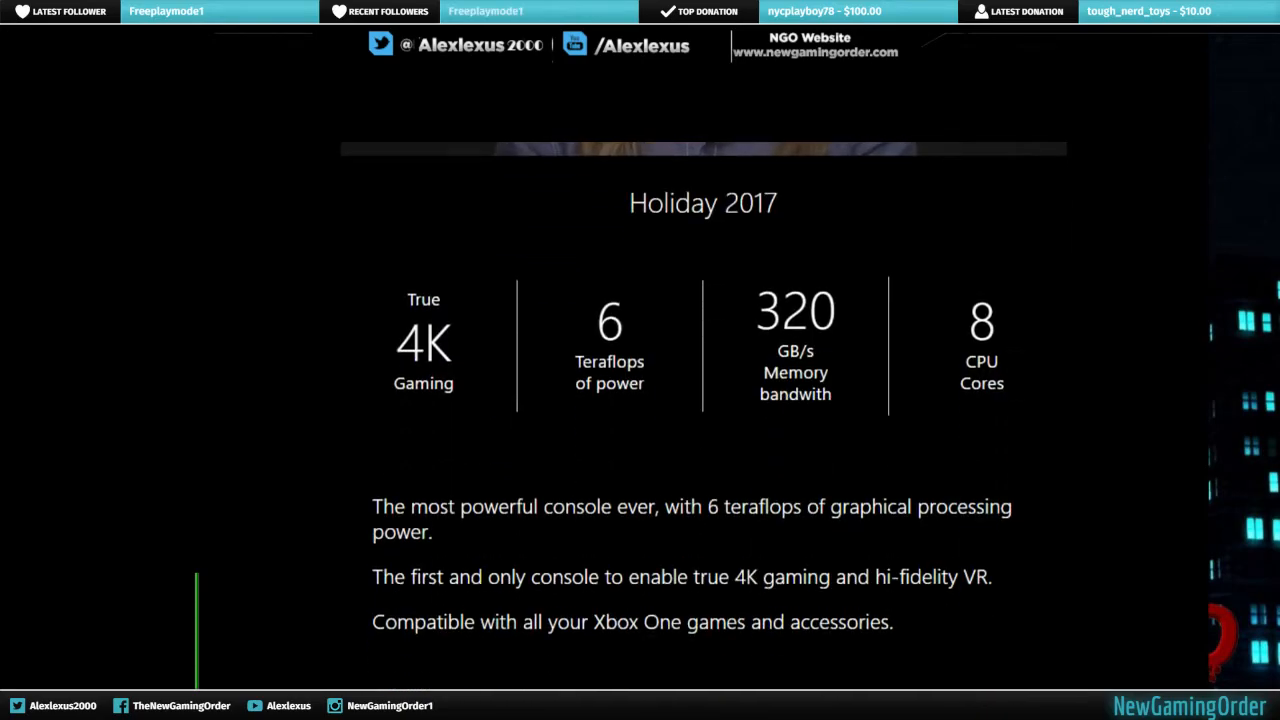
{"action": "scroll", "scroll_direction": "down", "scroll_amount": 3}
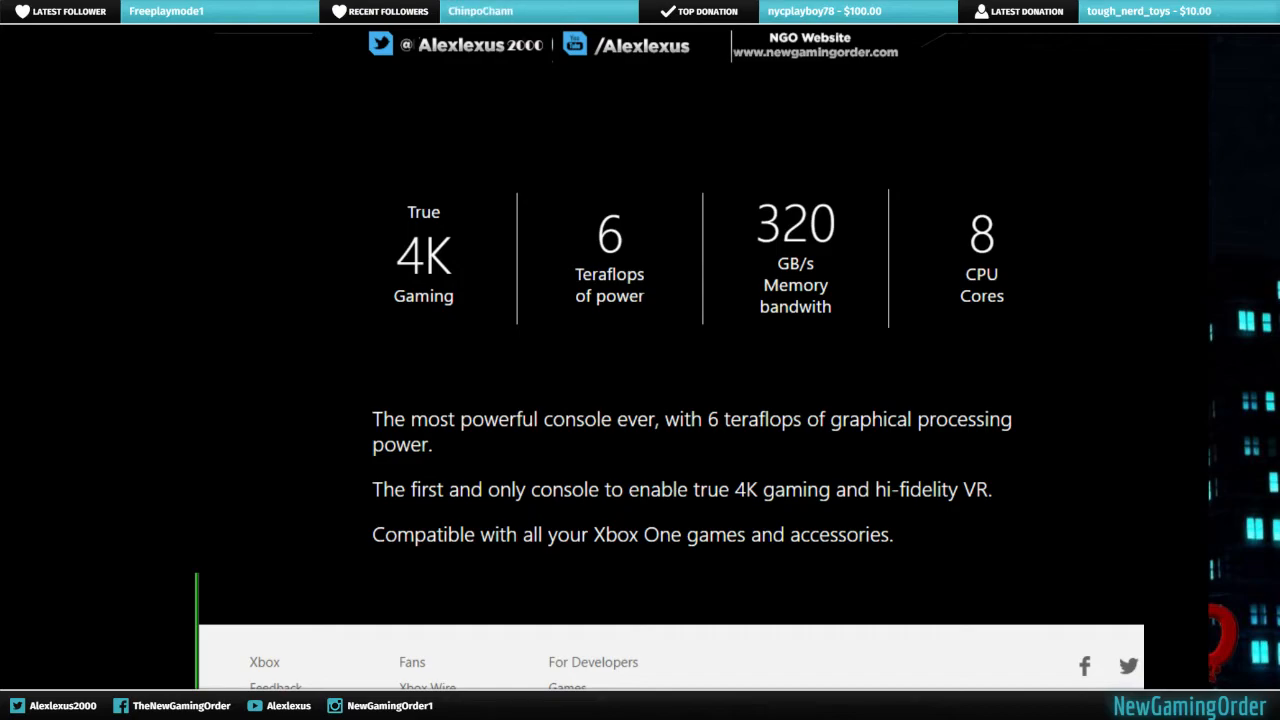
{"action": "mouse_move", "coordinate": [1140, 497]}
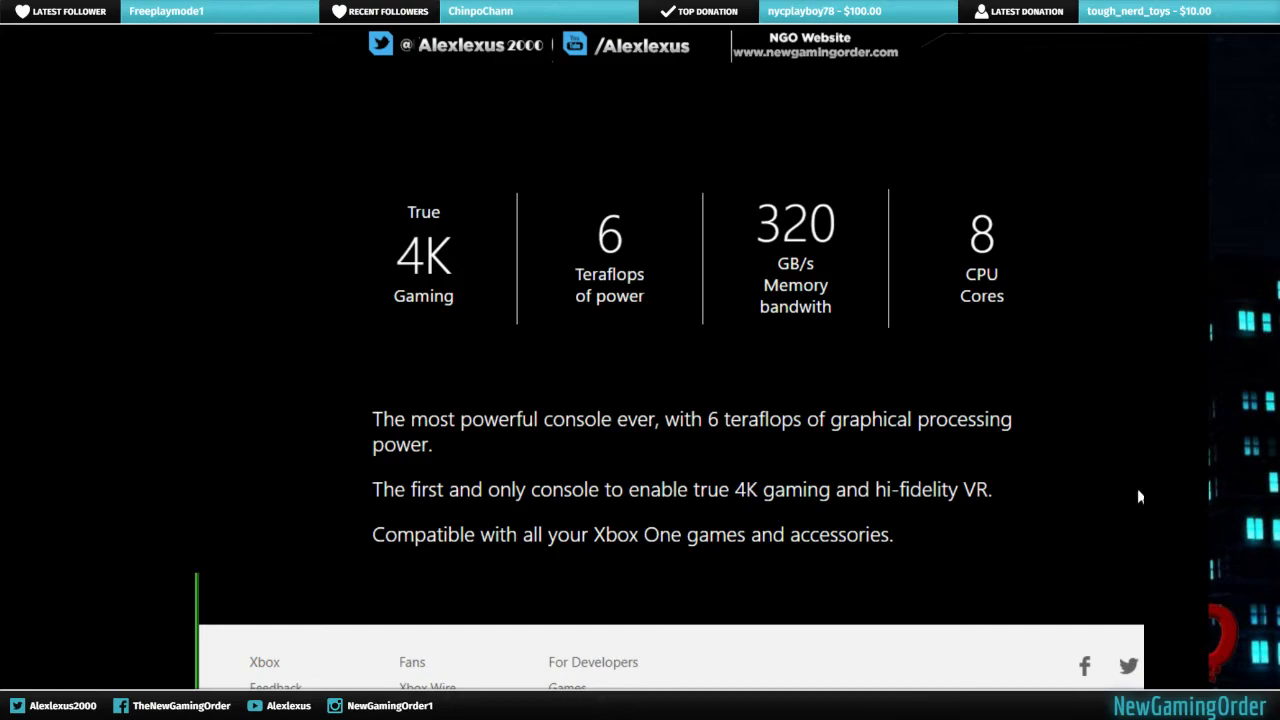
{"action": "mouse_move", "coordinate": [1115, 510]}
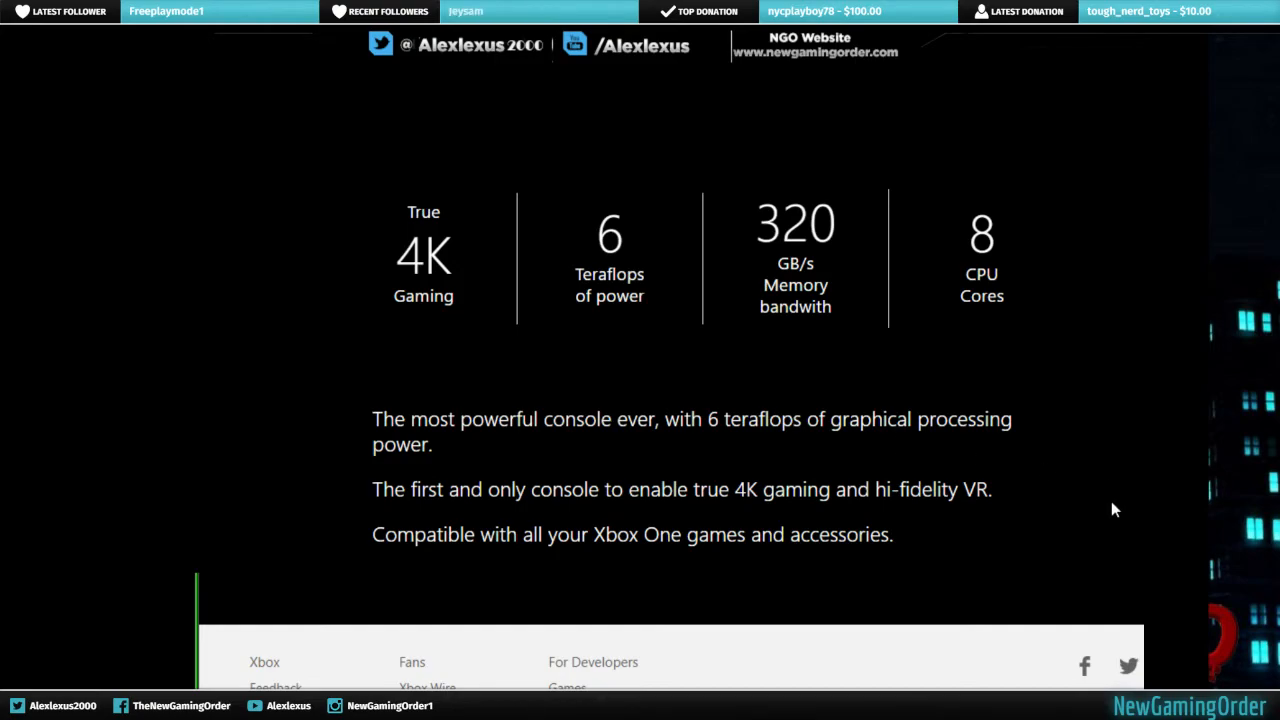
{"action": "mouse_move", "coordinate": [1116, 490]}
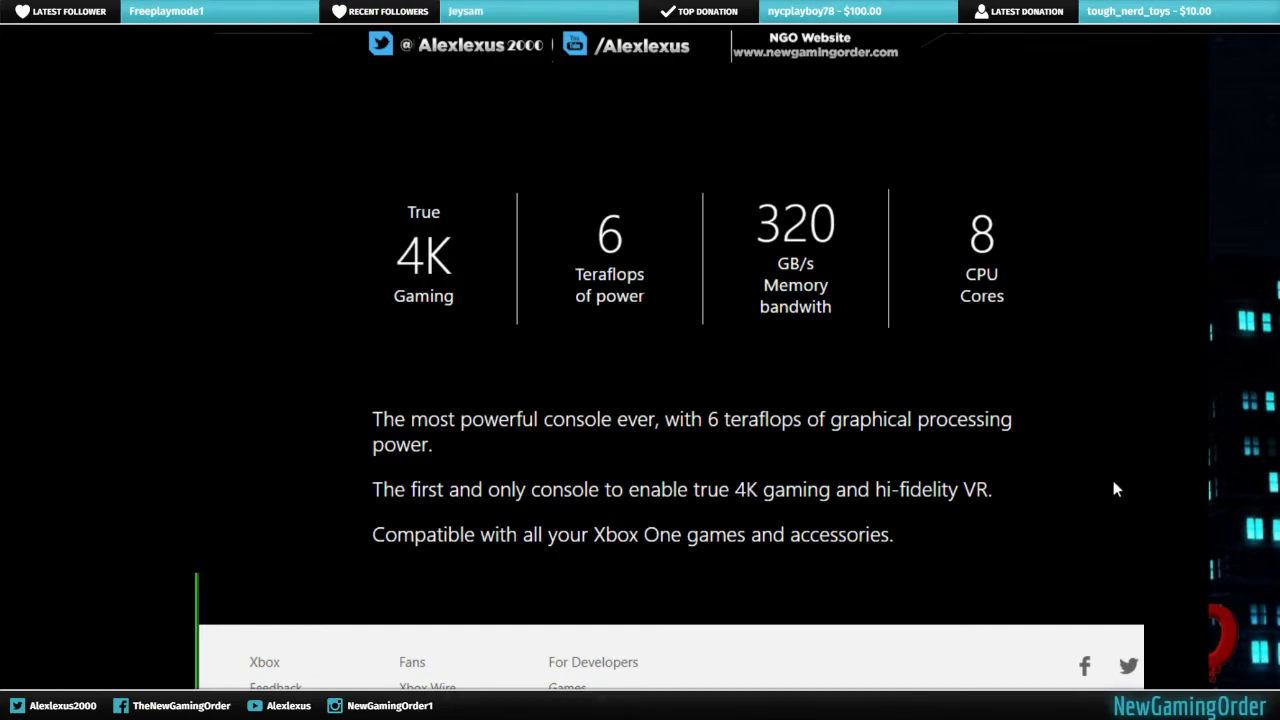
{"action": "scroll", "scroll_direction": "down", "scroll_amount": 3}
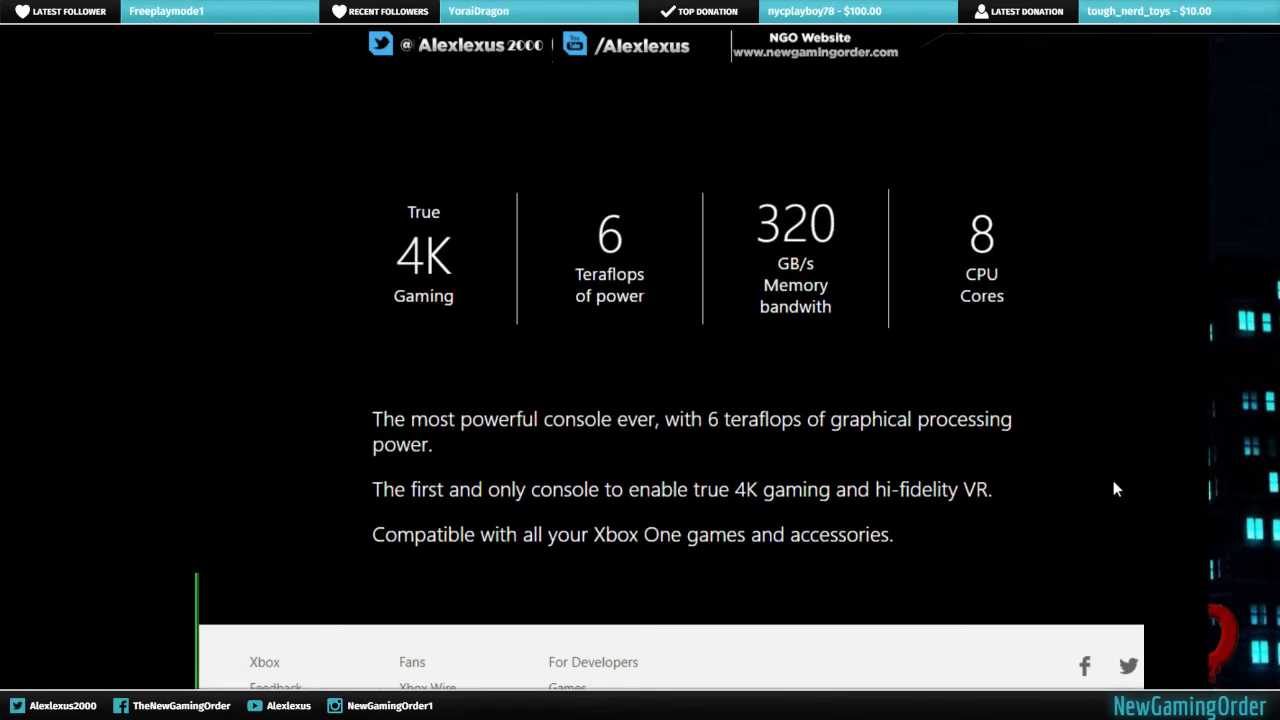
{"action": "scroll", "scroll_direction": "down", "scroll_amount": 3}
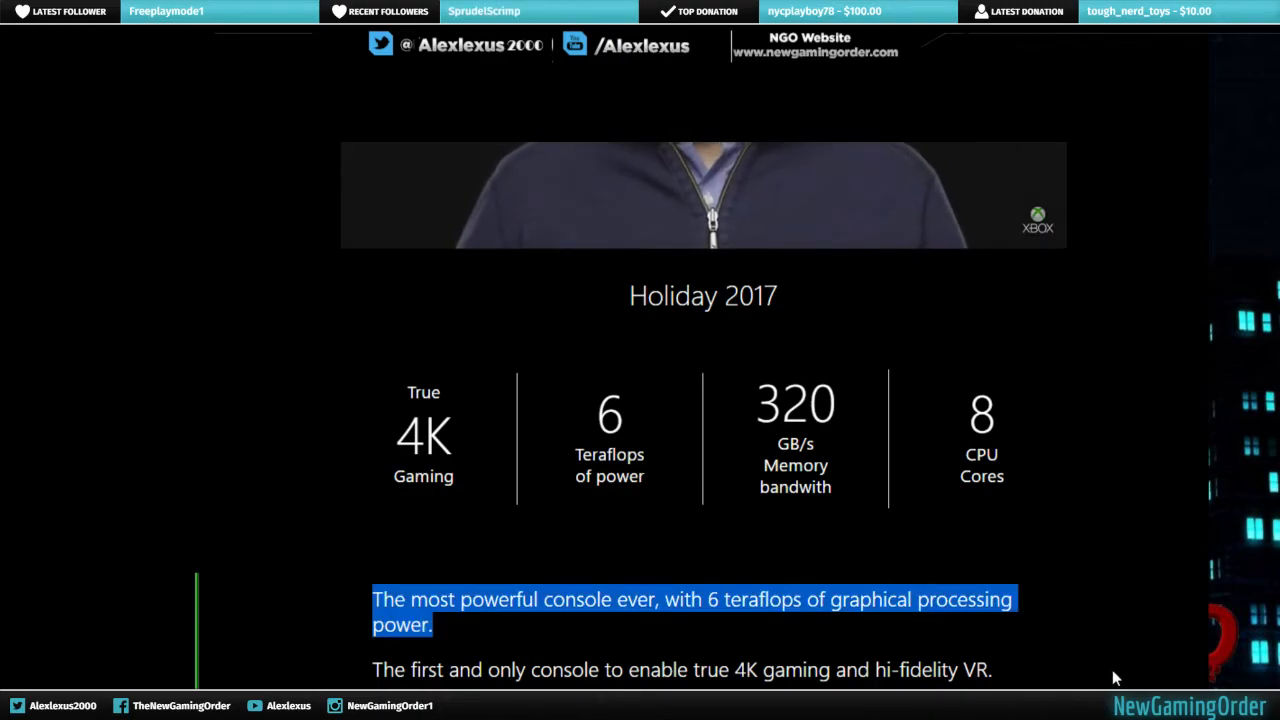
{"action": "scroll", "scroll_direction": "down", "scroll_amount": 3}
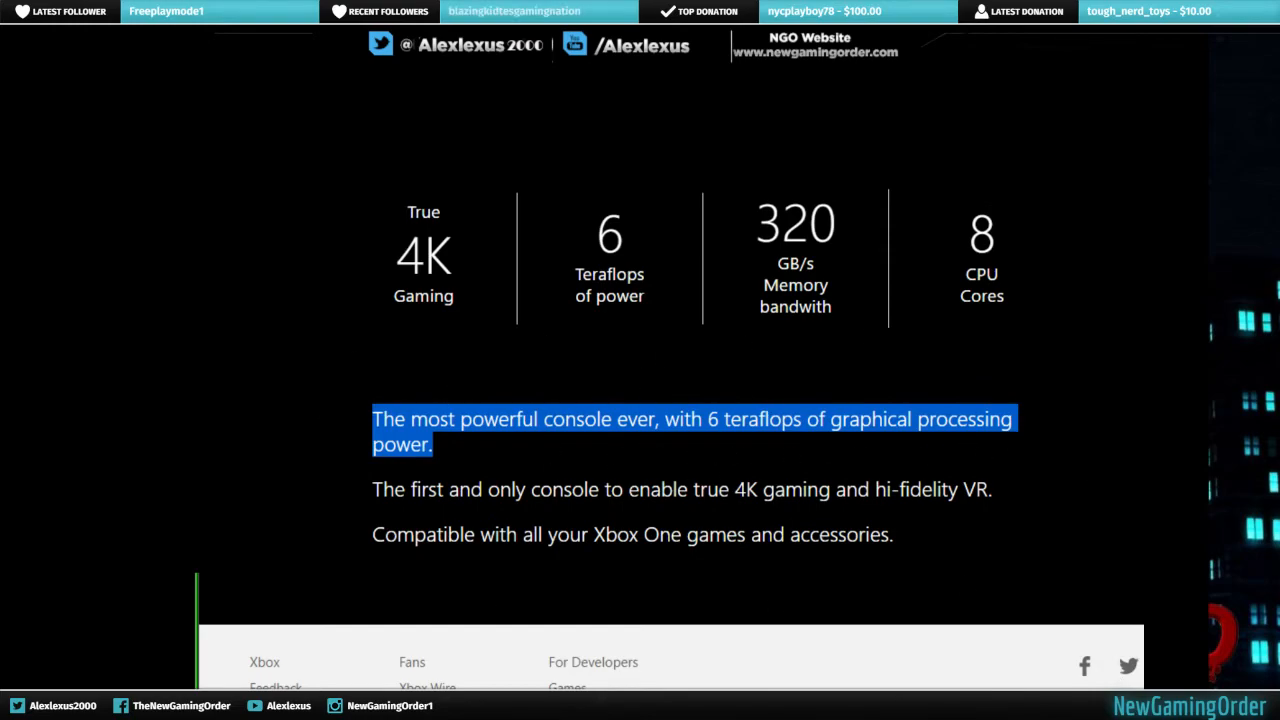
{"action": "mouse_move", "coordinate": [1129, 522]}
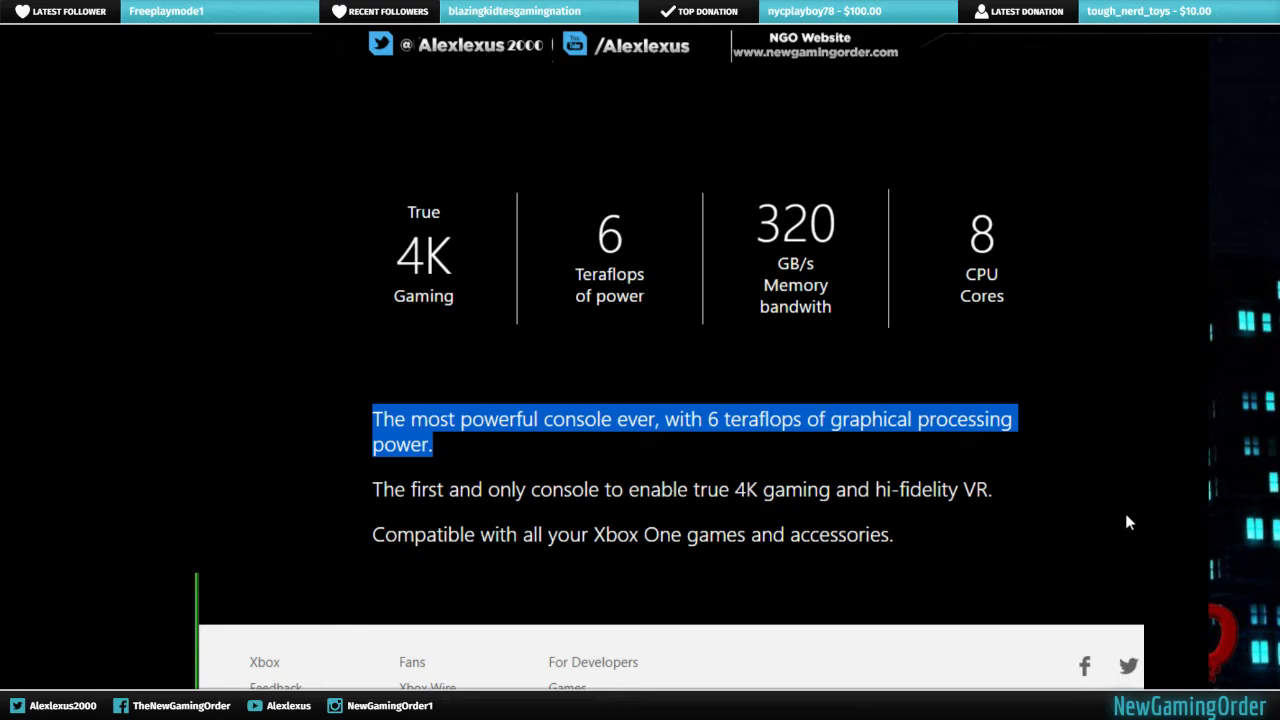
{"action": "scroll", "scroll_direction": "down", "scroll_amount": 3}
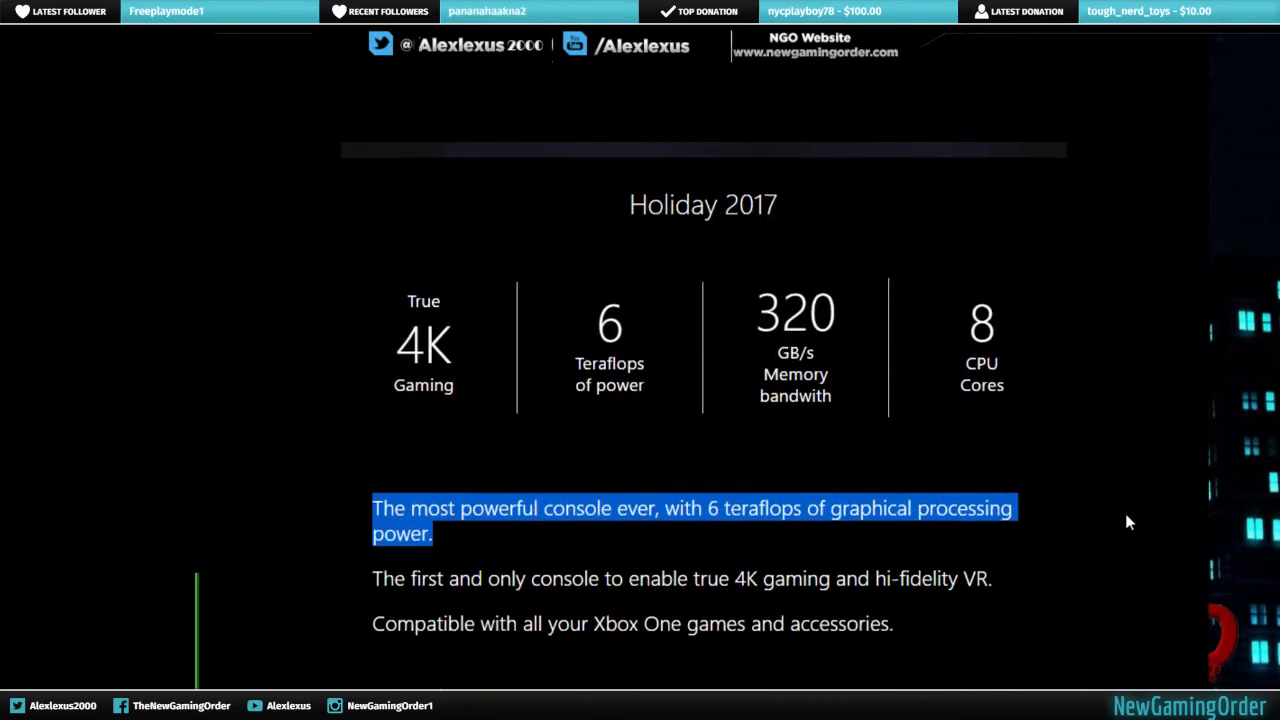
{"action": "scroll", "scroll_direction": "down", "scroll_amount": 3}
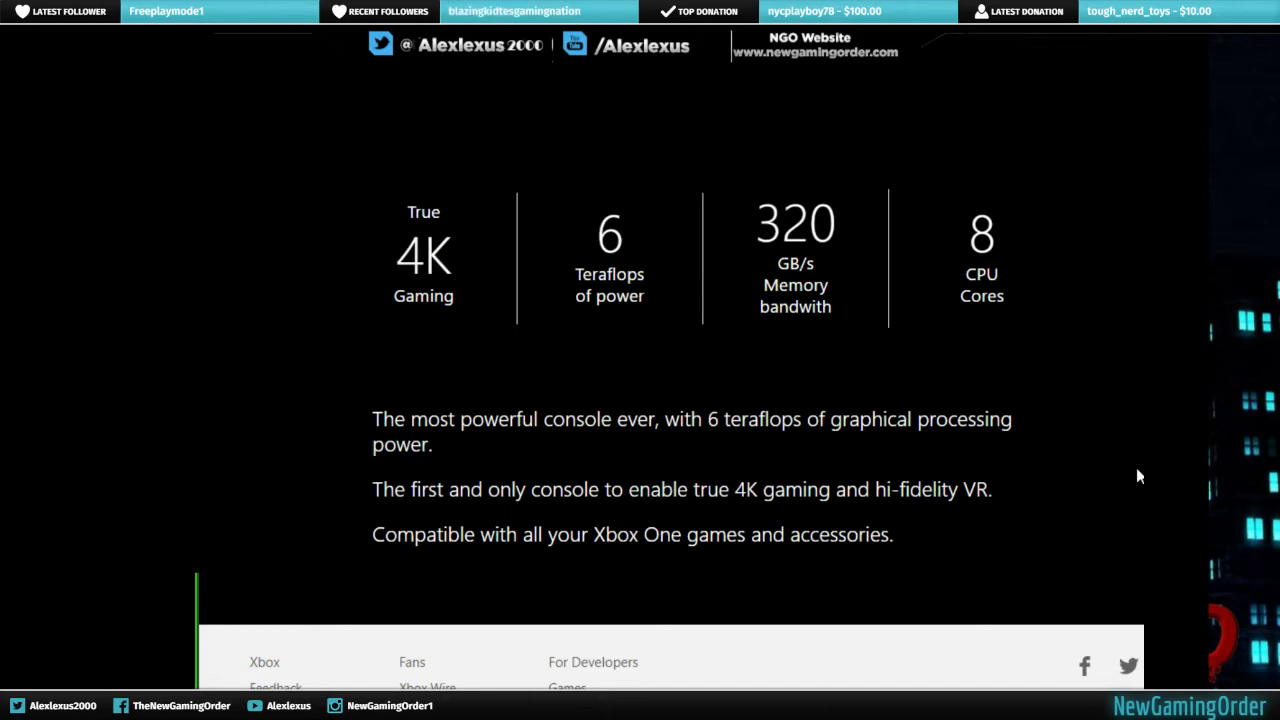
{"action": "mouse_move", "coordinate": [1135, 458]}
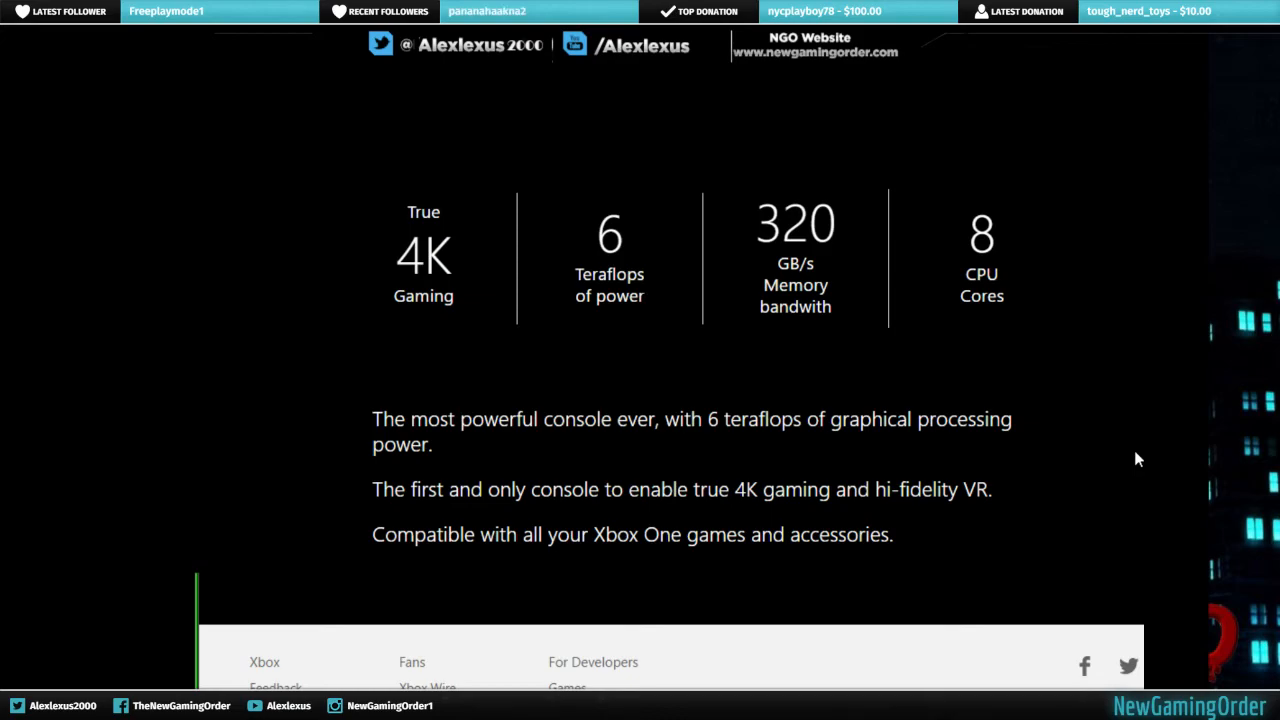
{"action": "mouse_move", "coordinate": [1131, 473]}
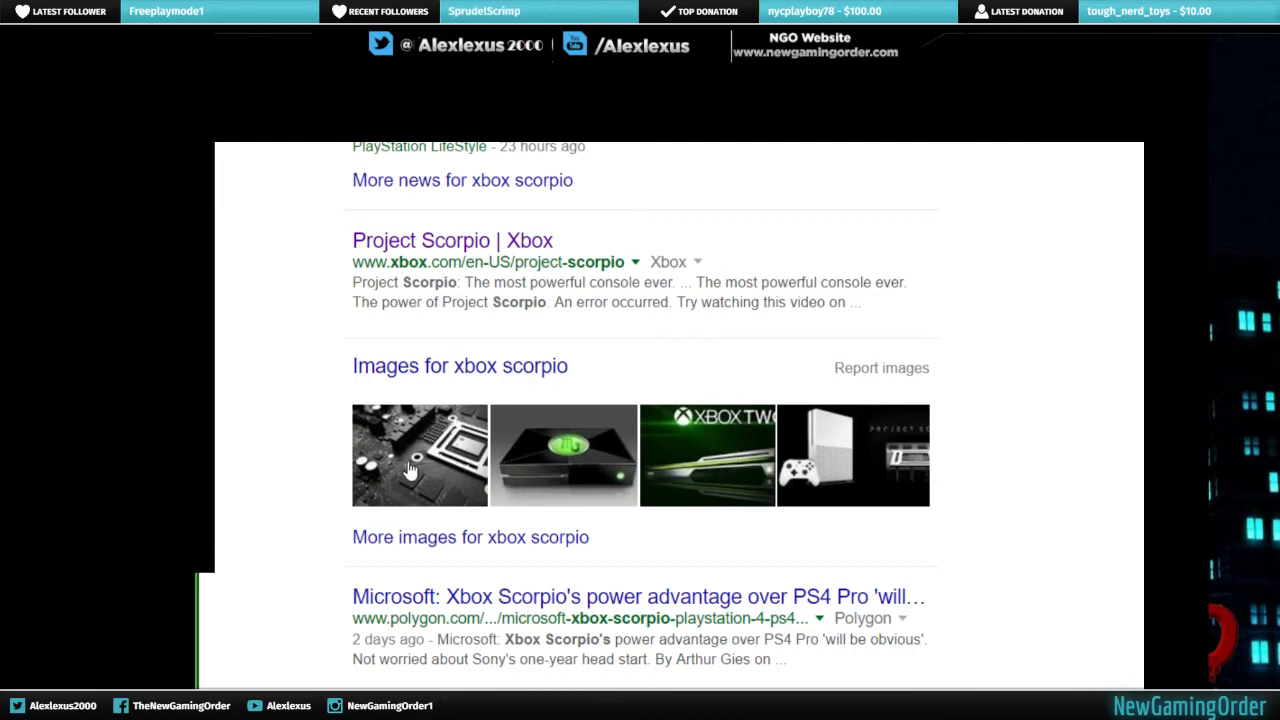
Preview GameSpot's E3 2016 Scorpio chip image and scroll through the related images.
{"action": "left_click", "coordinate": [419, 455]}
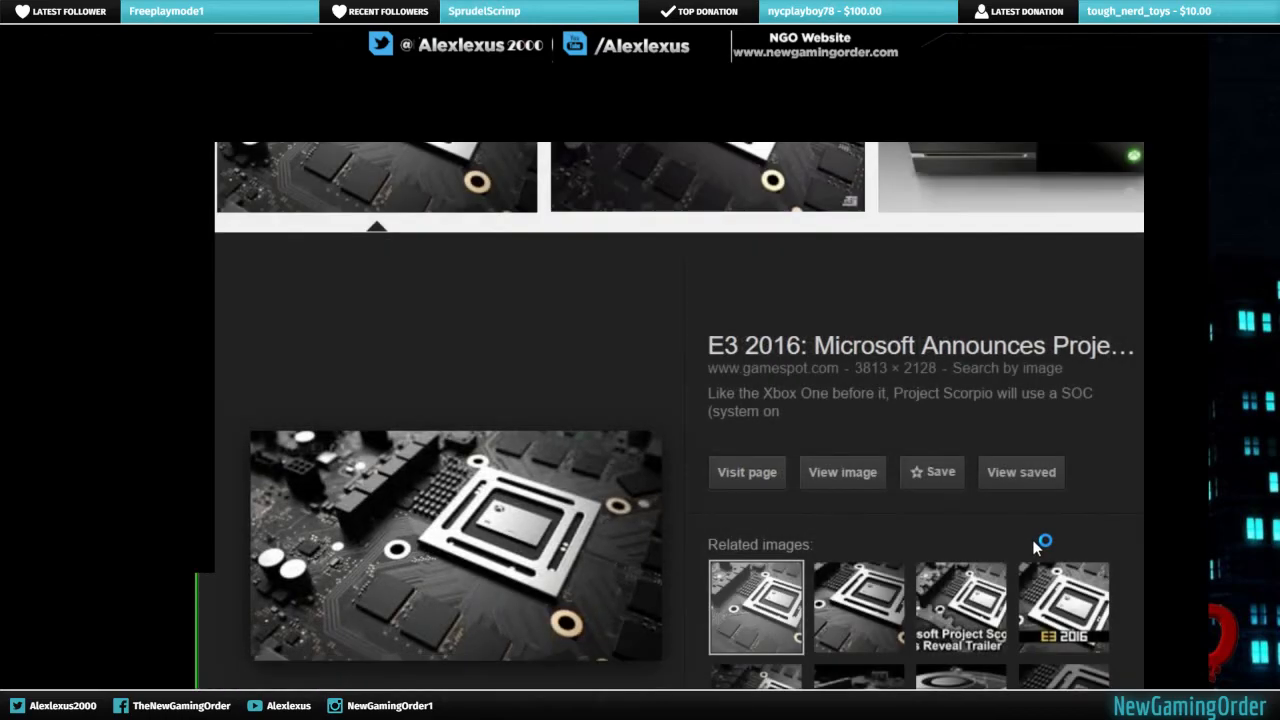
{"action": "scroll", "scroll_direction": "down", "scroll_amount": 3}
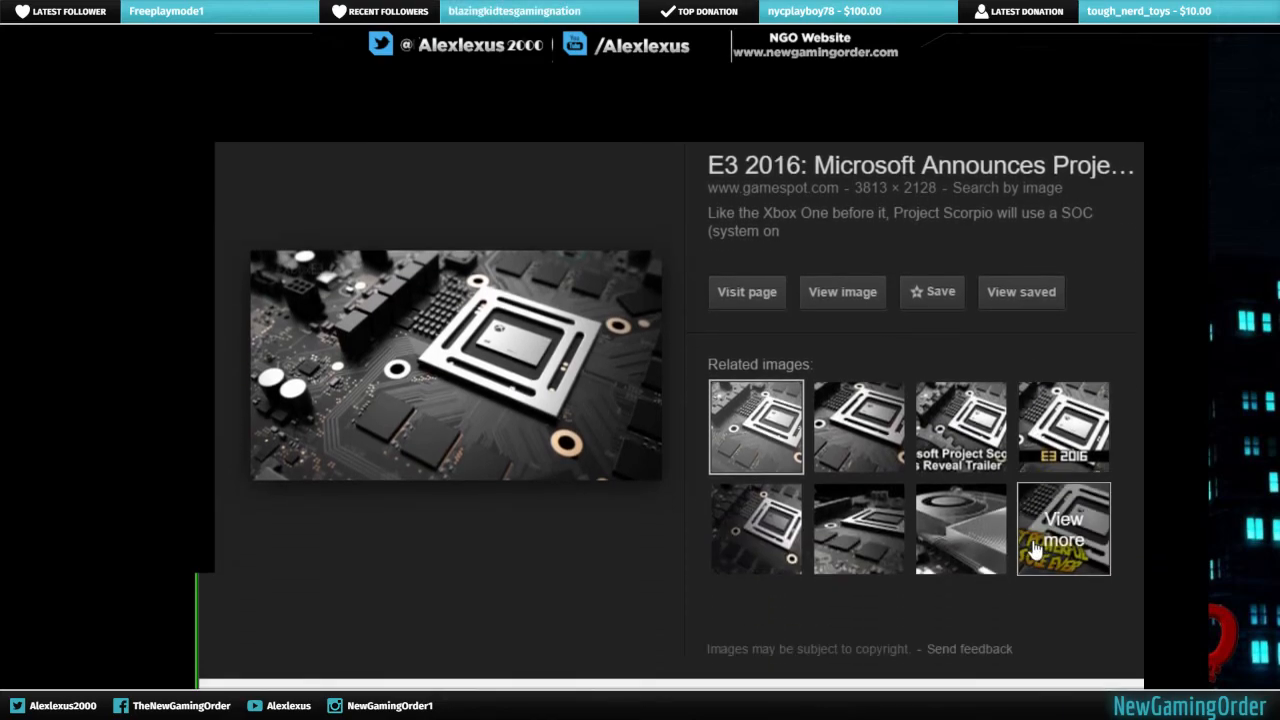
{"action": "scroll", "scroll_direction": "down", "scroll_amount": 3}
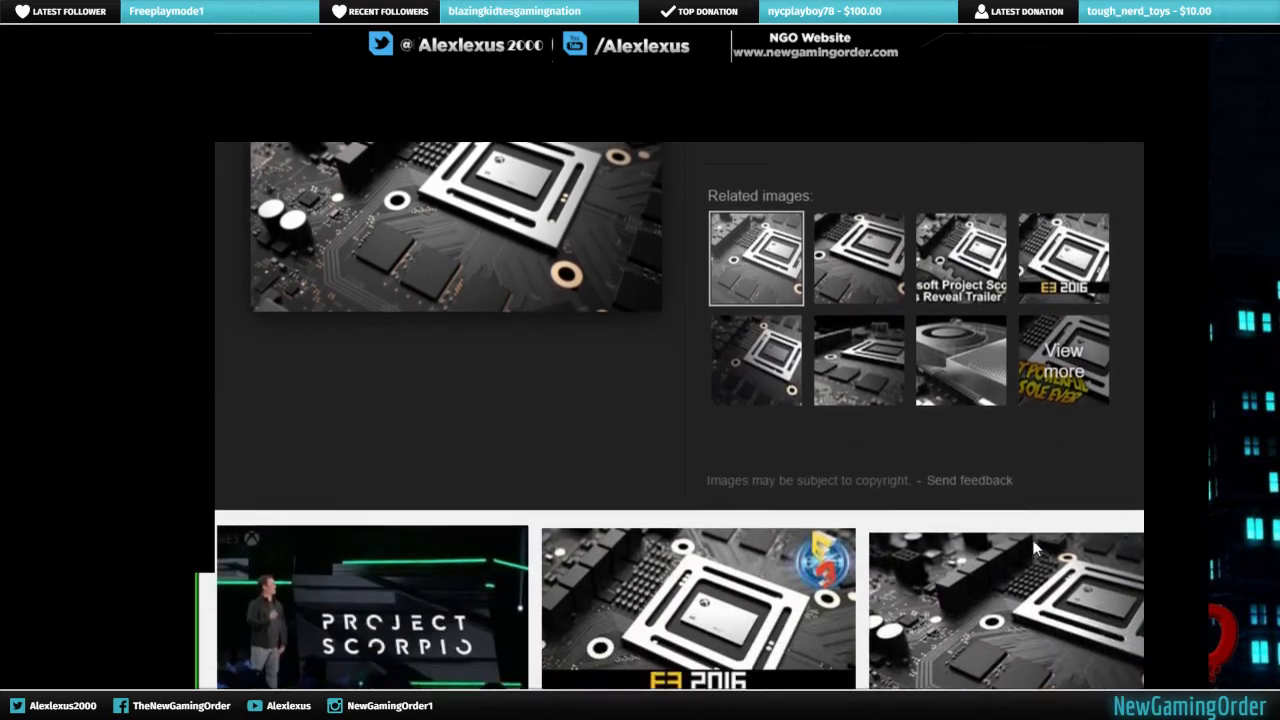
{"action": "scroll", "scroll_direction": "down", "scroll_amount": 3}
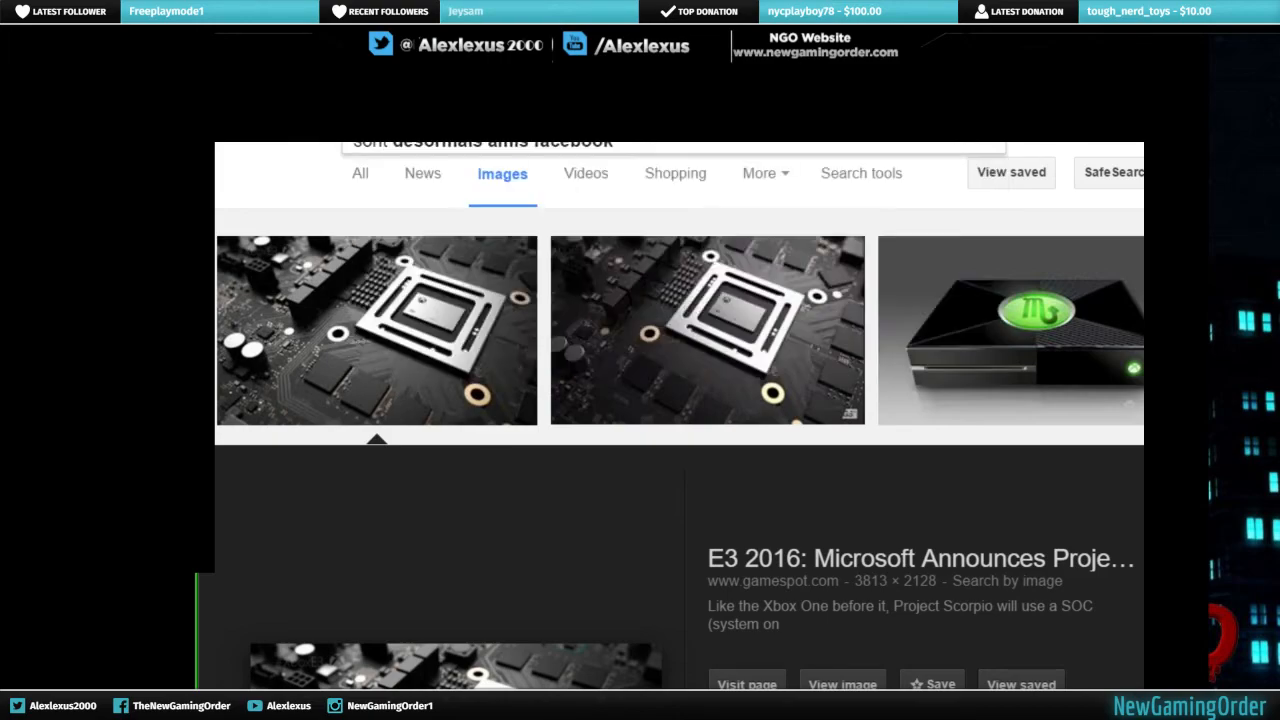
Search images for 'sony financial trouble' and preview imgism.com's Perspective company-finances table.
{"action": "type", "text": "sony"}
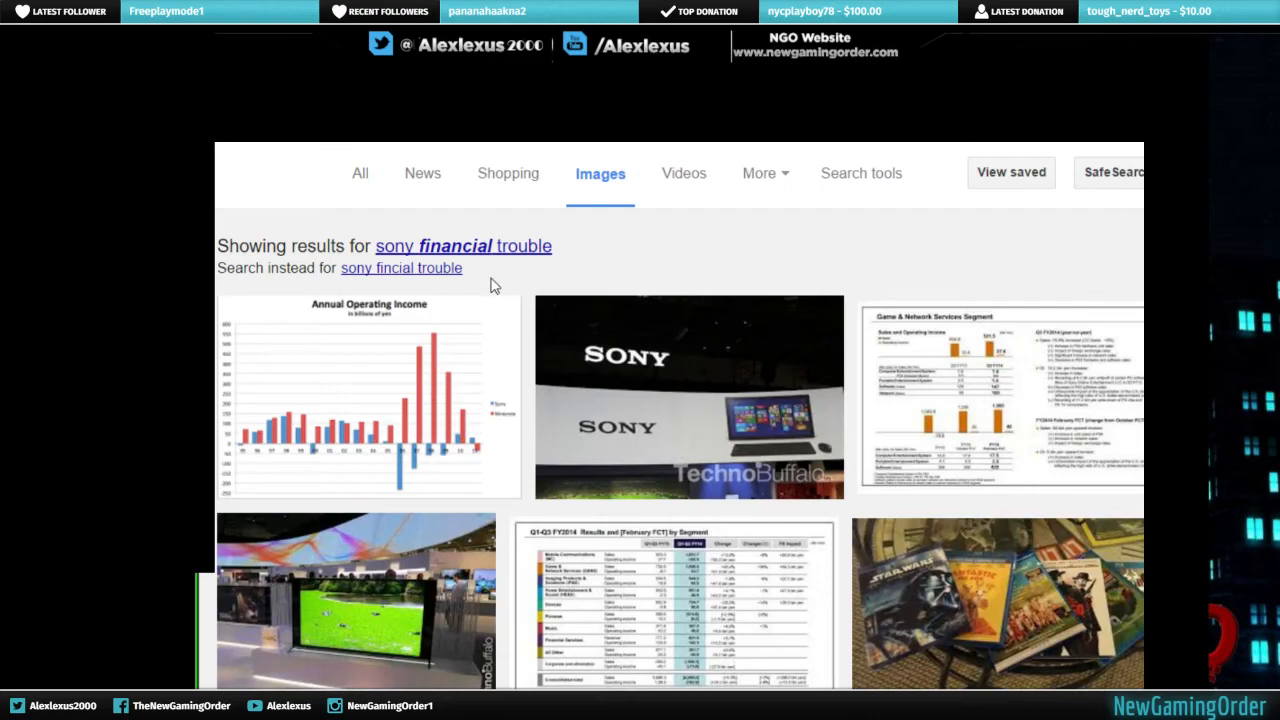
{"action": "scroll", "scroll_direction": "down", "scroll_amount": 3}
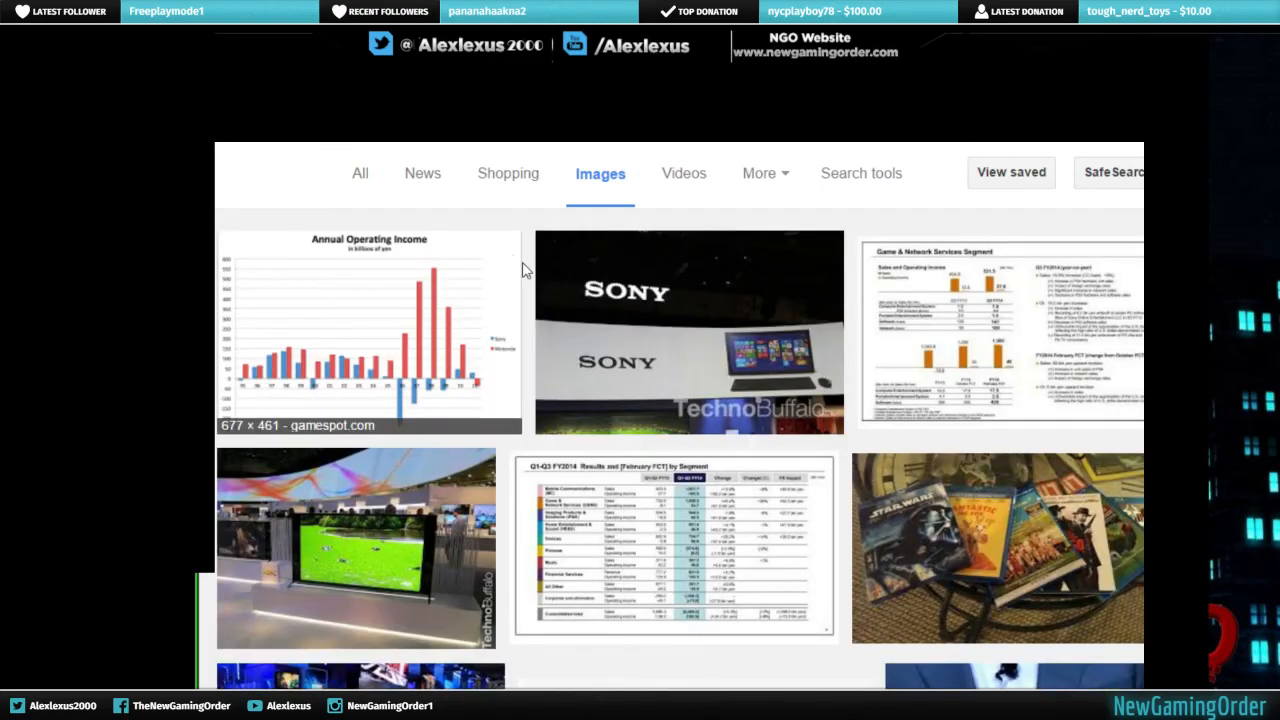
{"action": "mouse_move", "coordinate": [757, 332]}
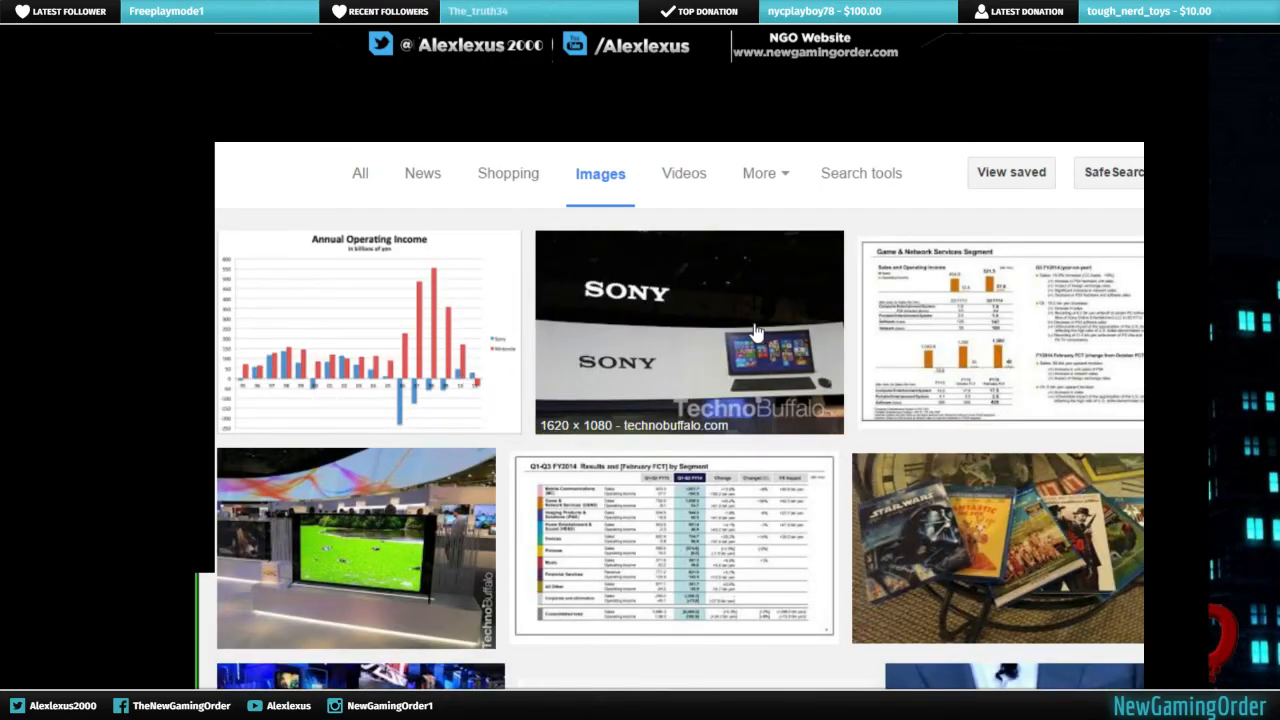
{"action": "scroll", "scroll_direction": "down", "scroll_amount": 3}
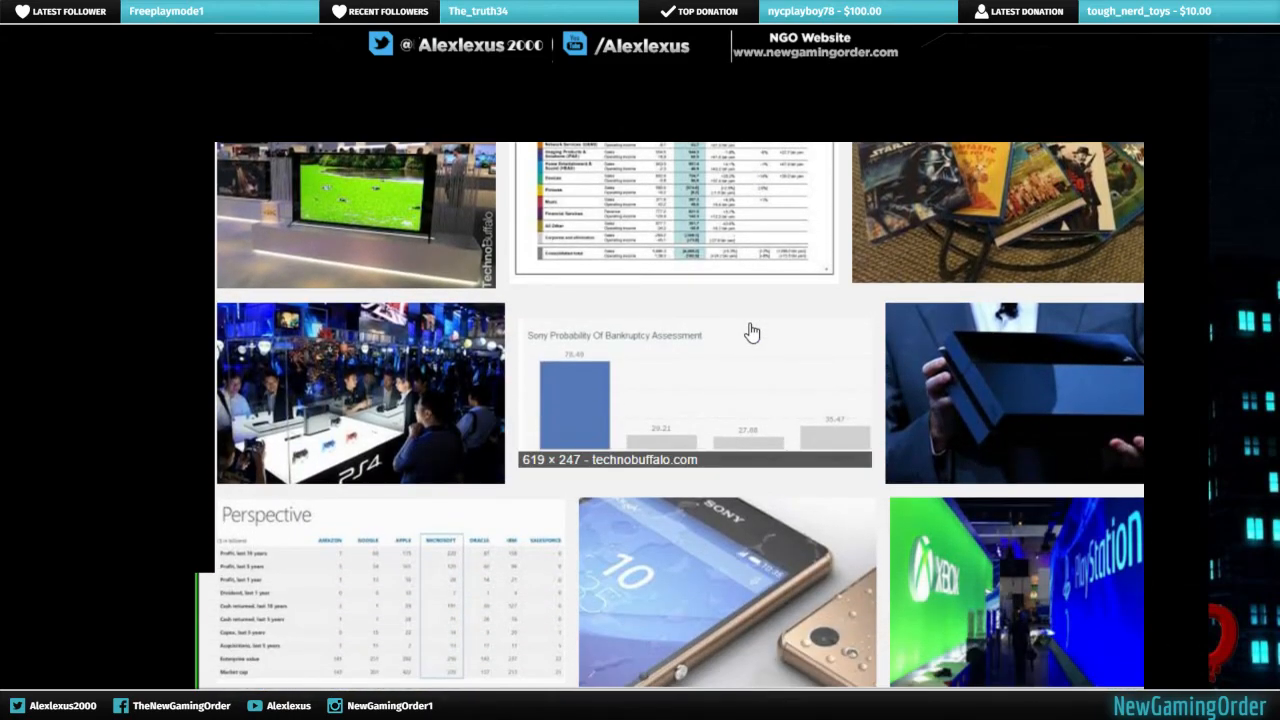
{"action": "scroll", "scroll_direction": "down", "scroll_amount": 3}
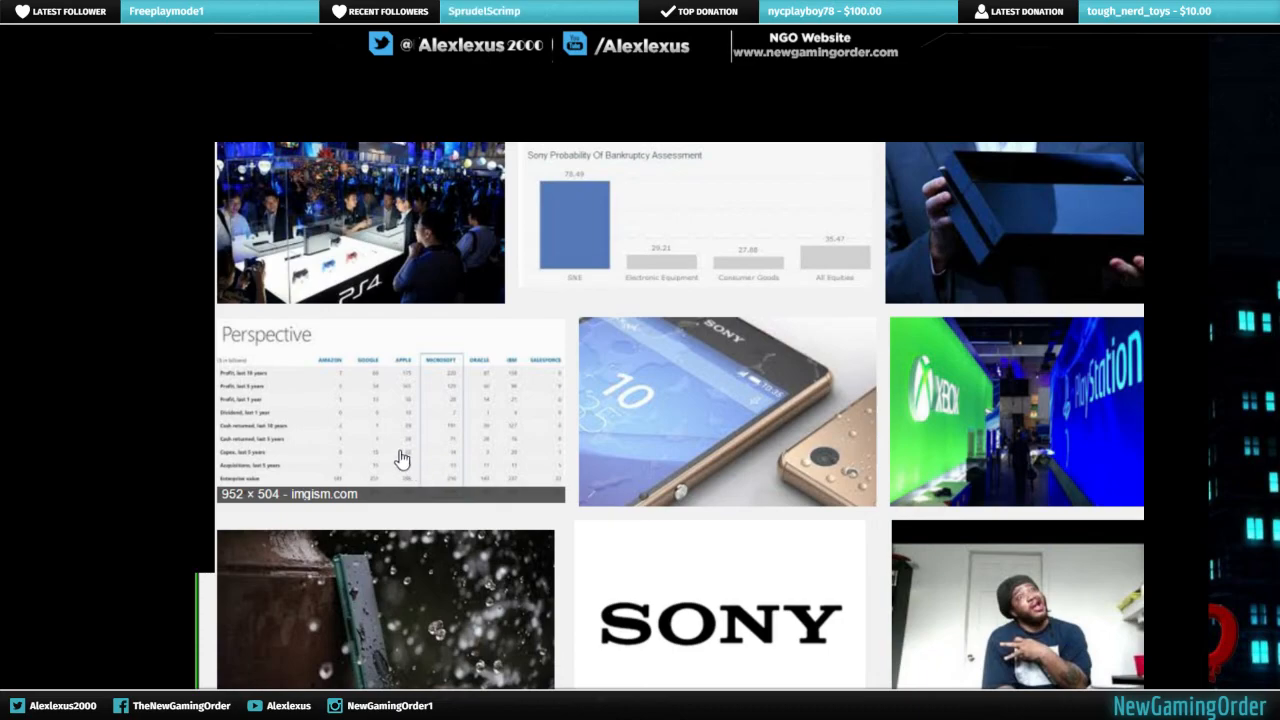
{"action": "left_click", "coordinate": [390, 410]}
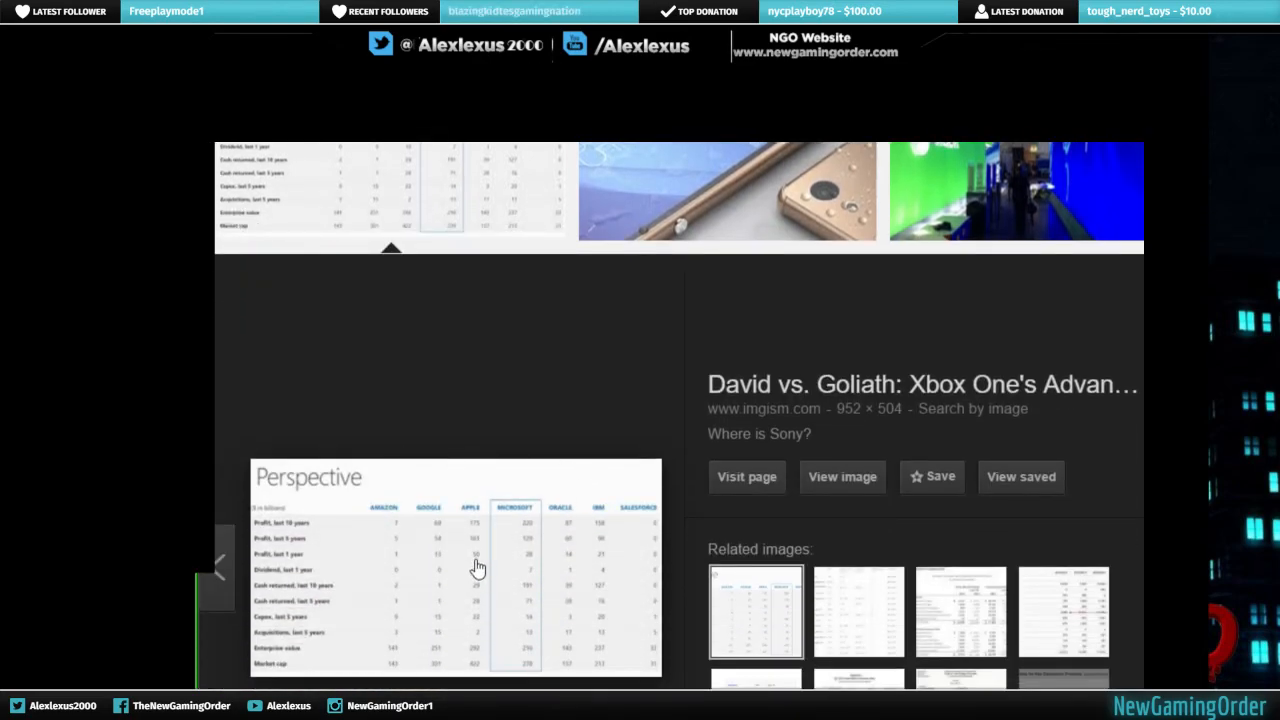
Visit the table's source page and scroll past the financial tables to Mass Appeal.
{"action": "left_click", "coordinate": [746, 476]}
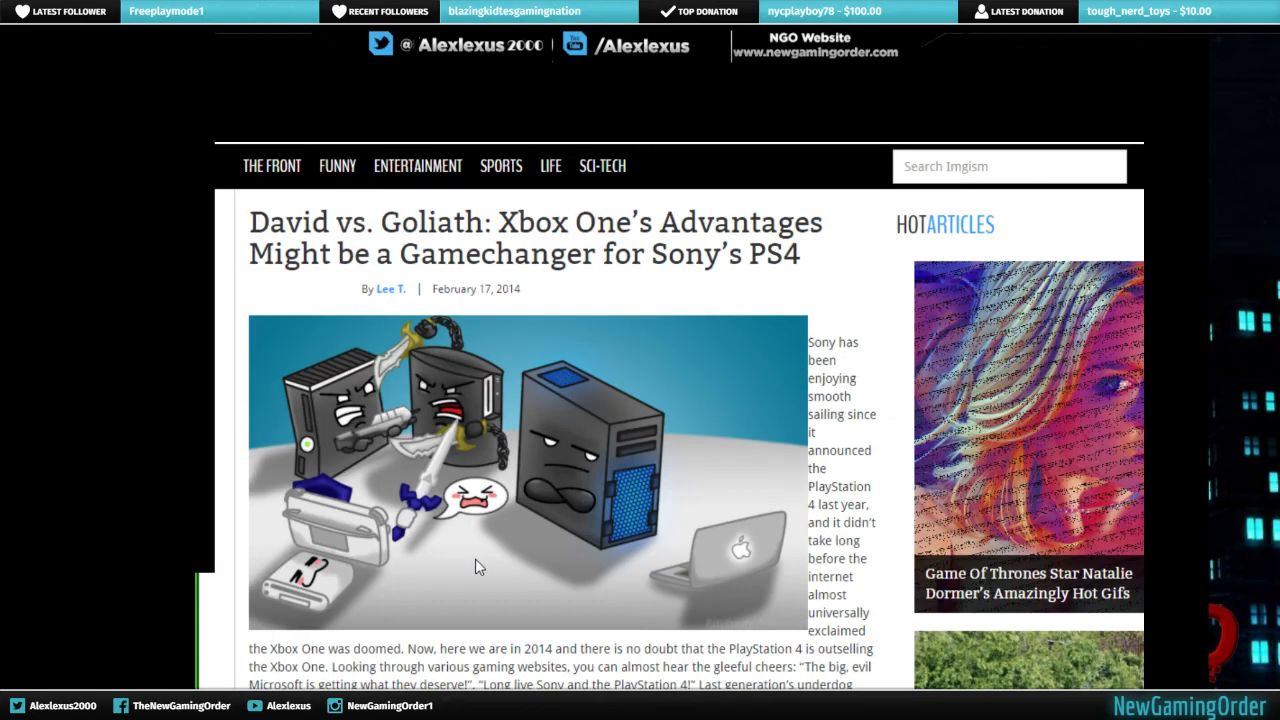
{"action": "scroll", "scroll_direction": "down", "scroll_amount": 3}
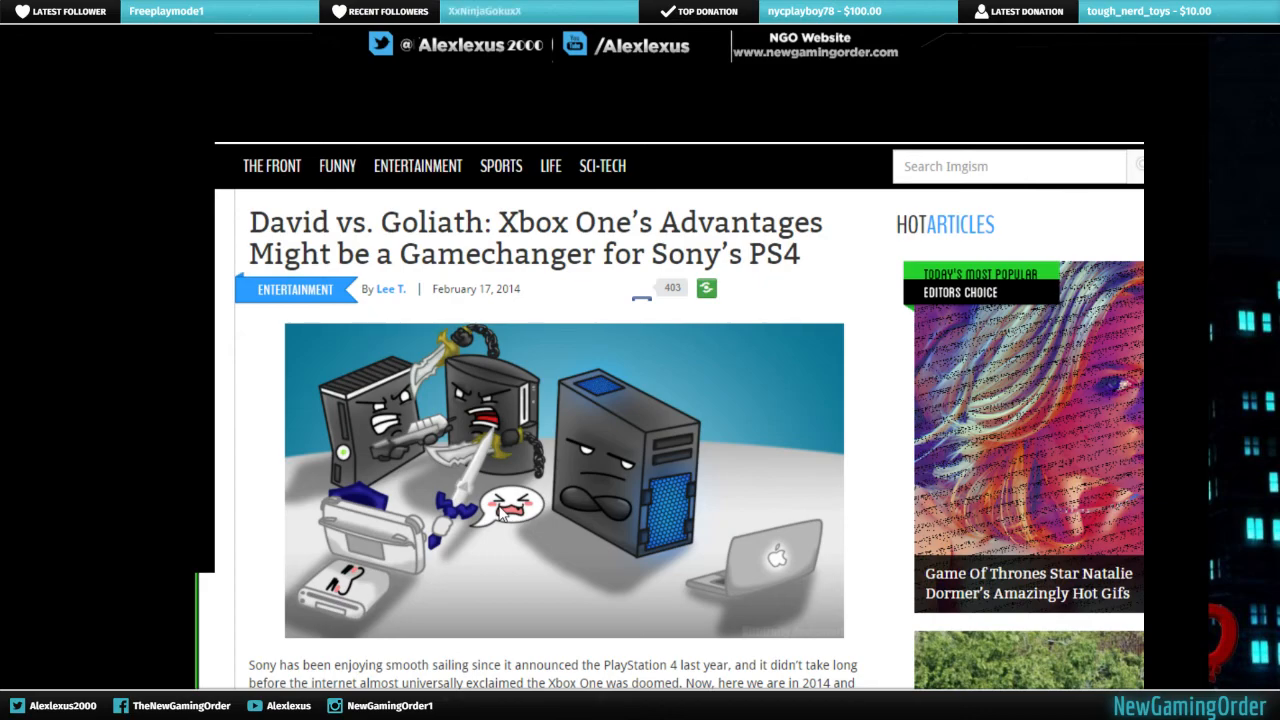
{"action": "mouse_move", "coordinate": [680, 382]}
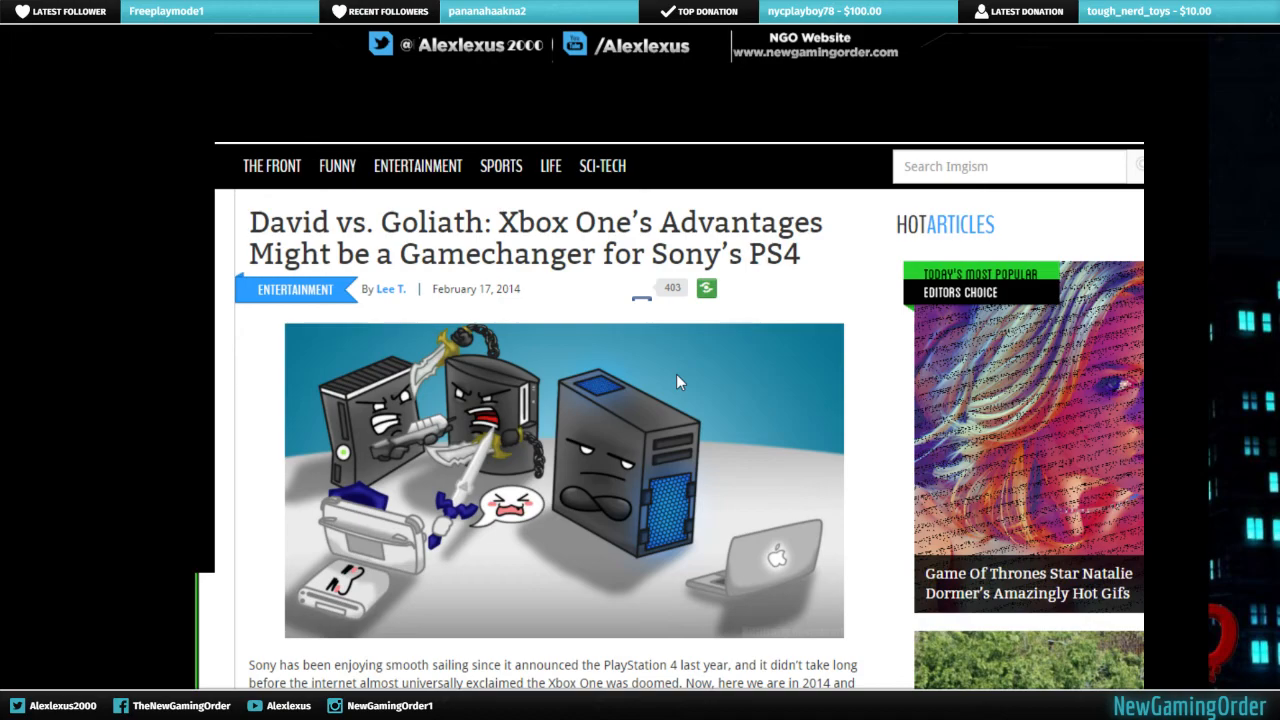
{"action": "scroll", "scroll_direction": "down", "scroll_amount": 3}
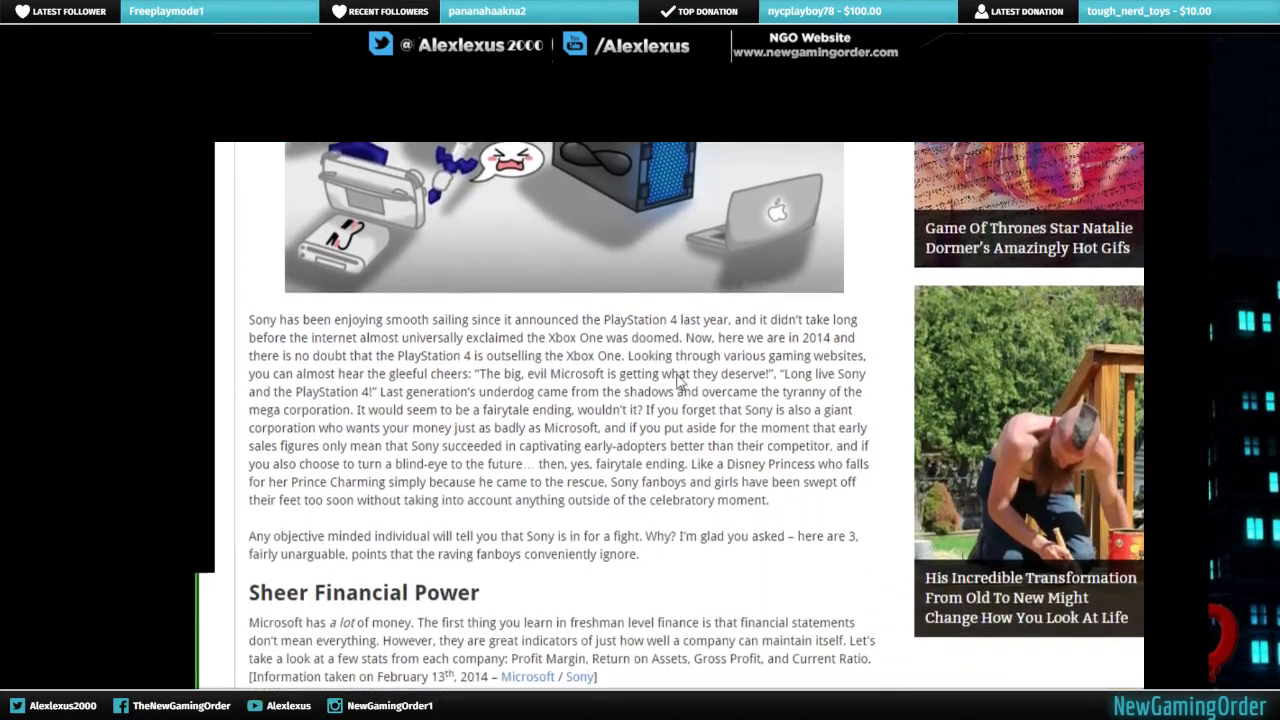
{"action": "scroll", "scroll_direction": "down", "scroll_amount": 3}
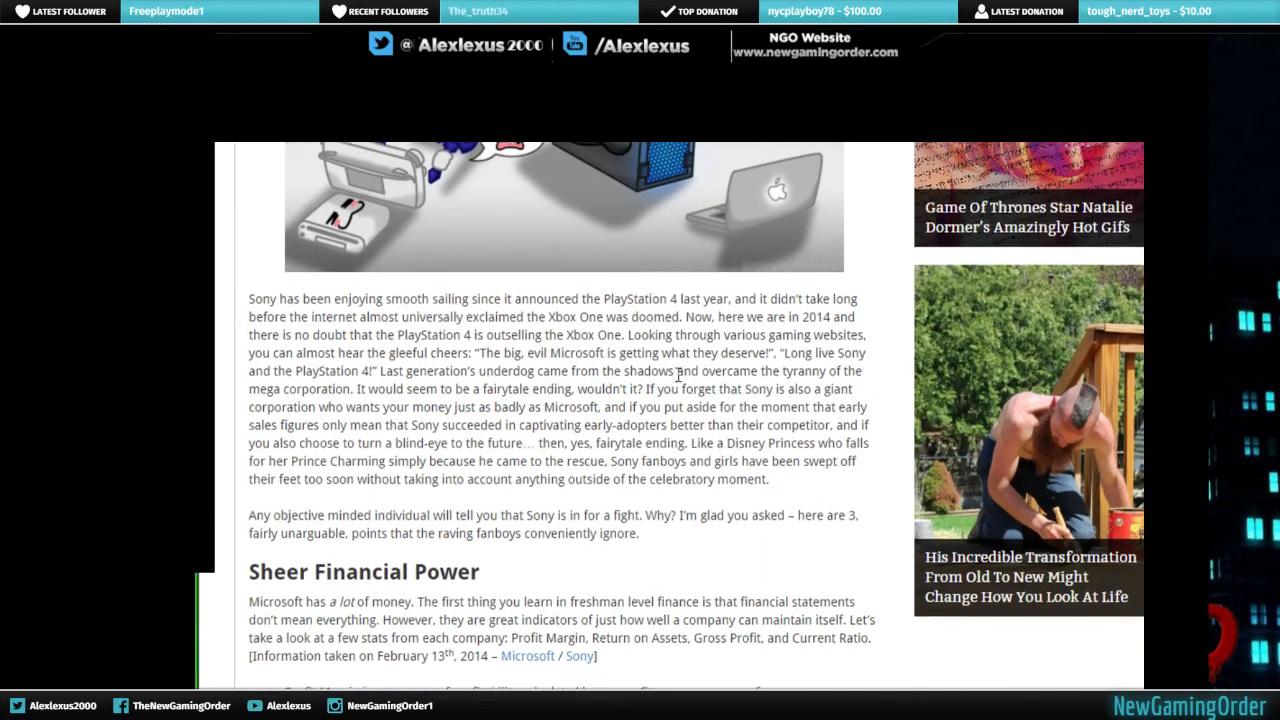
{"action": "scroll", "scroll_direction": "down", "scroll_amount": 3}
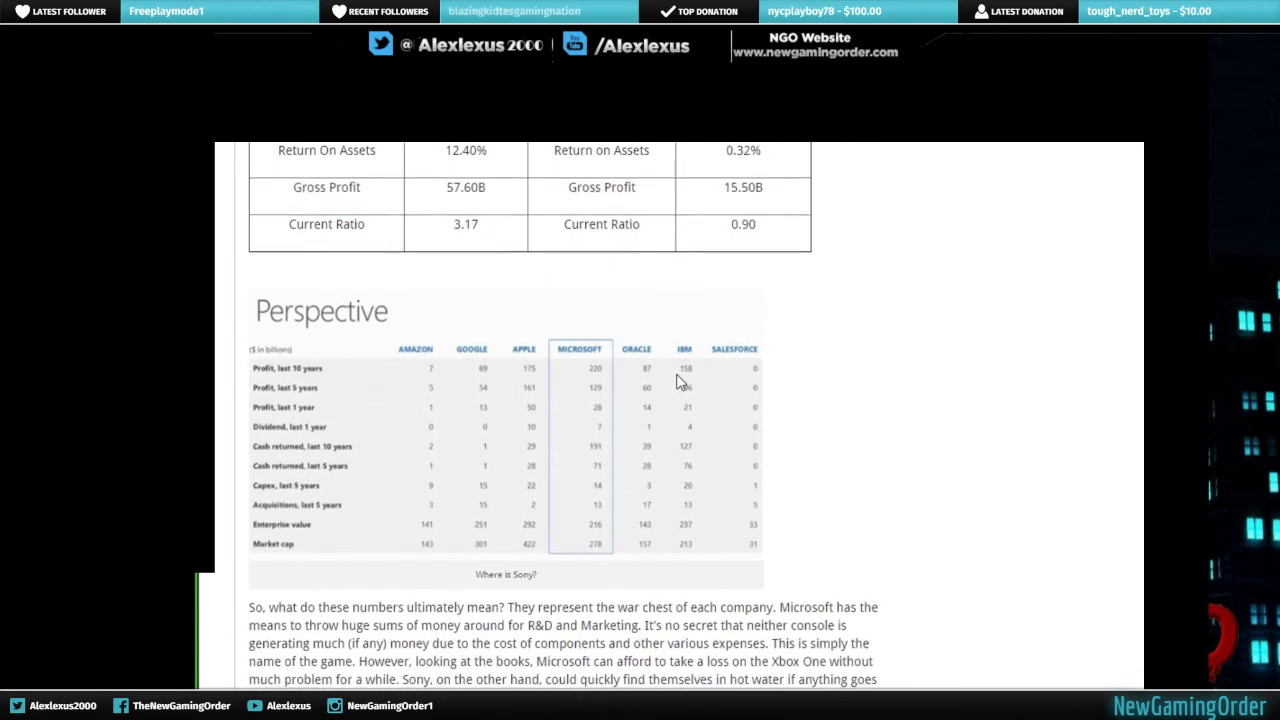
{"action": "scroll", "scroll_direction": "down", "scroll_amount": 3}
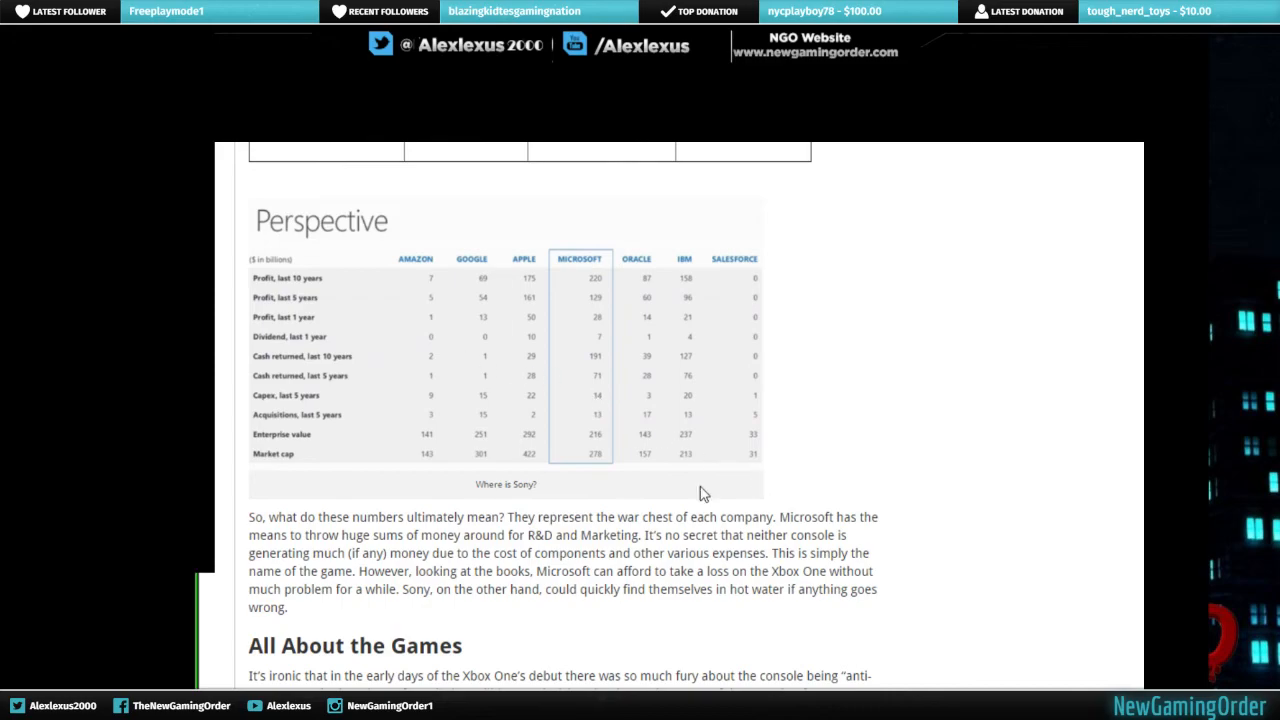
{"action": "scroll", "scroll_direction": "down", "scroll_amount": 3}
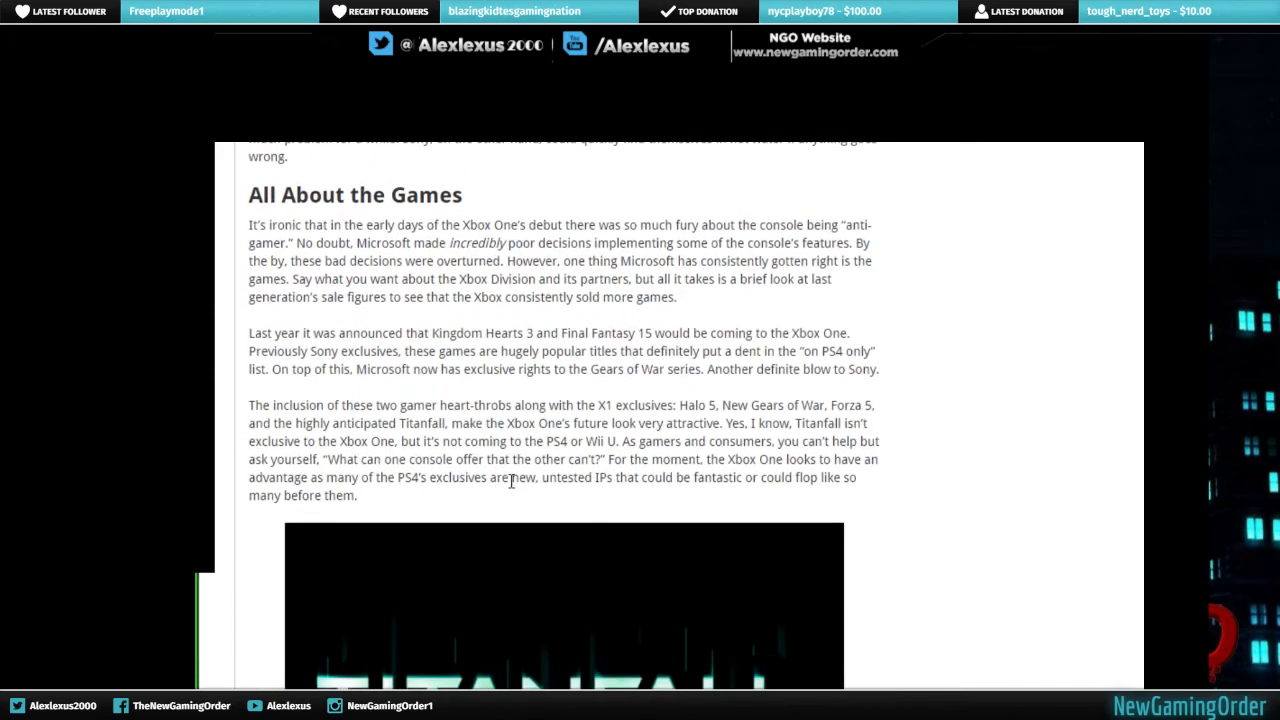
{"action": "scroll", "scroll_direction": "down", "scroll_amount": 3}
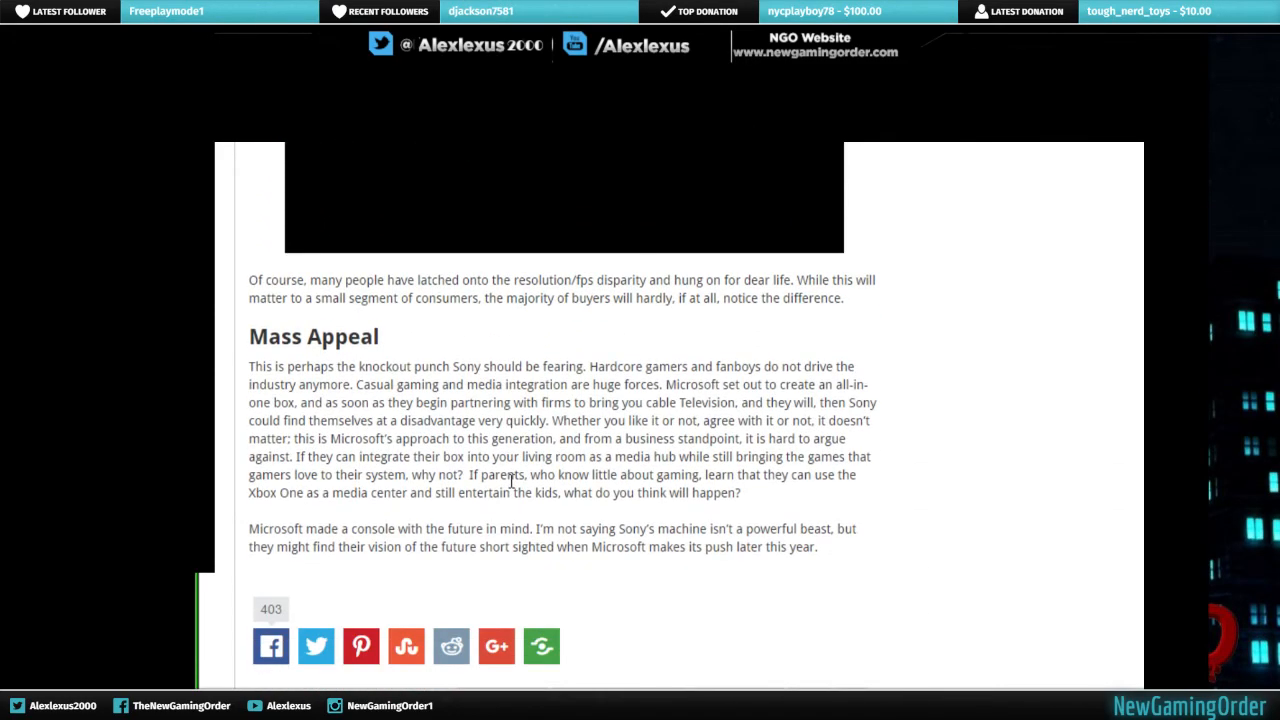